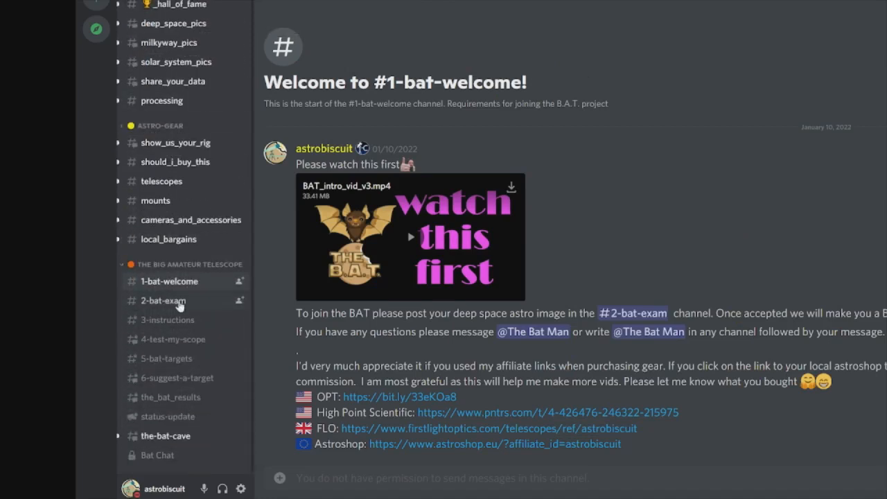
Visit the 2-bat-exam, 4-test-my-scope and 5-bat-targets channels, then the exam again and 3-instructions.
{"action": "left_click", "coordinate": [163, 300]}
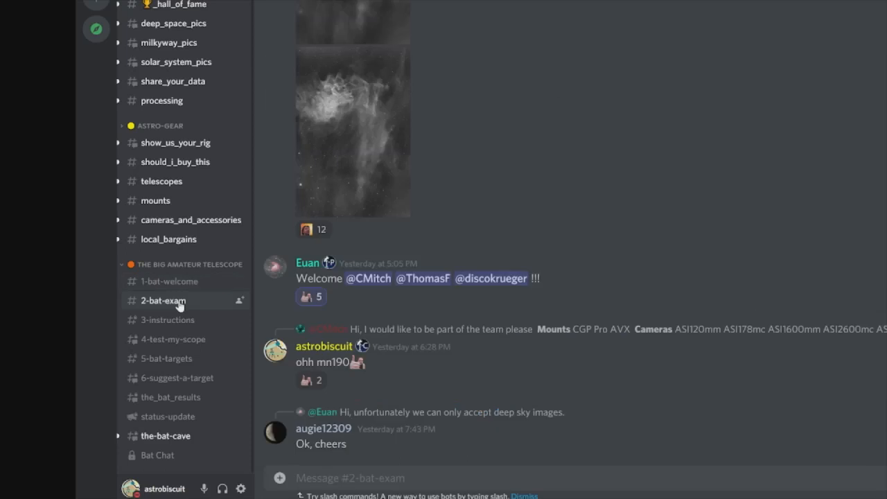
{"action": "left_click", "coordinate": [171, 340]}
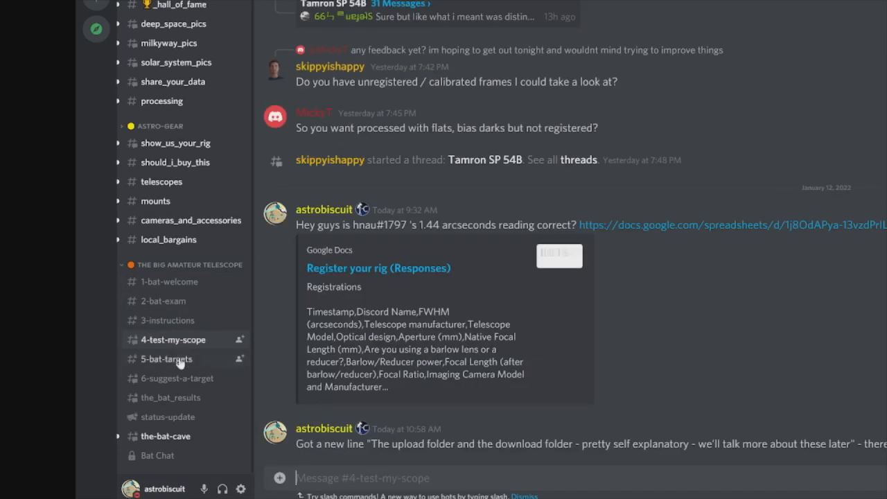
{"action": "left_click", "coordinate": [166, 359]}
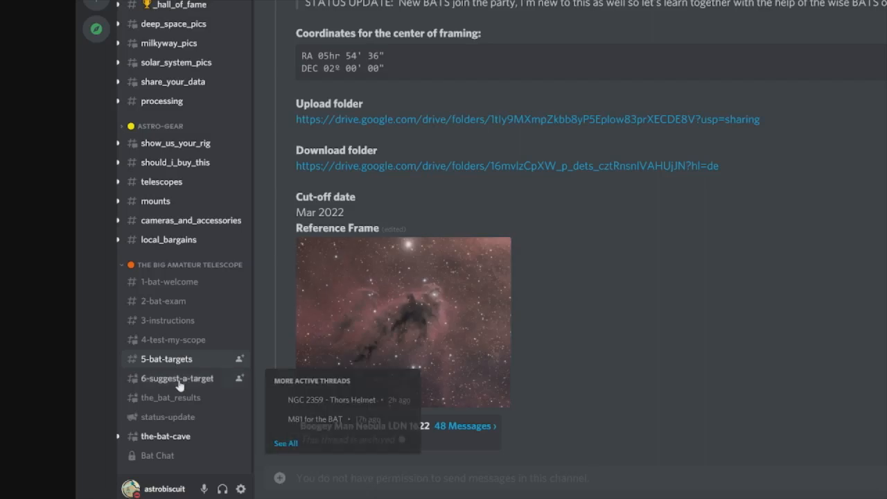
{"action": "left_click", "coordinate": [164, 301]}
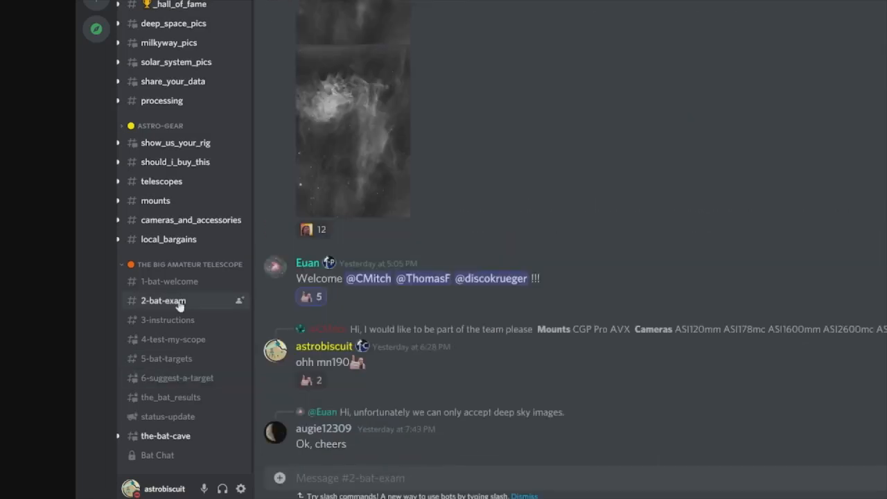
{"action": "left_click", "coordinate": [177, 378]}
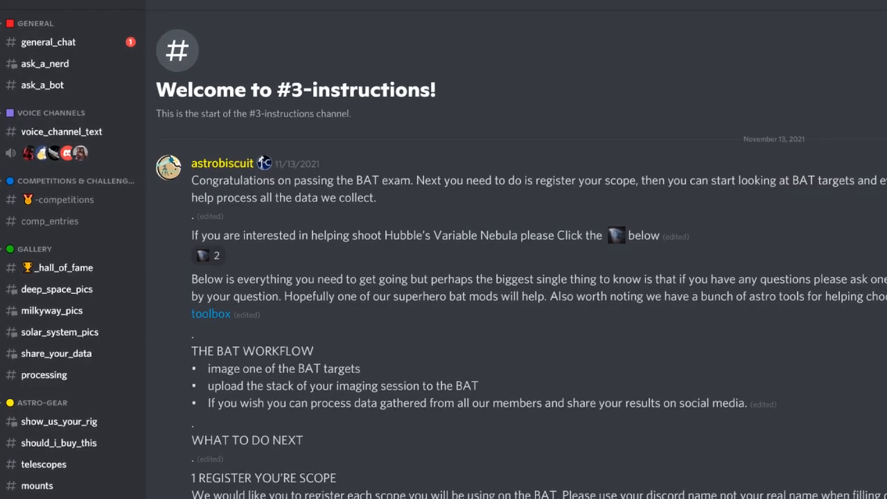
{"action": "scroll", "scroll_direction": "down", "scroll_amount": 3}
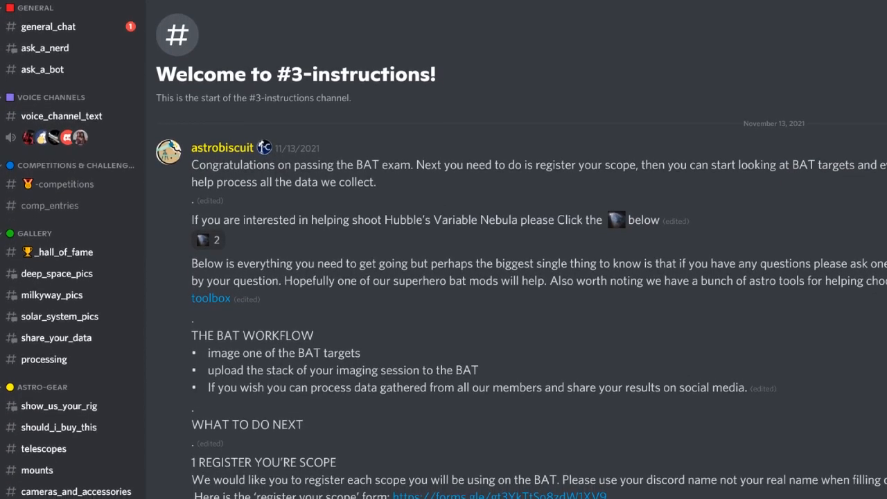
{"action": "scroll", "scroll_direction": "down", "scroll_amount": 3}
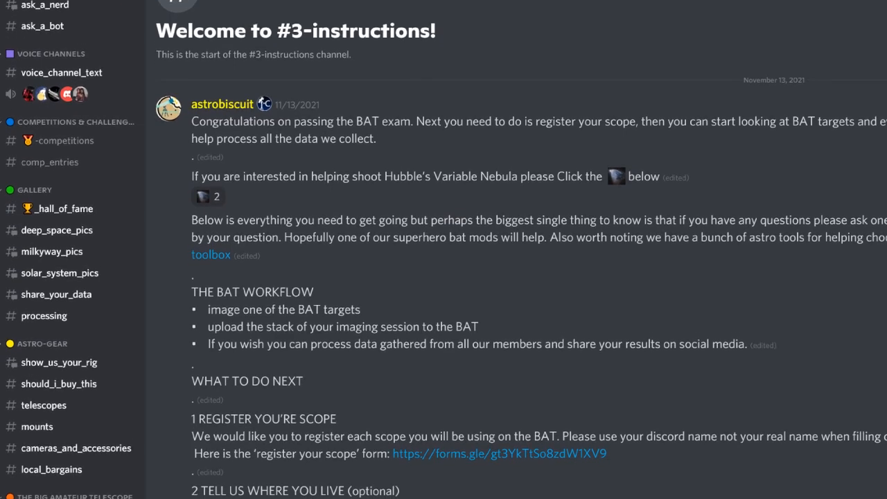
{"action": "scroll", "scroll_direction": "down", "scroll_amount": 3}
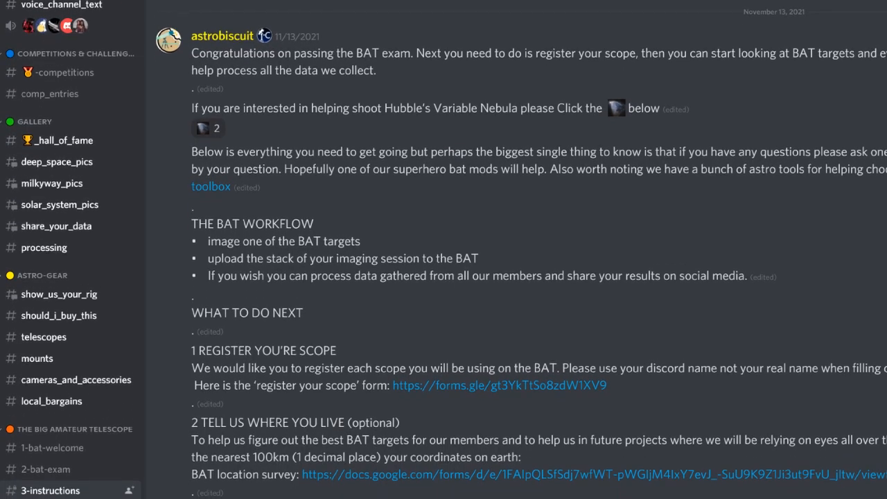
{"action": "scroll", "scroll_direction": "down", "scroll_amount": 3}
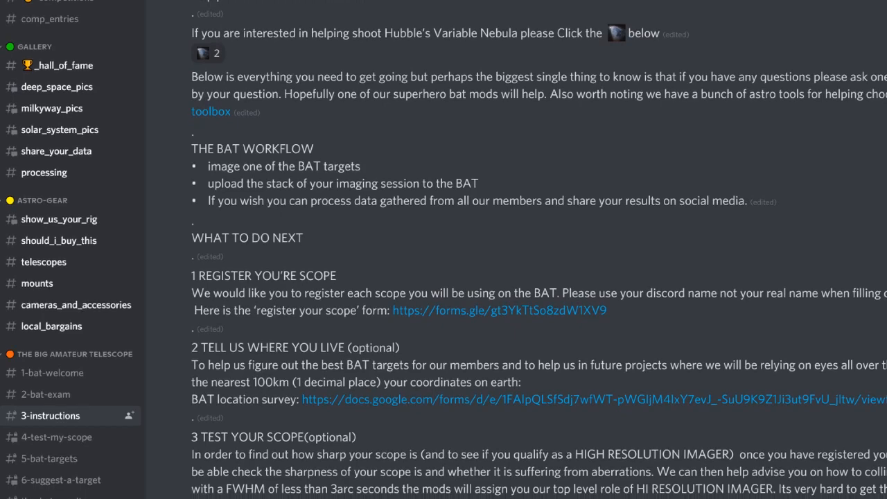
{"action": "scroll", "scroll_direction": "down", "scroll_amount": 3}
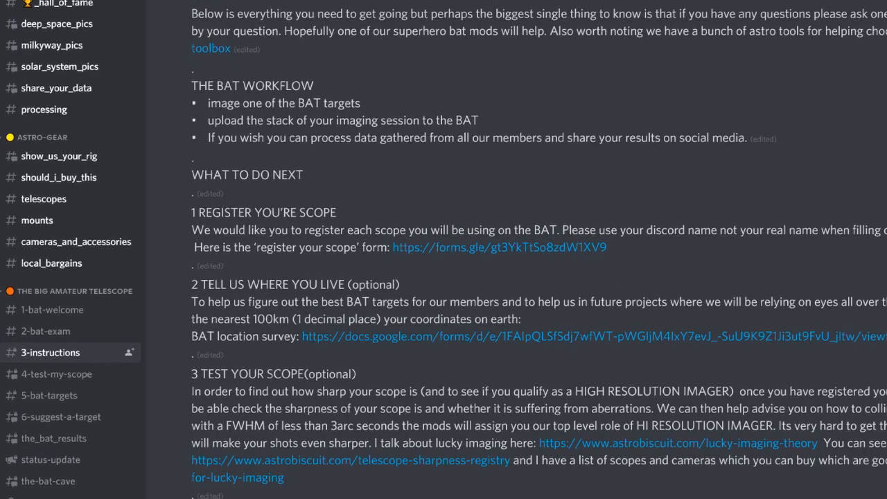
{"action": "scroll", "scroll_direction": "down", "scroll_amount": 3}
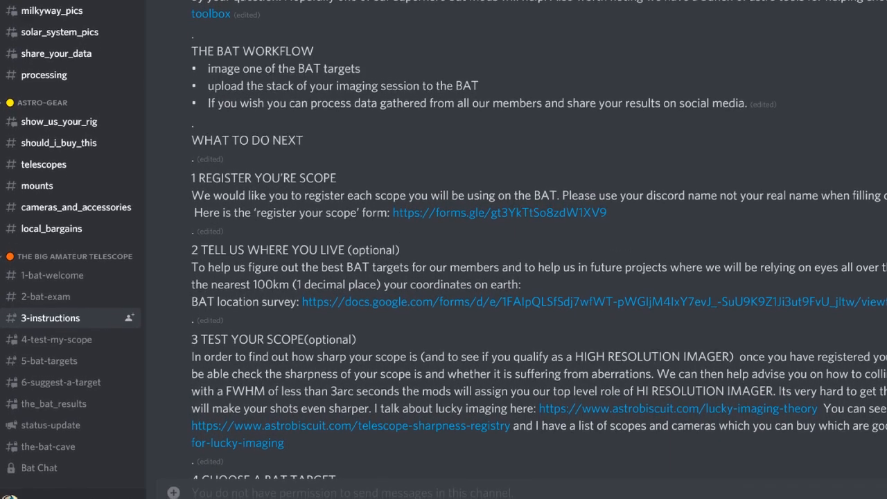
{"action": "scroll", "scroll_direction": "down", "scroll_amount": 3}
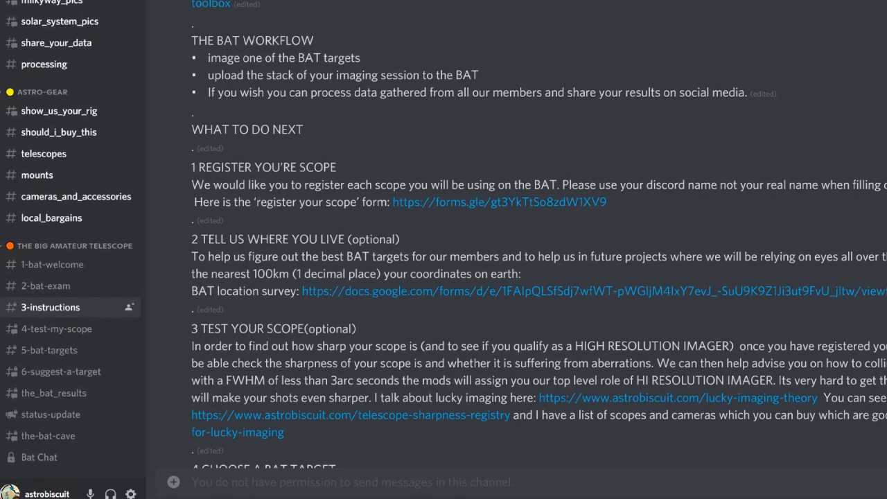
{"action": "scroll", "scroll_direction": "up", "scroll_amount": 3}
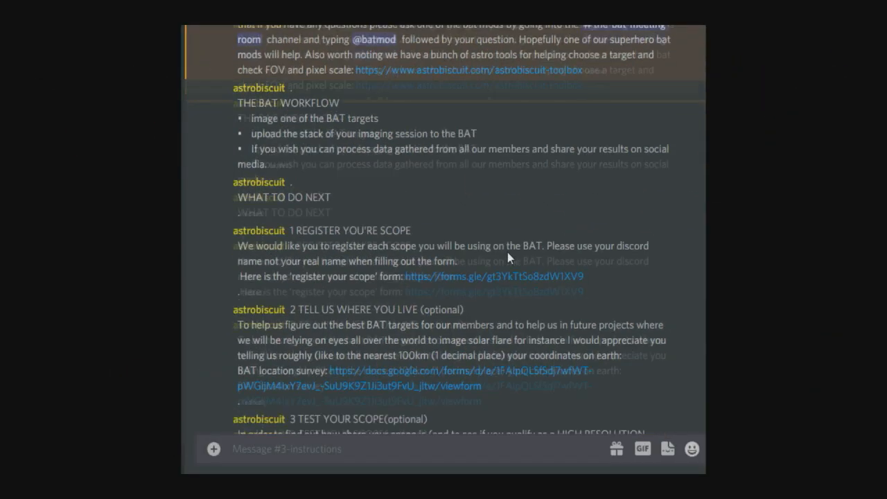
{"action": "scroll", "scroll_direction": "down", "scroll_amount": 3}
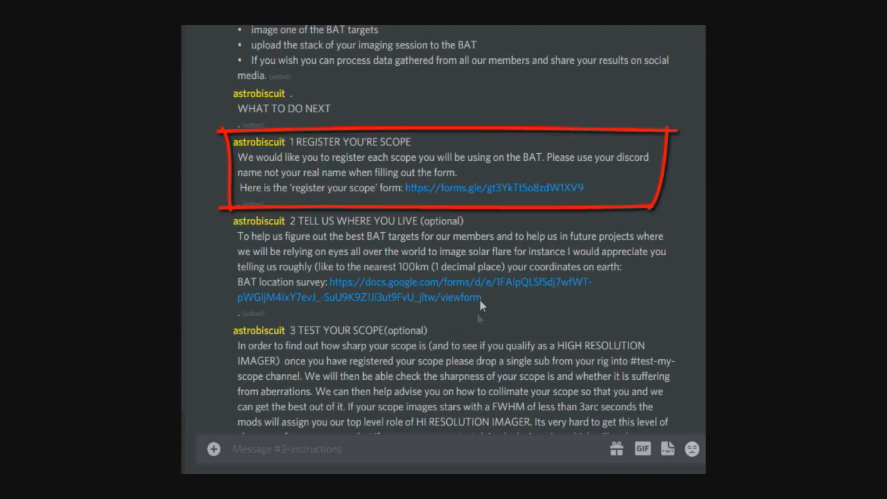
{"action": "mouse_move", "coordinate": [494, 192]}
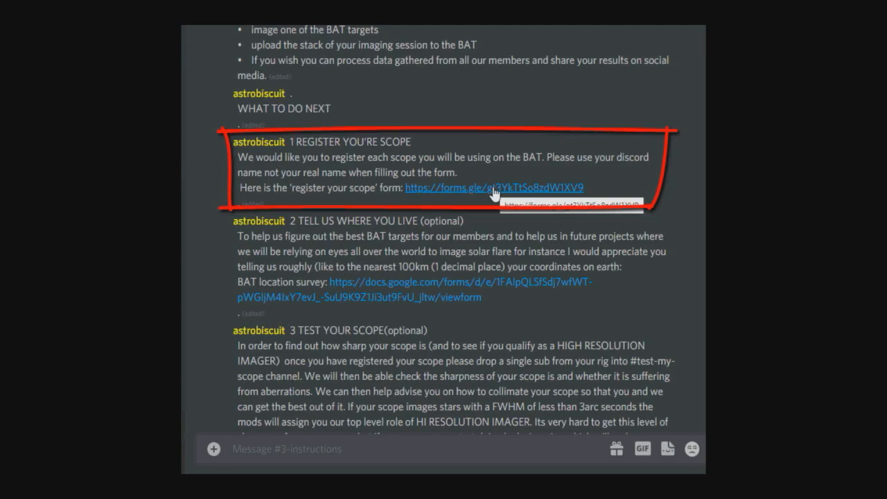
{"action": "mouse_move", "coordinate": [483, 197]}
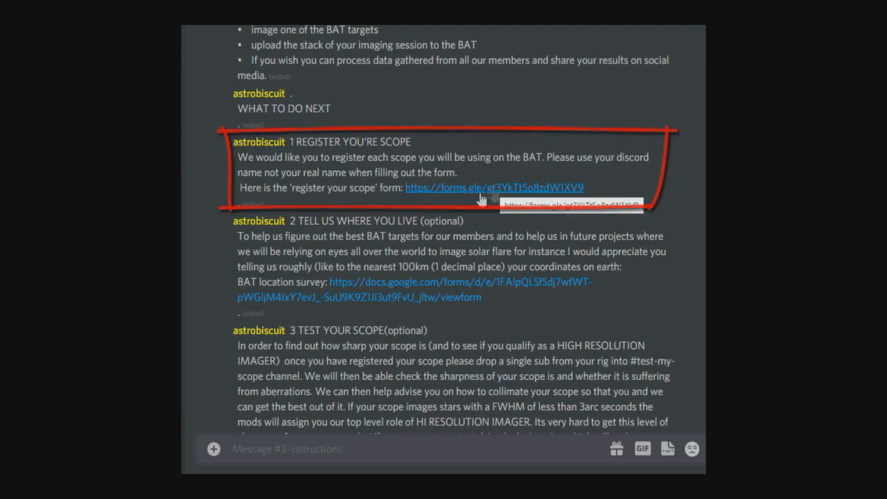
Follow the forms.gle link and review the fields of the Register your rig form.
{"action": "left_click", "coordinate": [493, 187]}
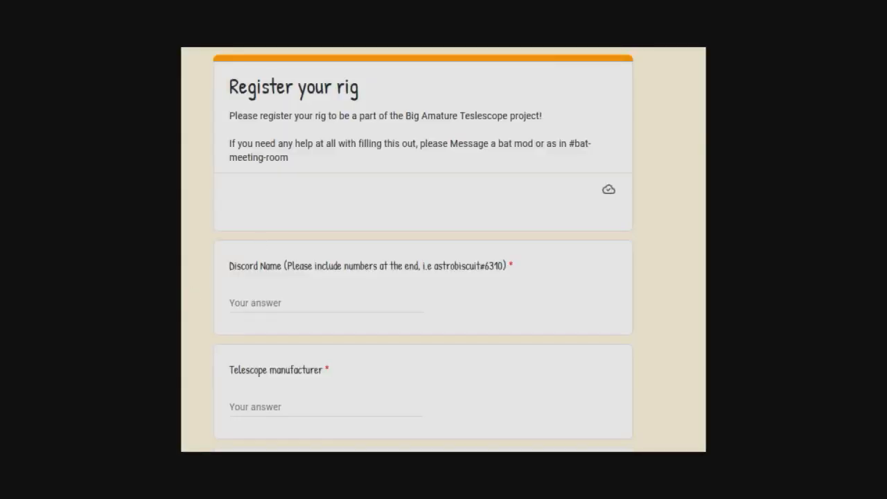
{"action": "mouse_move", "coordinate": [293, 287]}
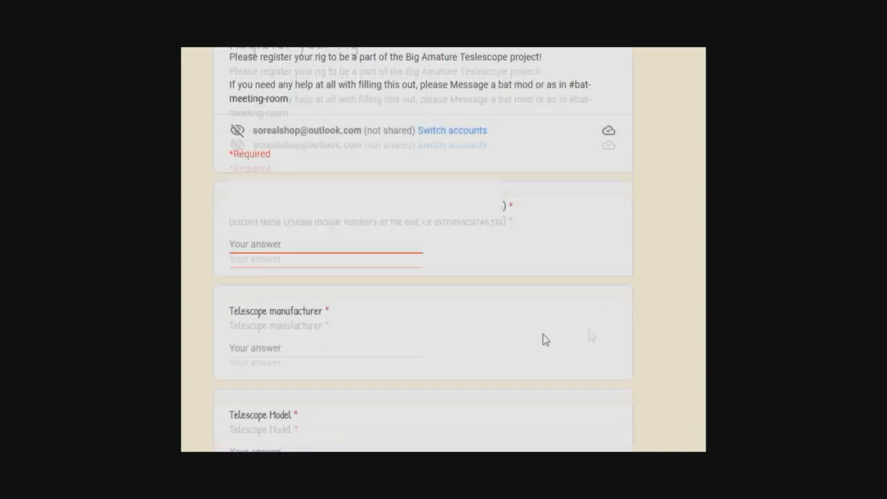
{"action": "scroll", "scroll_direction": "down", "scroll_amount": 3}
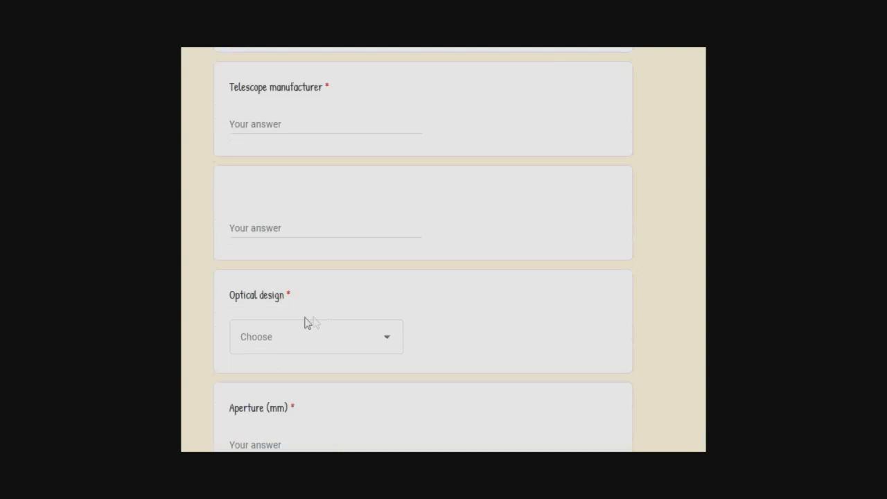
{"action": "scroll", "scroll_direction": "down", "scroll_amount": 3}
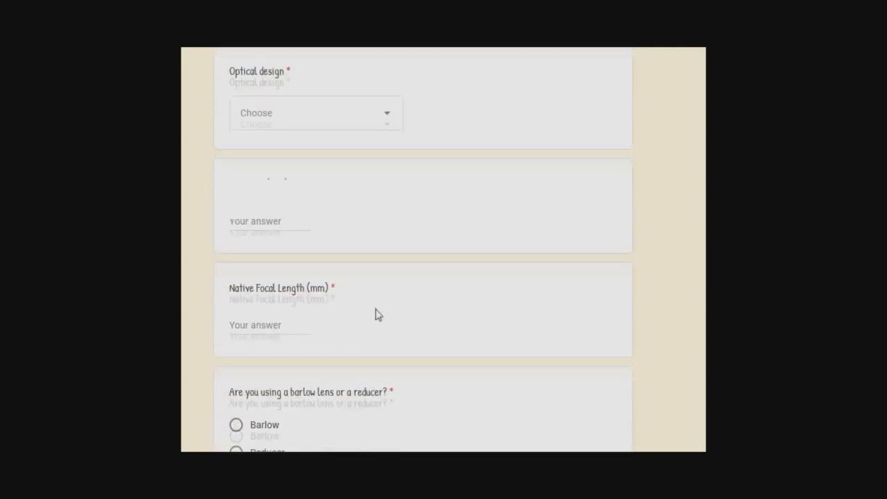
{"action": "scroll", "scroll_direction": "down", "scroll_amount": 3}
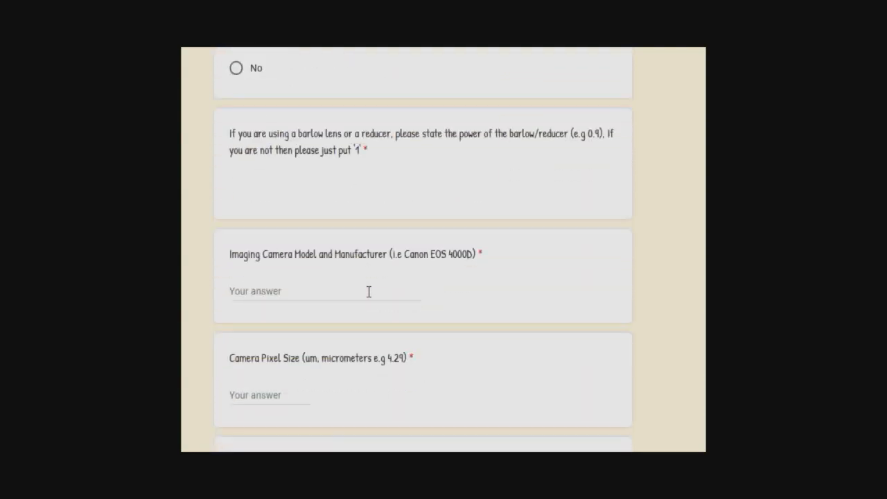
{"action": "scroll", "scroll_direction": "down", "scroll_amount": 3}
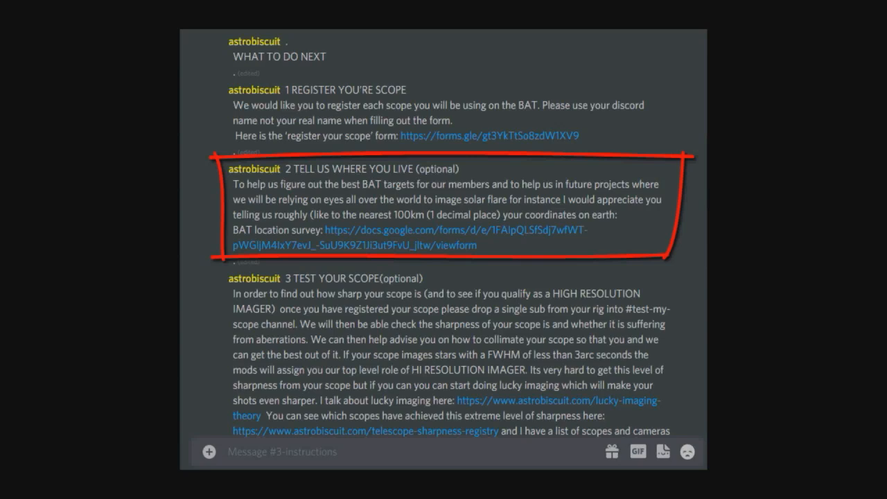
Read guide steps 2 and 3, then follow the link into the test-my-scope channel.
{"action": "scroll", "scroll_direction": "down", "scroll_amount": 3}
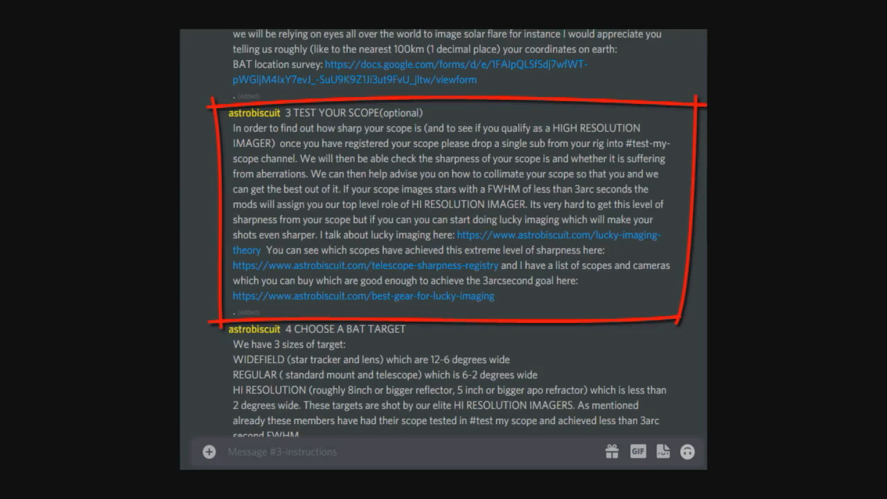
{"action": "left_click", "coordinate": [108, 194]}
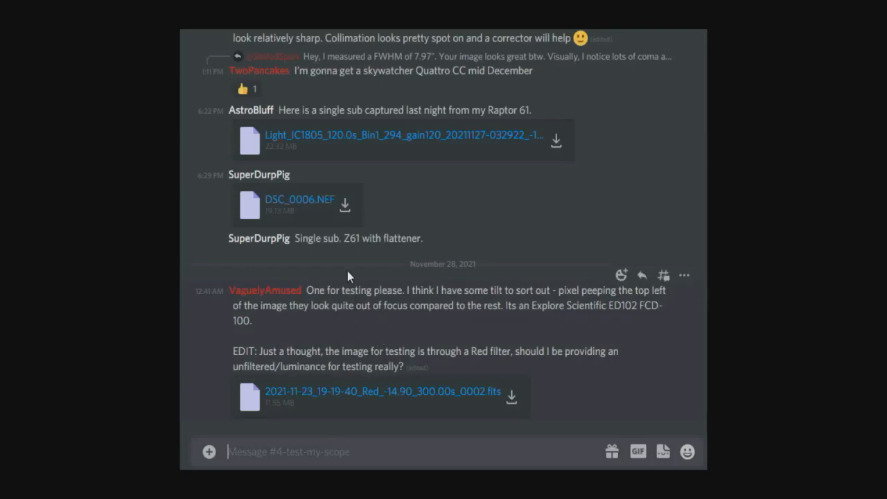
{"action": "mouse_move", "coordinate": [305, 172]}
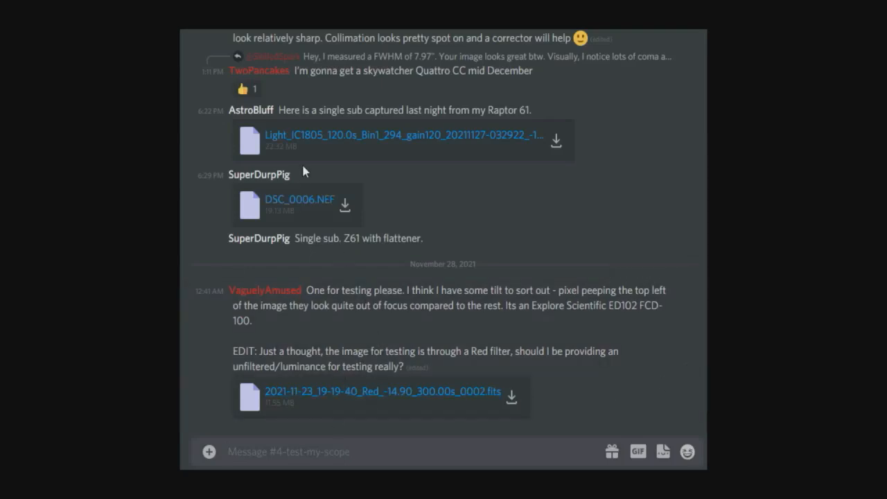
{"action": "mouse_move", "coordinate": [491, 235]}
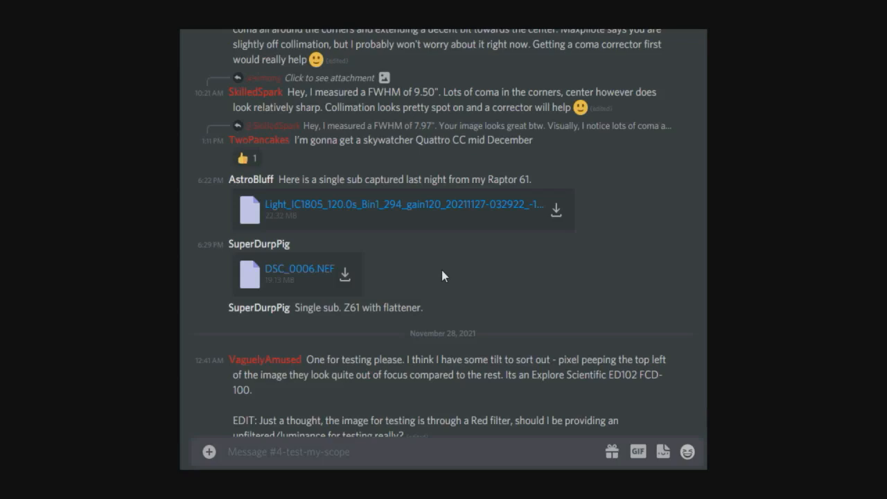
{"action": "mouse_move", "coordinate": [330, 284]}
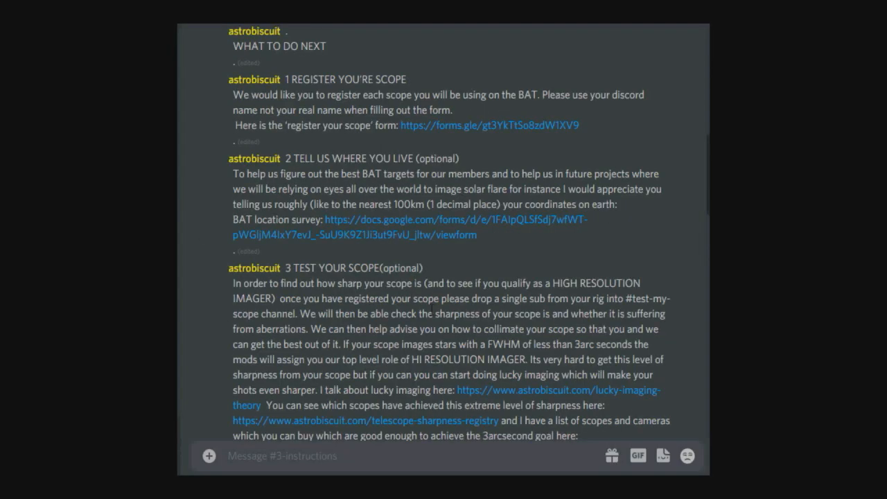
{"action": "mouse_move", "coordinate": [435, 249]}
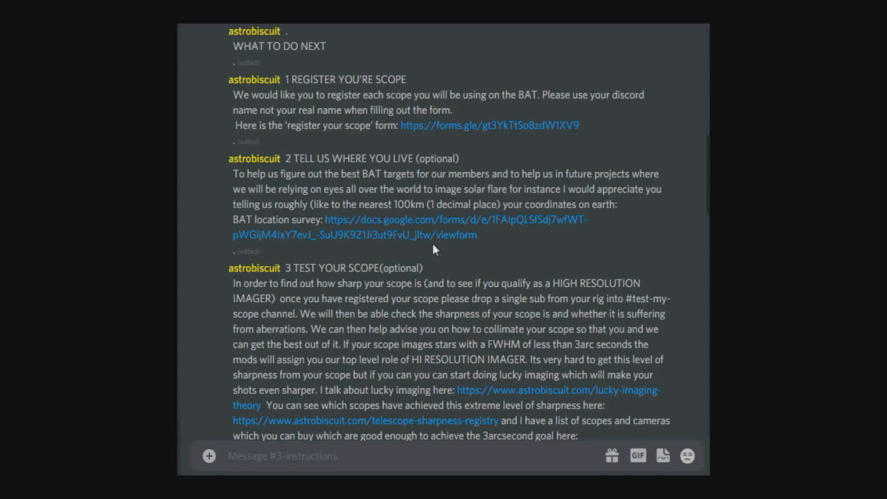
{"action": "mouse_move", "coordinate": [449, 269]}
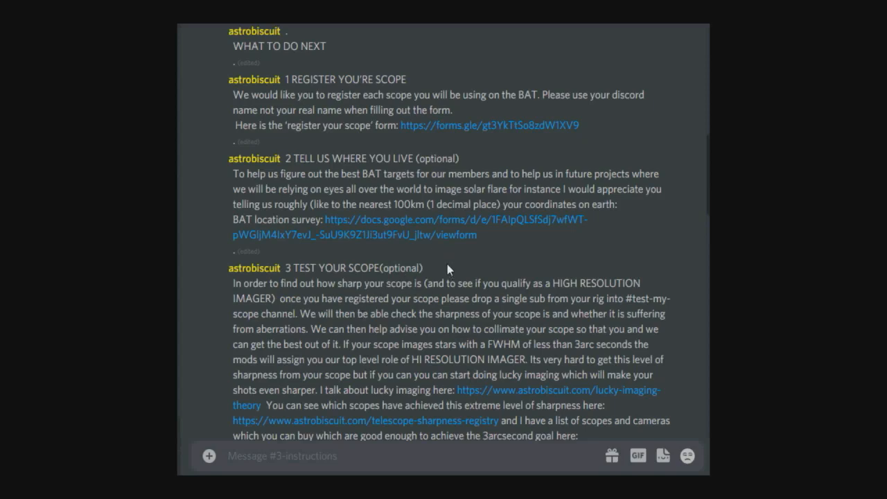
{"action": "mouse_move", "coordinate": [446, 125]}
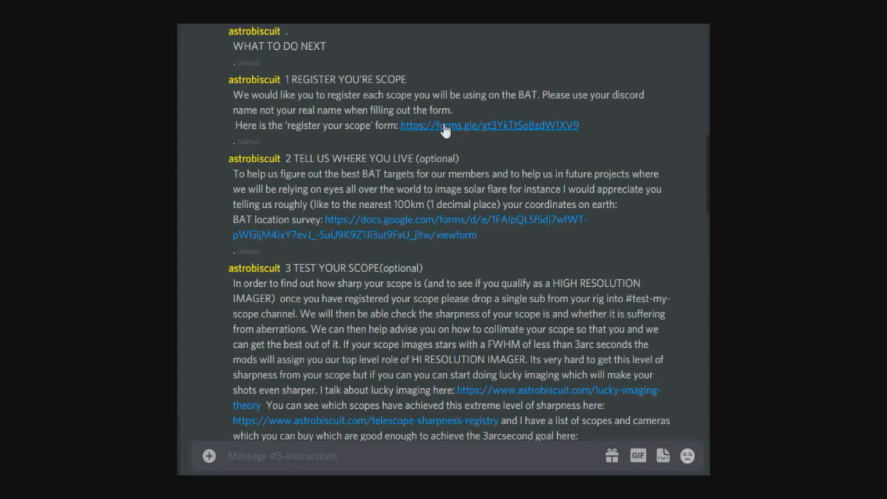
Follow the 'register your scope' link under step 1 of the instructions post.
{"action": "left_click", "coordinate": [363, 422]}
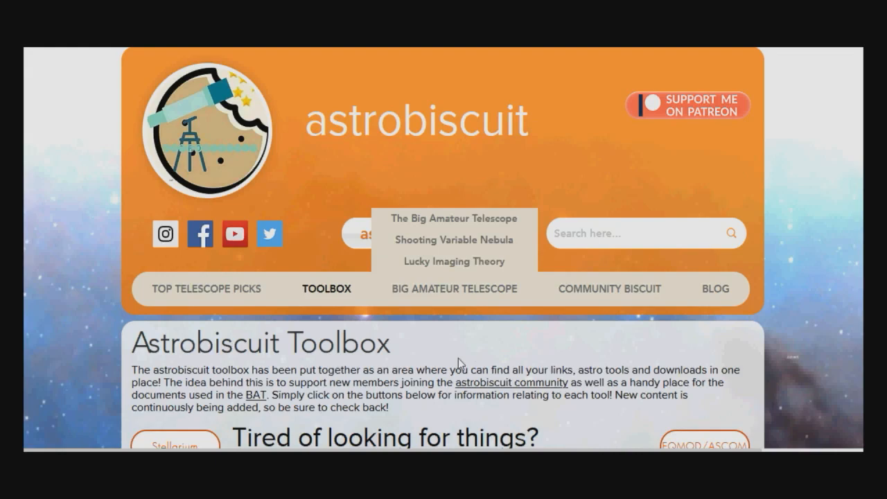
From the Toolbox page, bring up the Sharpest Scopes registry of member rigs.
{"action": "scroll", "scroll_direction": "down", "scroll_amount": 3}
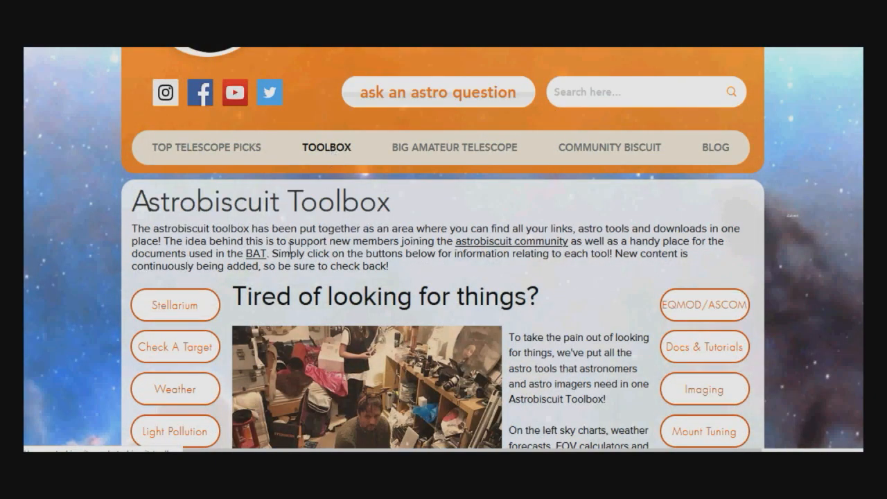
{"action": "scroll", "scroll_direction": "down", "scroll_amount": 3}
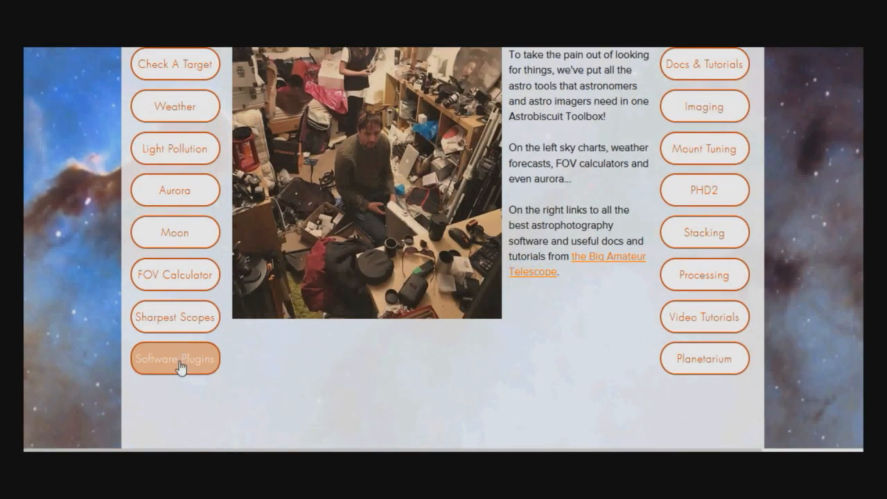
{"action": "mouse_move", "coordinate": [184, 318]}
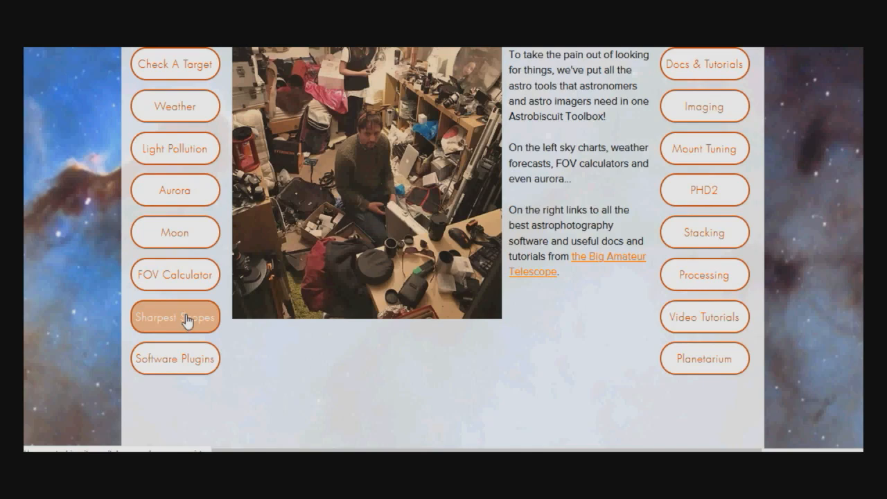
{"action": "left_click", "coordinate": [174, 316]}
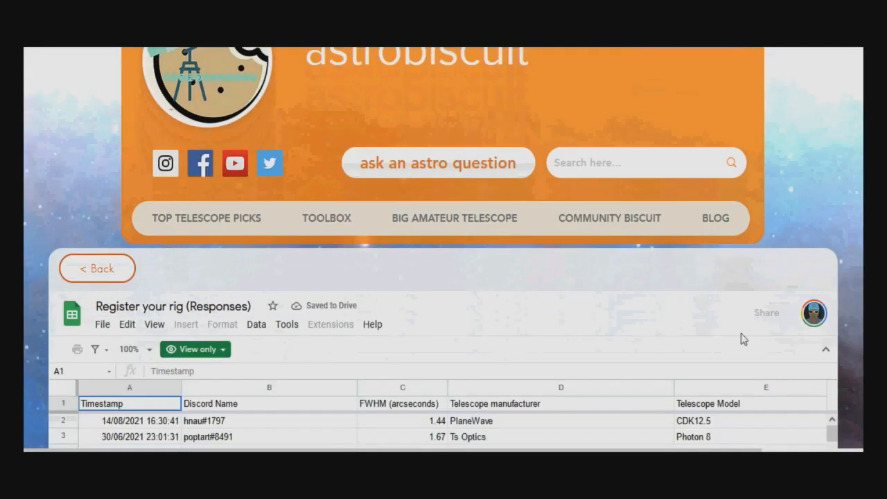
{"action": "scroll", "scroll_direction": "down", "scroll_amount": 3}
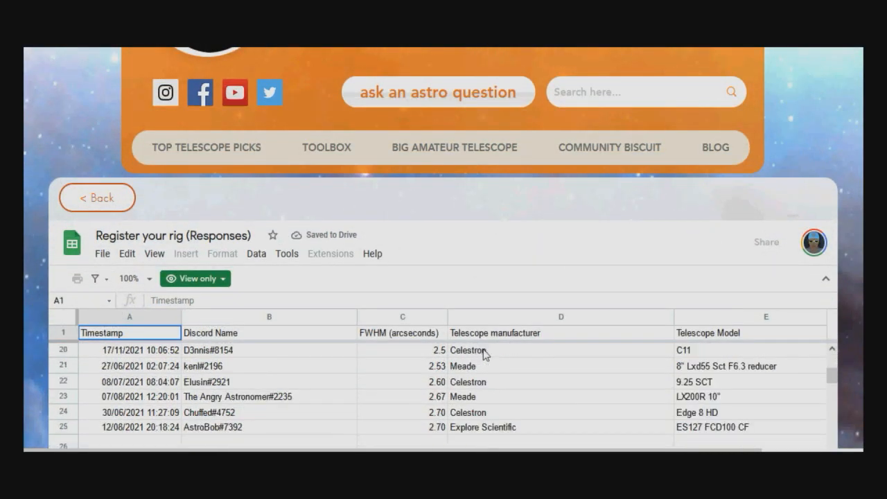
{"action": "scroll", "scroll_direction": "down", "scroll_amount": 3}
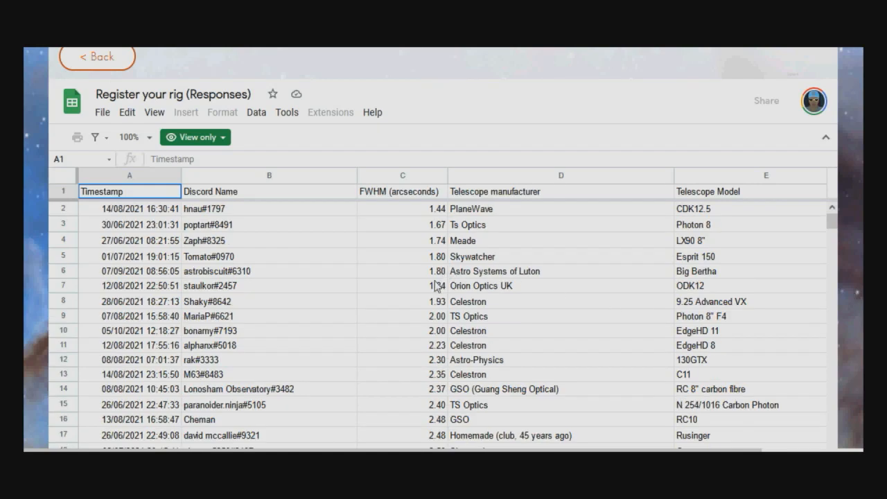
{"action": "mouse_move", "coordinate": [452, 222]}
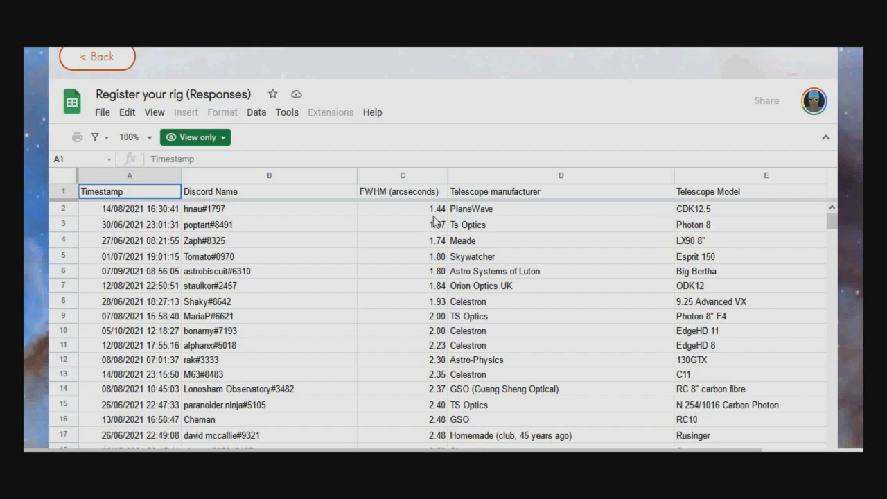
{"action": "mouse_move", "coordinate": [444, 216]}
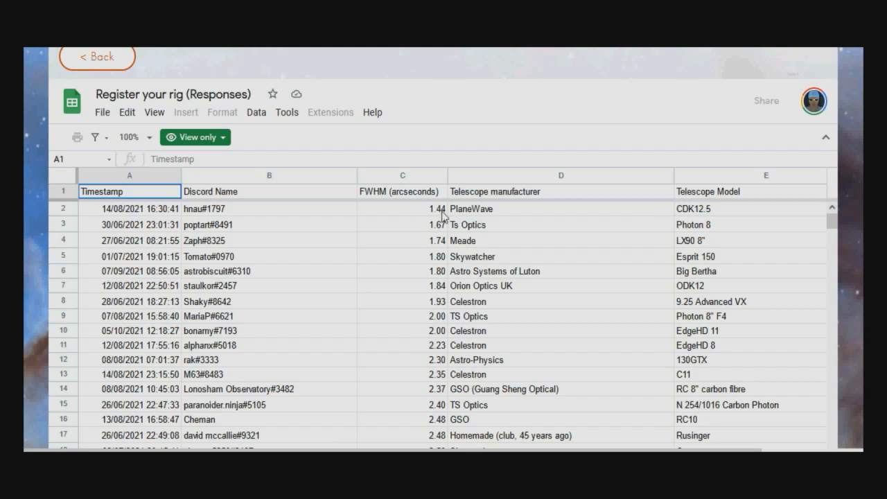
{"action": "mouse_move", "coordinate": [446, 355]}
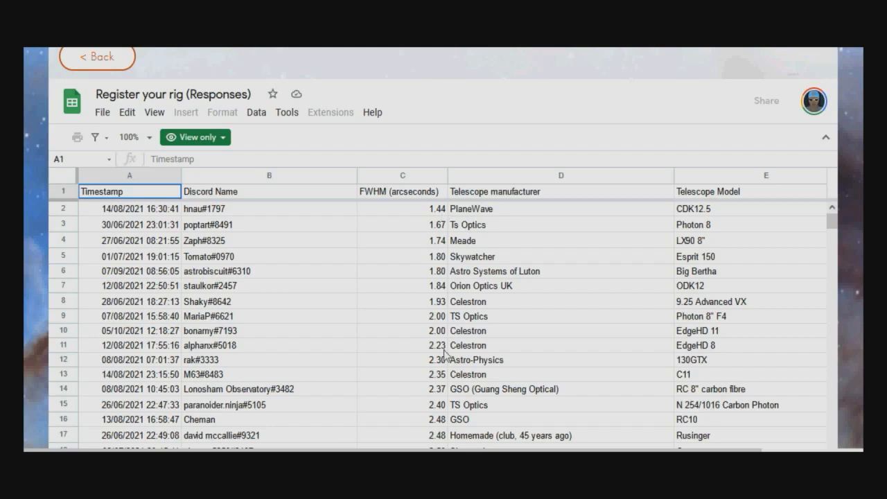
{"action": "scroll", "scroll_direction": "down", "scroll_amount": 3}
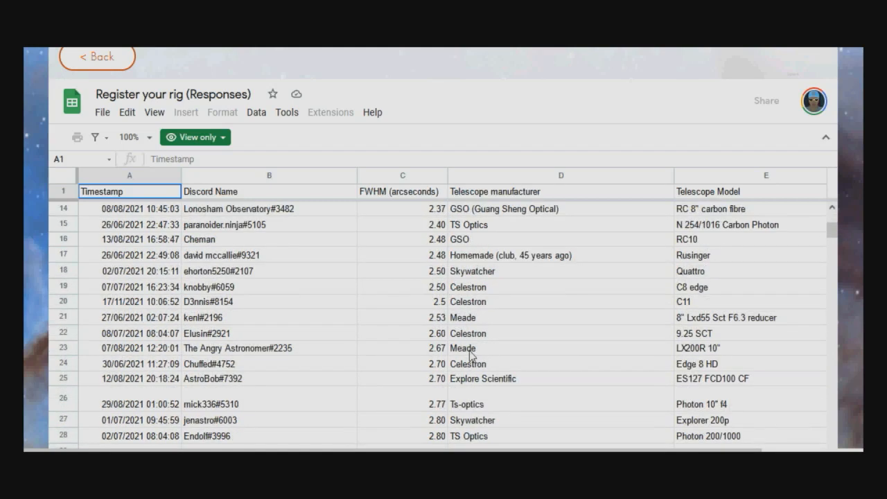
{"action": "scroll", "scroll_direction": "up", "scroll_amount": 3}
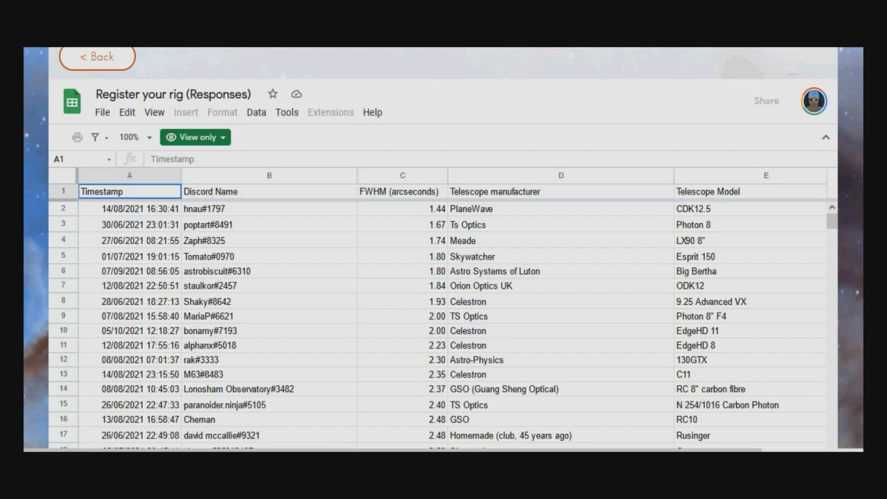
{"action": "scroll", "scroll_direction": "down", "scroll_amount": 3}
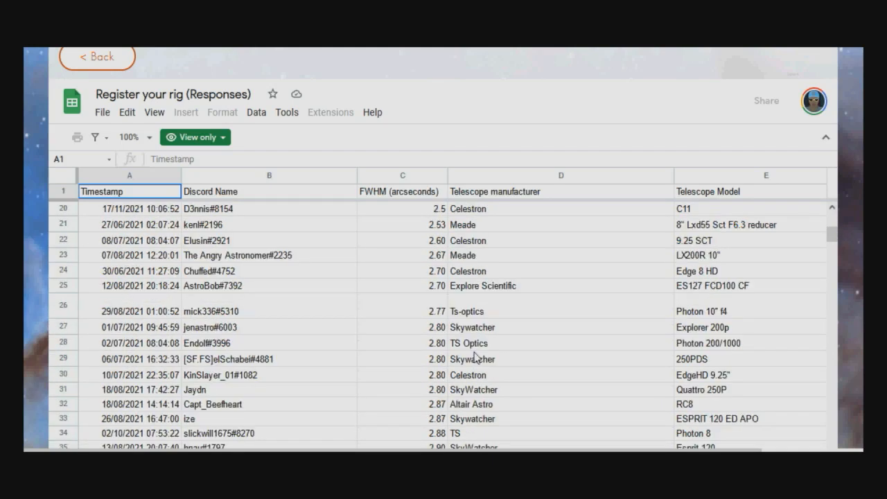
{"action": "scroll", "scroll_direction": "down", "scroll_amount": 3}
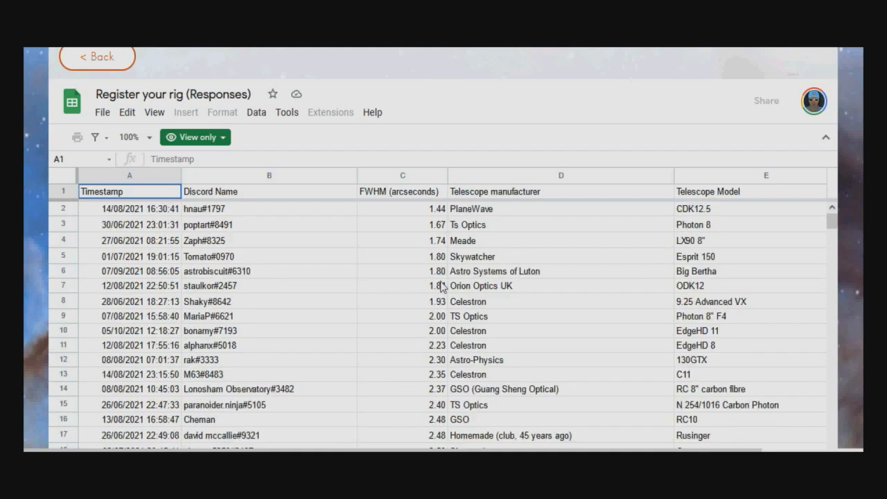
{"action": "mouse_move", "coordinate": [379, 288]}
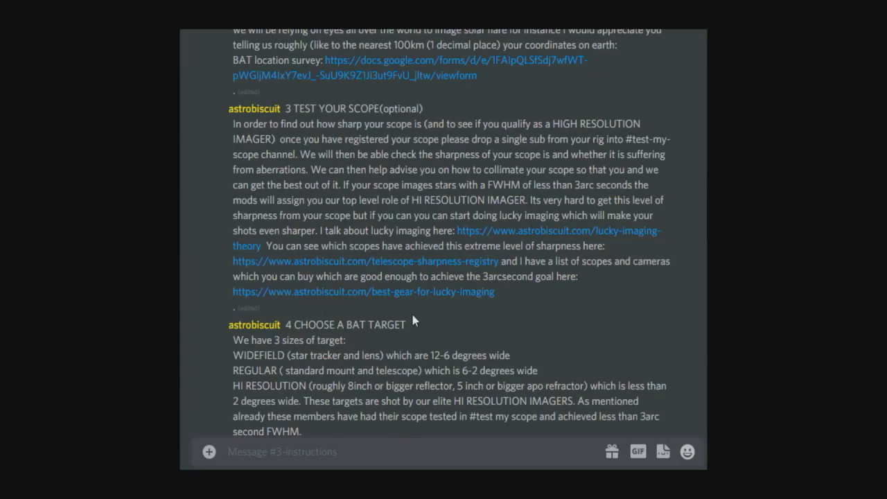
{"action": "mouse_move", "coordinate": [515, 321]}
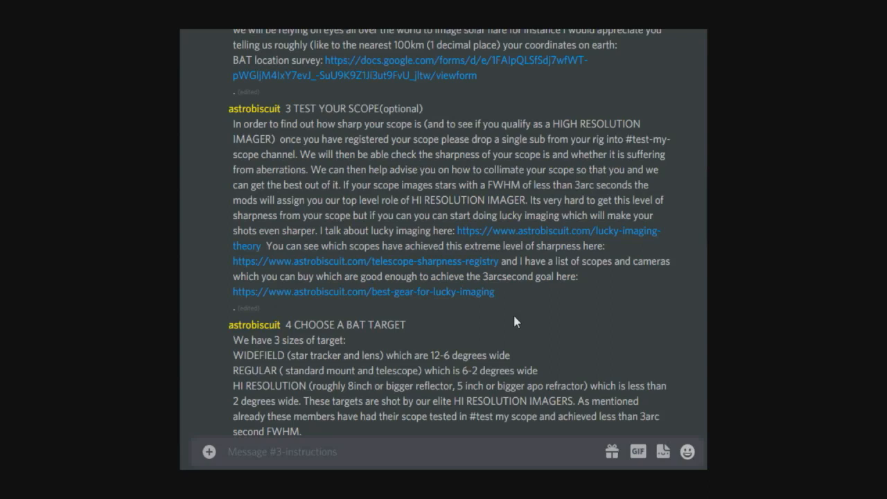
{"action": "mouse_move", "coordinate": [538, 366]}
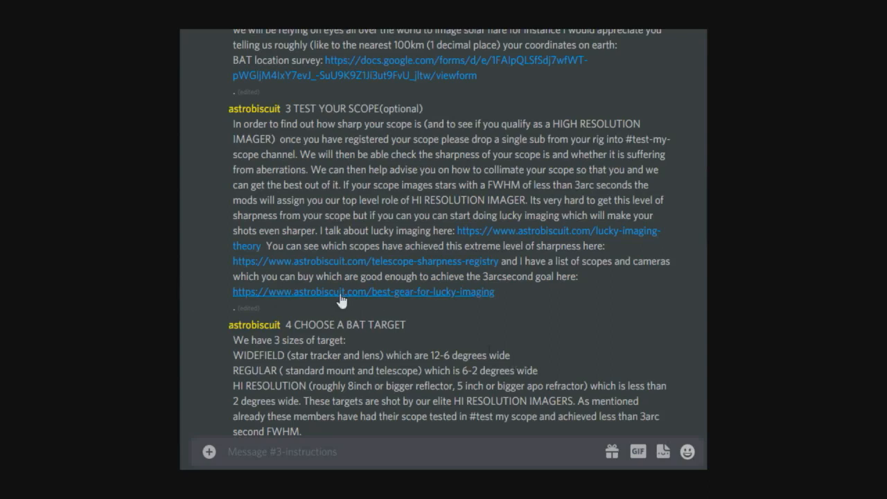
{"action": "mouse_move", "coordinate": [460, 300]}
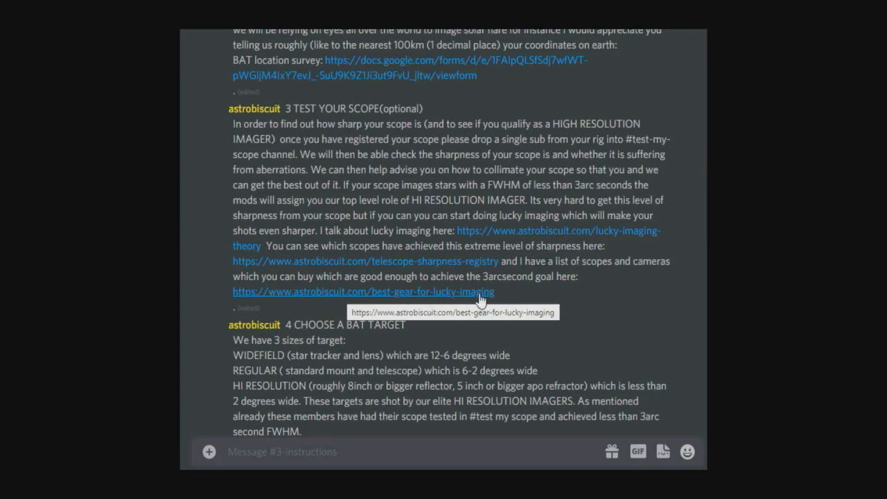
{"action": "mouse_move", "coordinate": [492, 308]}
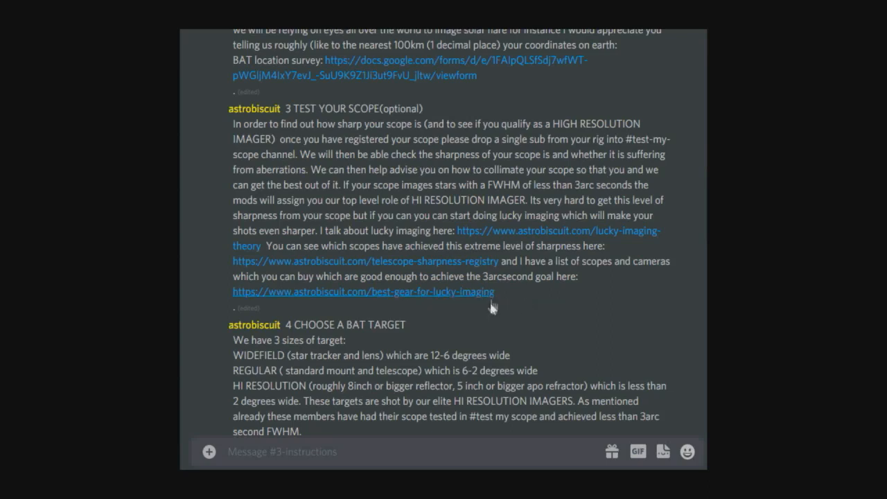
{"action": "scroll", "scroll_direction": "down", "scroll_amount": 3}
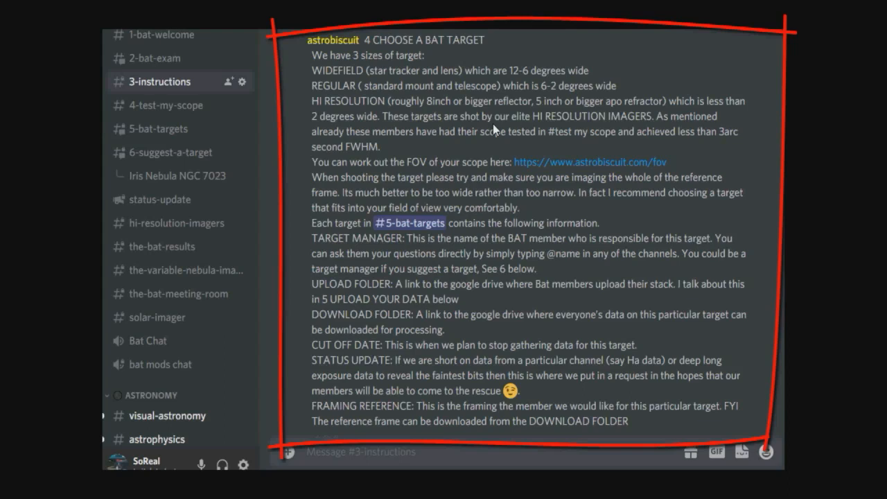
{"action": "mouse_move", "coordinate": [687, 216]}
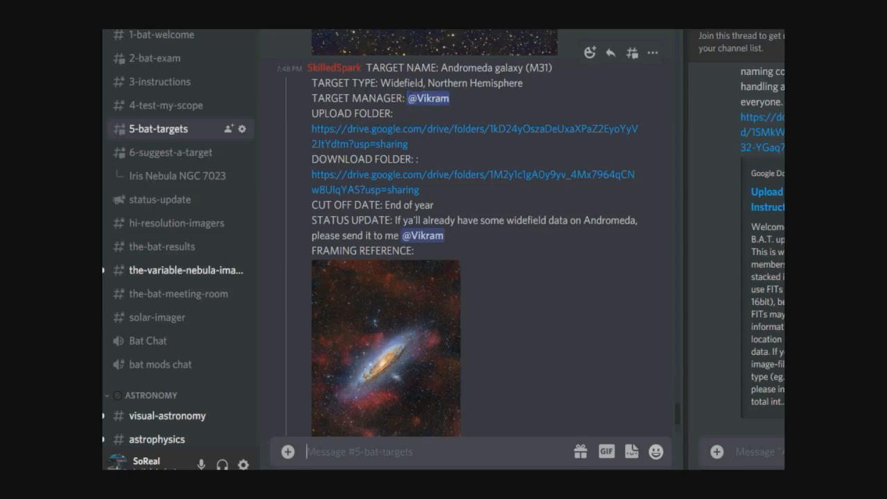
{"action": "mouse_move", "coordinate": [416, 105]}
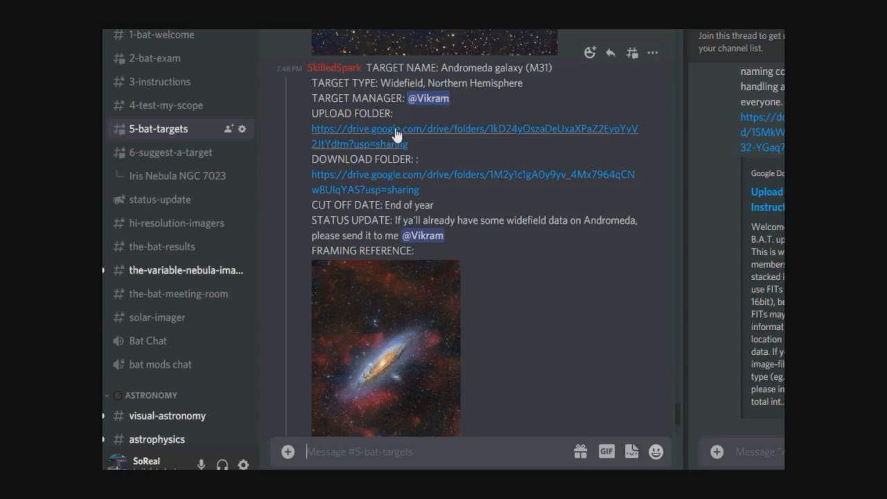
{"action": "mouse_move", "coordinate": [403, 178]}
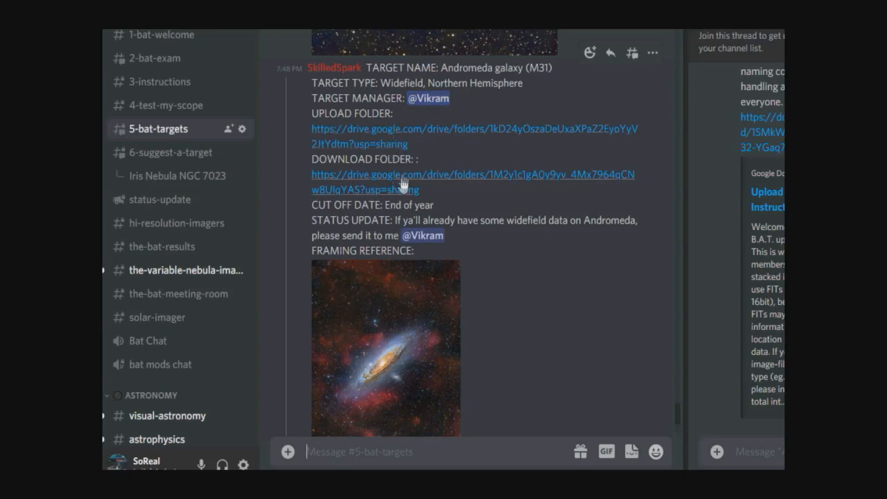
{"action": "mouse_move", "coordinate": [440, 191]}
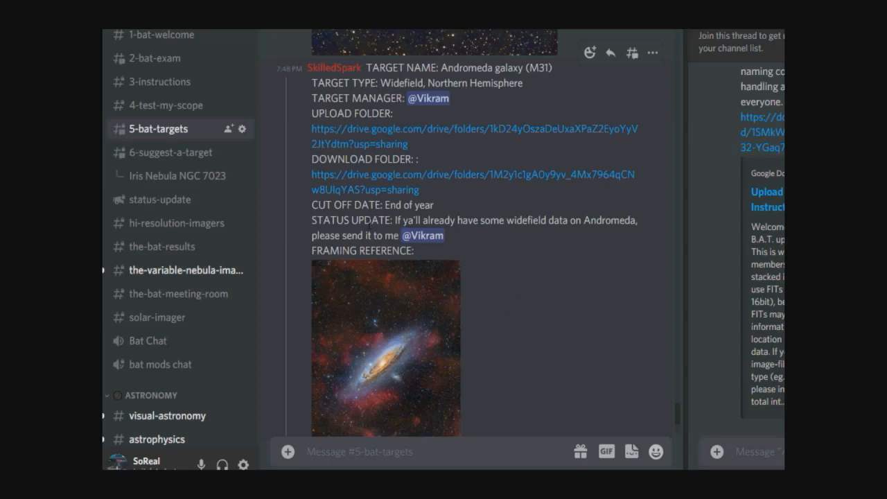
{"action": "mouse_move", "coordinate": [485, 250]}
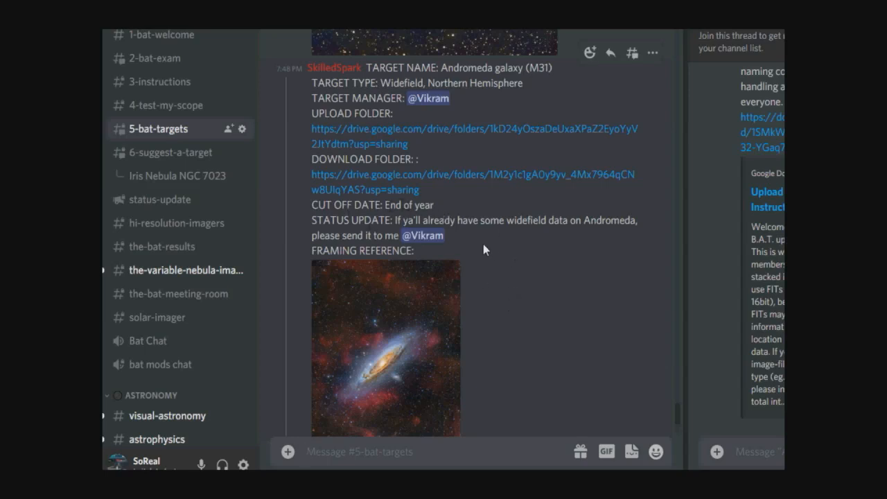
{"action": "mouse_move", "coordinate": [521, 274]}
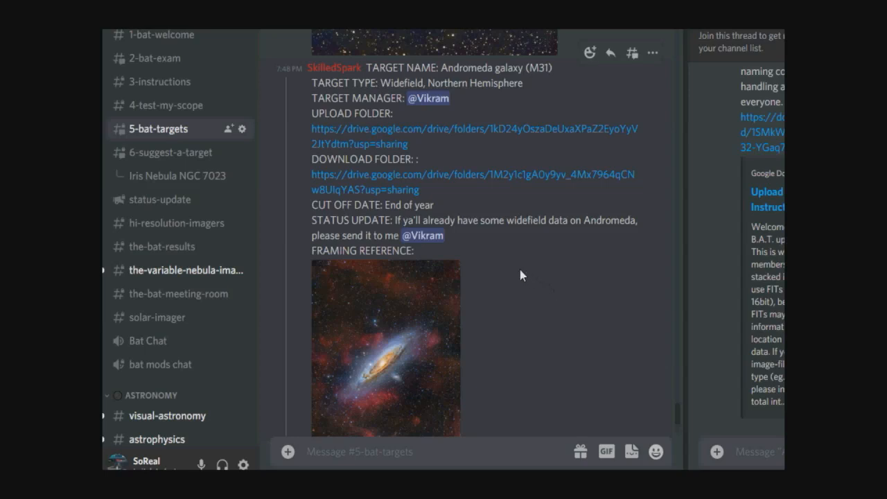
Bring the Andromeda target post and its framing reference image into view.
{"action": "scroll", "scroll_direction": "down", "scroll_amount": 3}
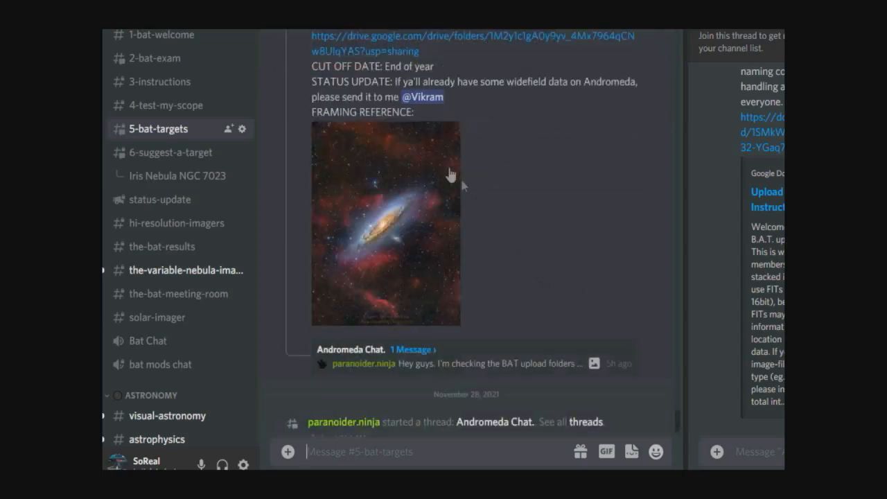
{"action": "mouse_move", "coordinate": [297, 261]}
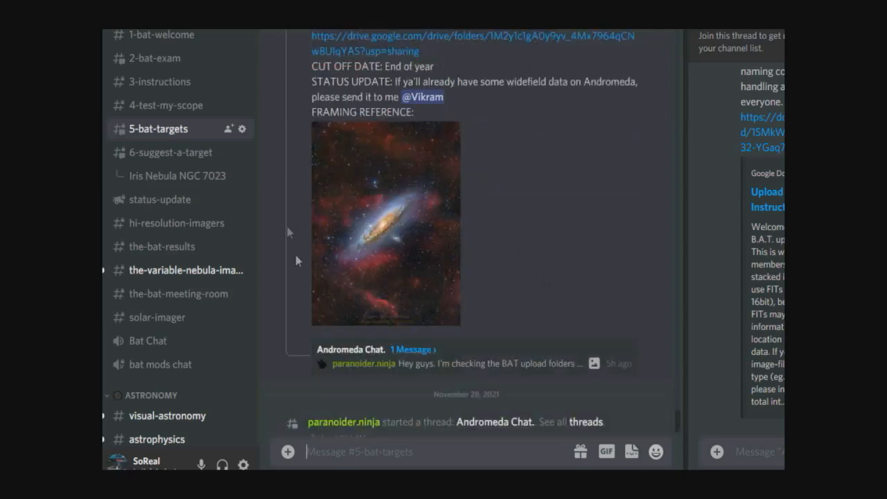
Return to the 3-instructions channel to read the target size section.
{"action": "left_click", "coordinate": [159, 80]}
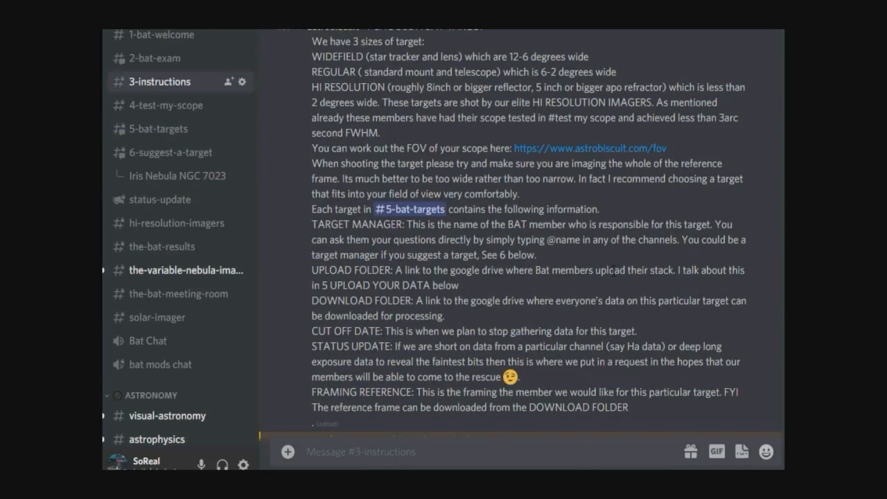
{"action": "mouse_move", "coordinate": [670, 294]}
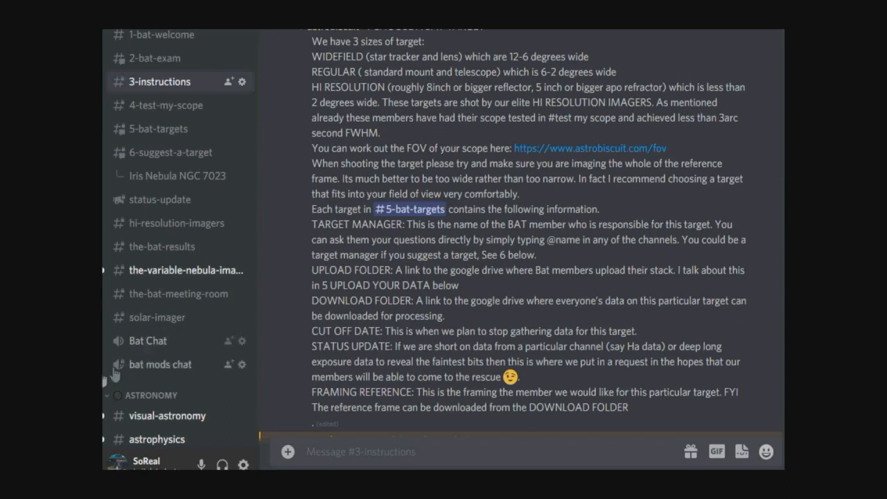
{"action": "mouse_move", "coordinate": [662, 363]}
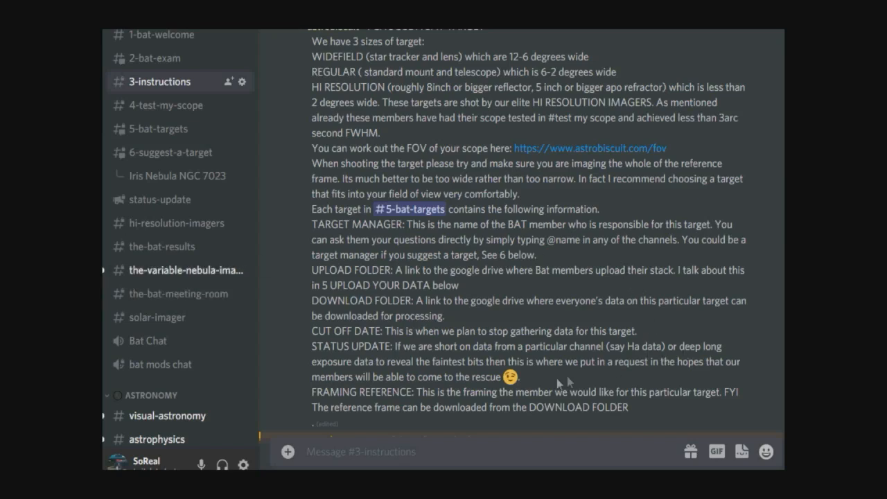
{"action": "mouse_move", "coordinate": [449, 160]}
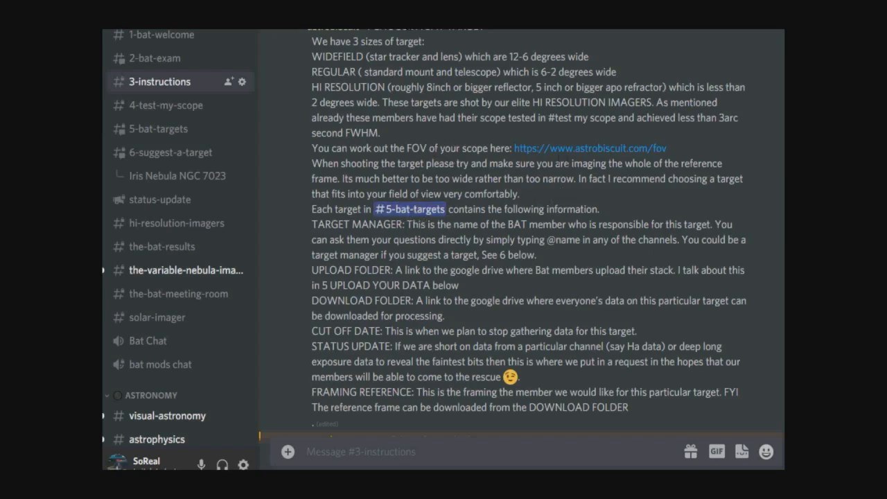
{"action": "mouse_move", "coordinate": [632, 157]}
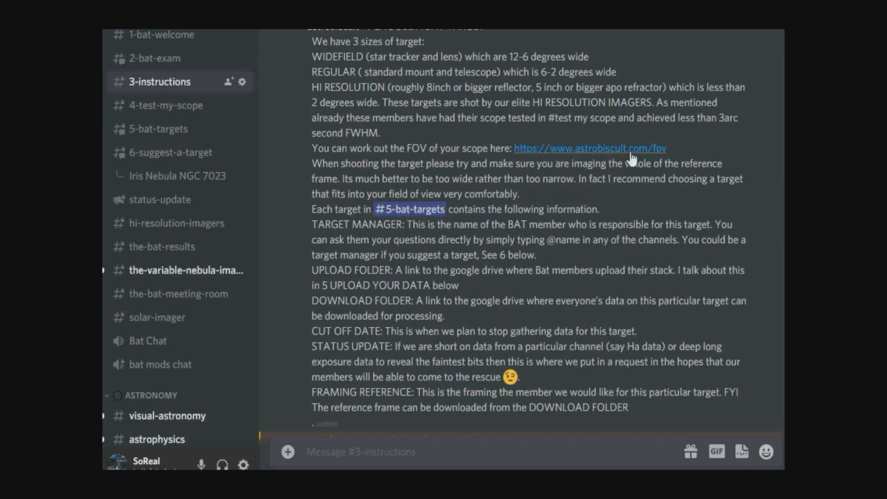
Launch the astrobiscuit field-of-view calculator and switch it to Imaging Mode.
{"action": "left_click", "coordinate": [588, 146]}
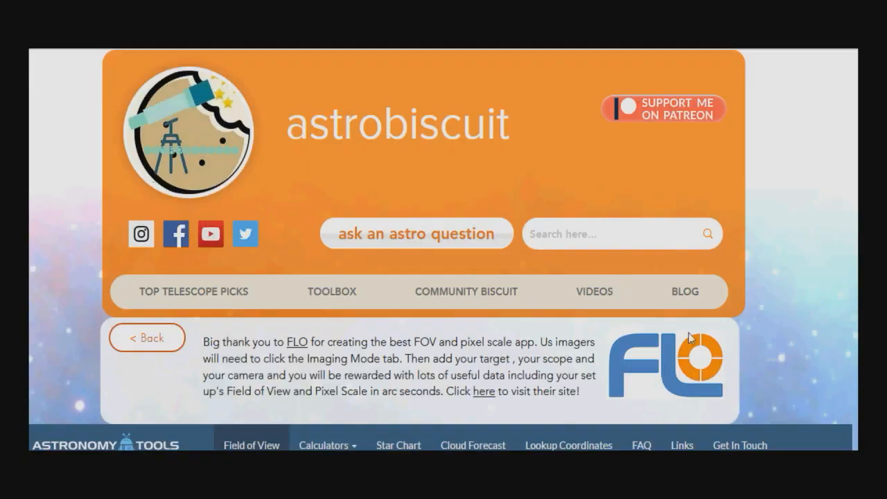
{"action": "mouse_move", "coordinate": [657, 191]}
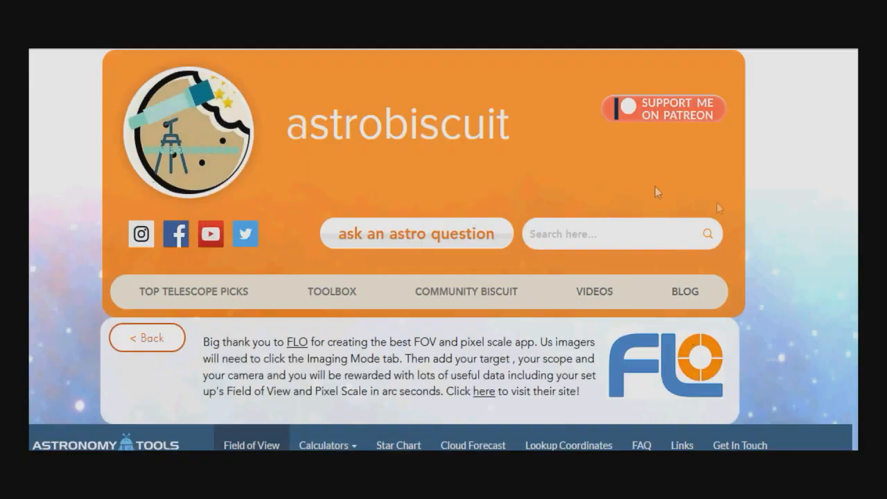
{"action": "scroll", "scroll_direction": "down", "scroll_amount": 3}
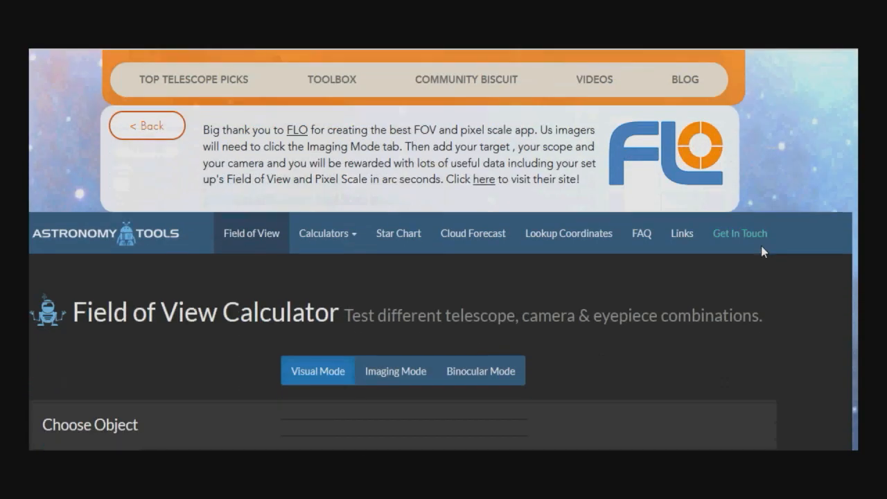
{"action": "scroll", "scroll_direction": "down", "scroll_amount": 3}
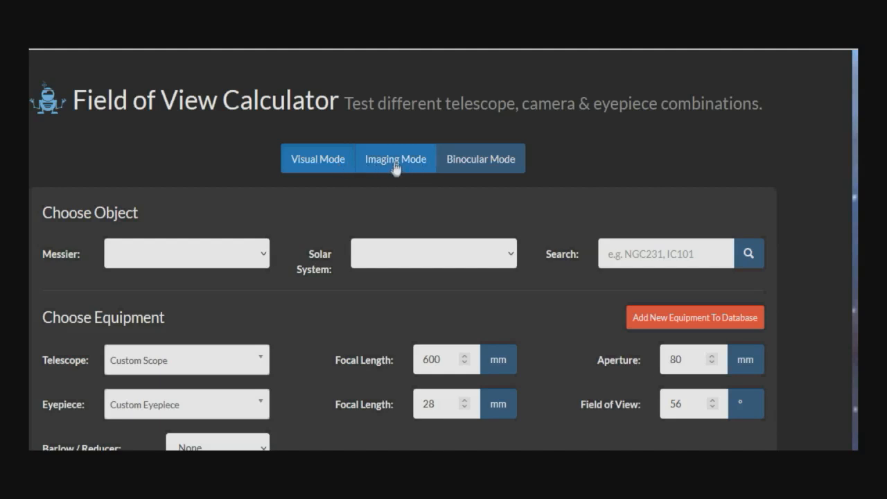
{"action": "left_click", "coordinate": [395, 158]}
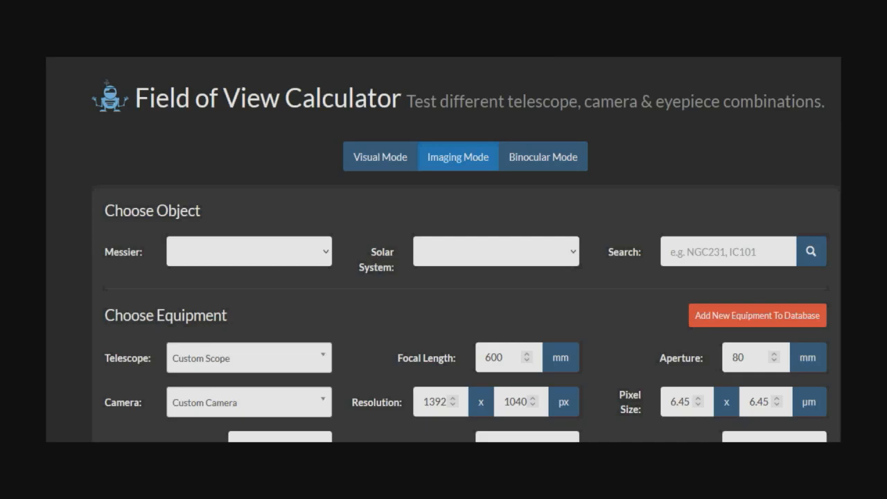
Choose M31 - Andromeda Galaxy as target and the Sky-Watcher Explorer 200P telescope.
{"action": "left_click", "coordinate": [248, 251]}
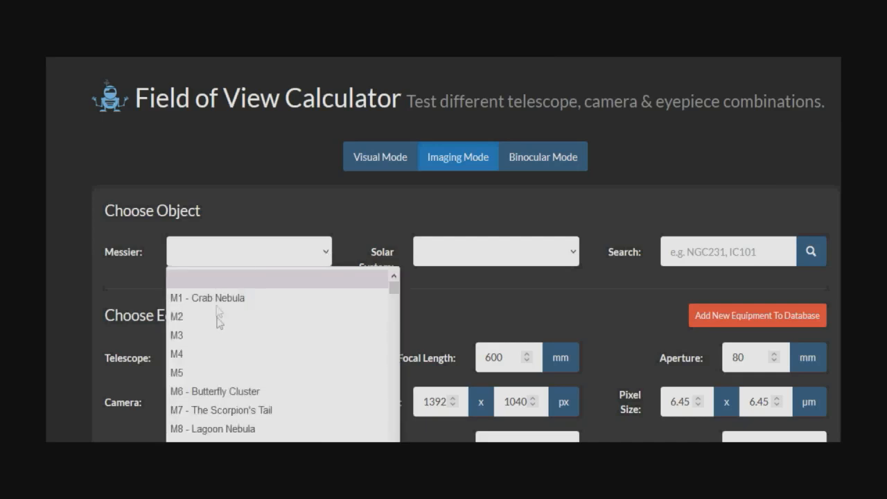
{"action": "scroll", "scroll_direction": "down", "scroll_amount": 3}
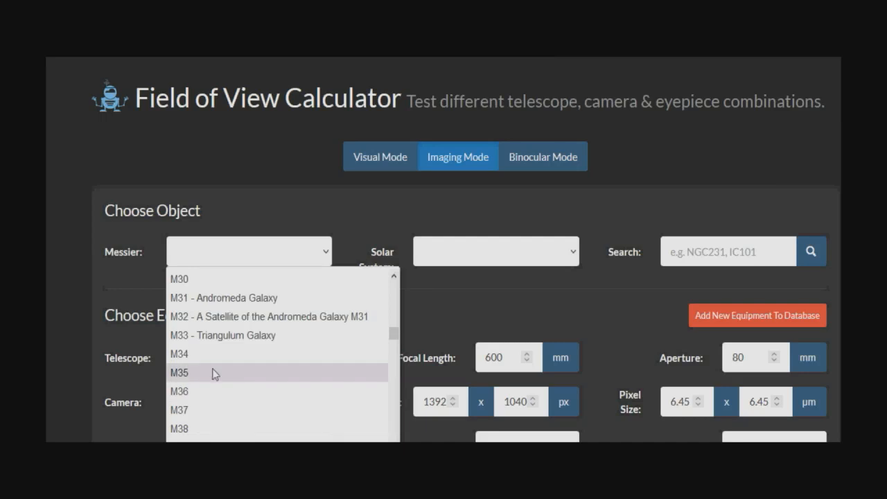
{"action": "left_click", "coordinate": [223, 298]}
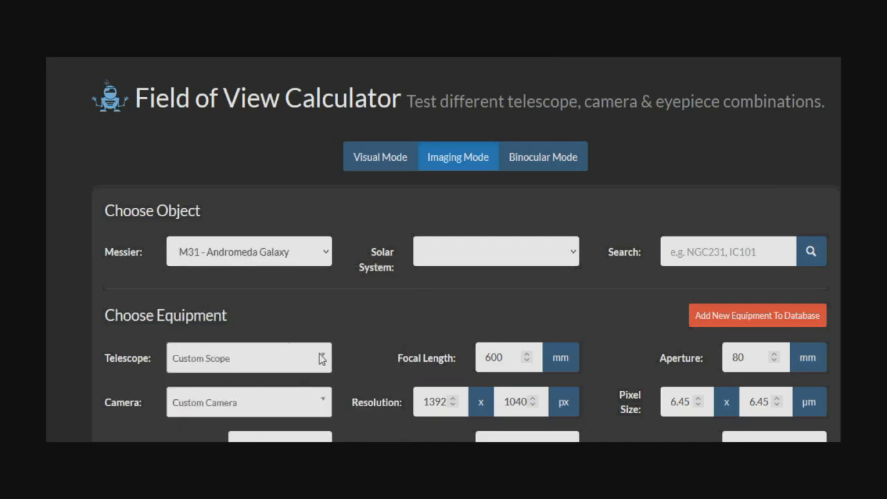
{"action": "left_click", "coordinate": [248, 357]}
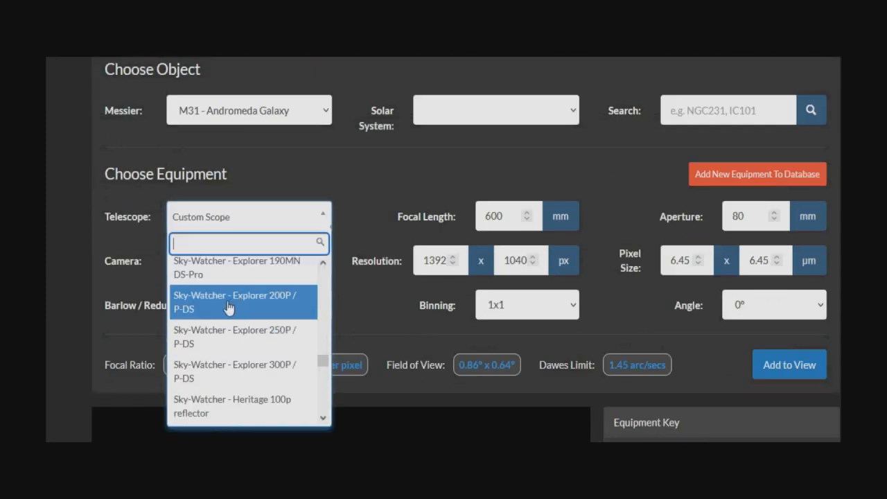
{"action": "left_click", "coordinate": [236, 302]}
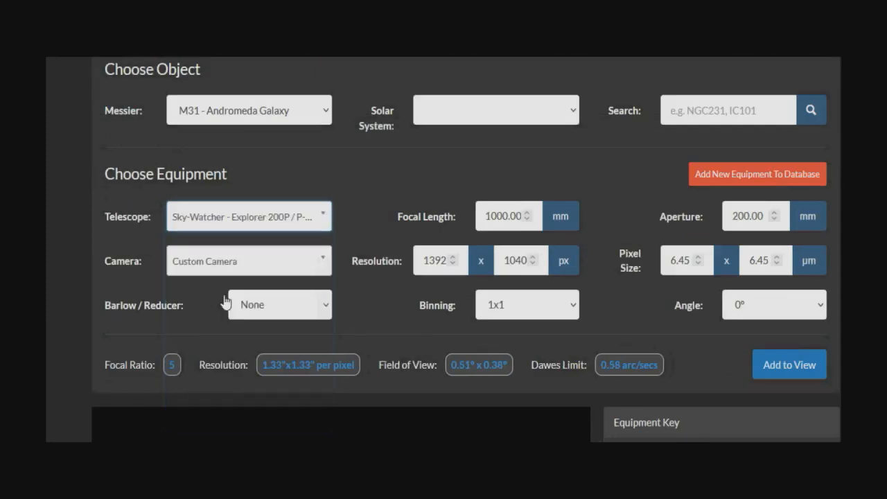
Select the QHY 168C camera and add the setup to the view, giving 1.36° x 0.9°.
{"action": "left_click", "coordinate": [248, 261]}
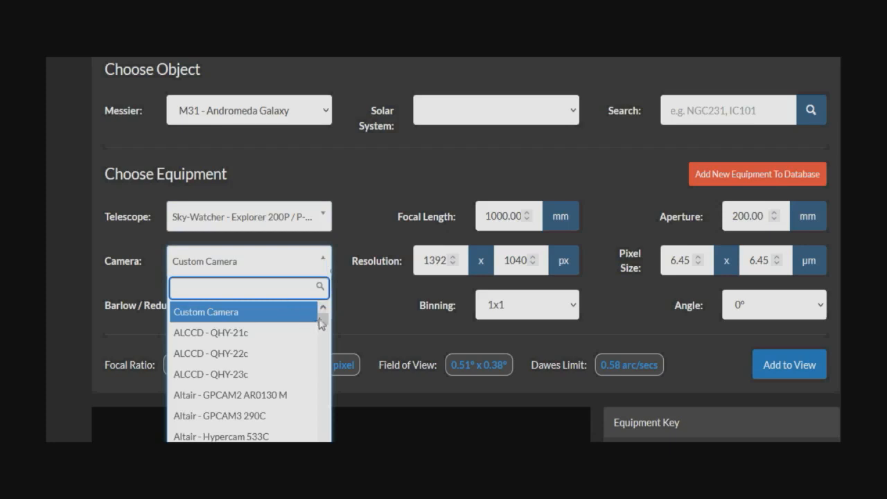
{"action": "scroll", "scroll_direction": "down", "scroll_amount": 3}
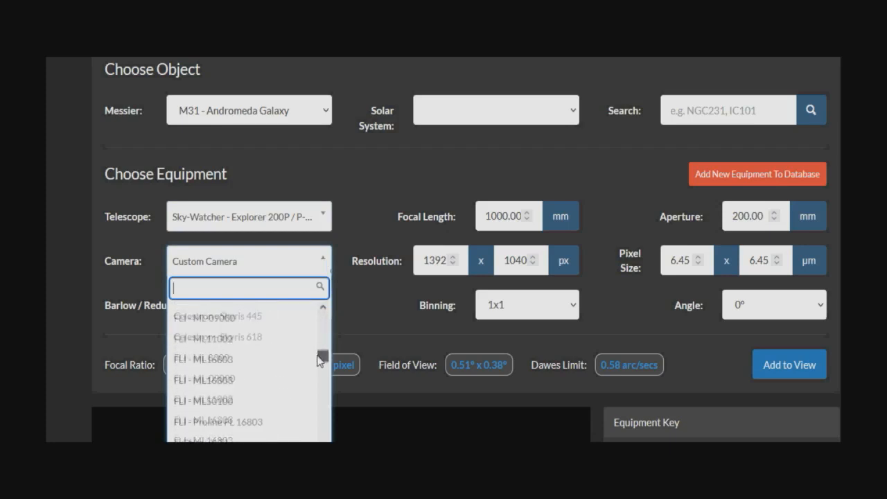
{"action": "scroll", "scroll_direction": "down", "scroll_amount": 3}
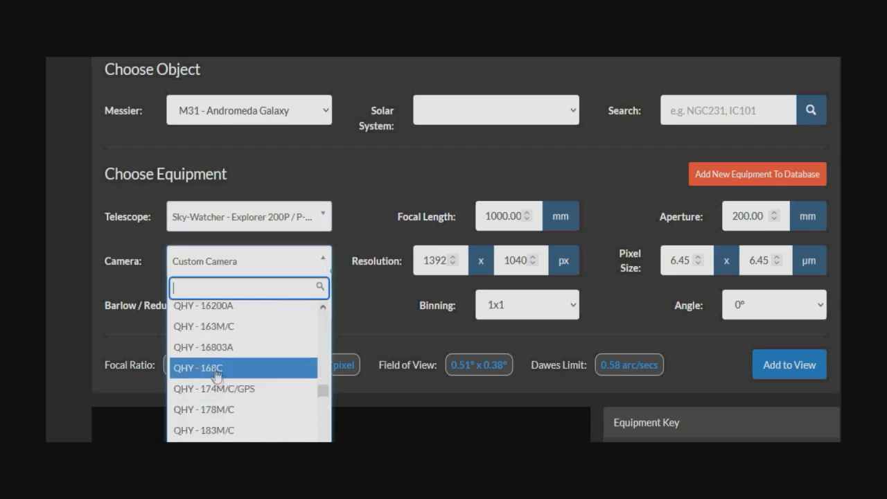
{"action": "left_click", "coordinate": [201, 369]}
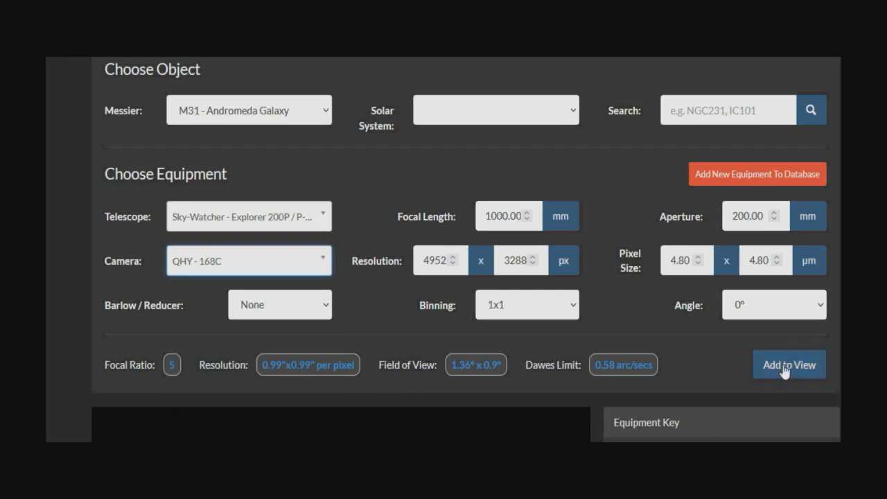
{"action": "left_click", "coordinate": [788, 365]}
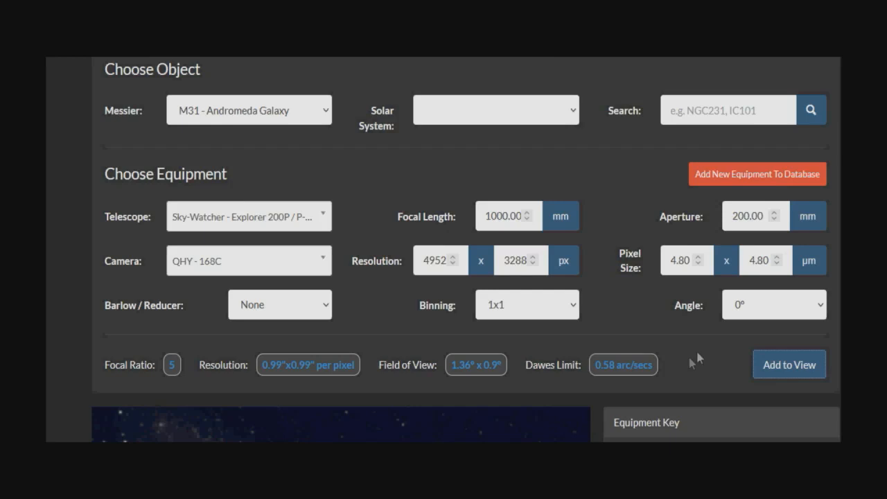
Render the 200P and QHY 168C frame as a red rectangle over the Andromeda Galaxy.
{"action": "left_click", "coordinate": [788, 364]}
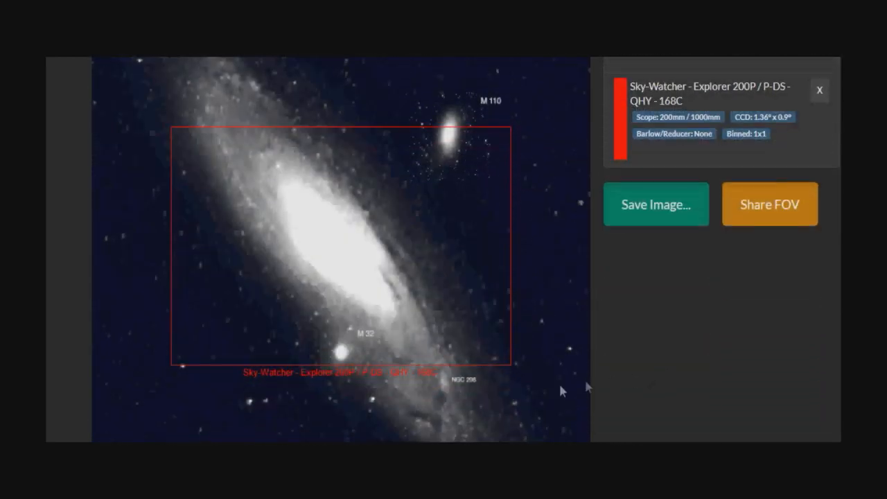
{"action": "mouse_move", "coordinate": [519, 396]}
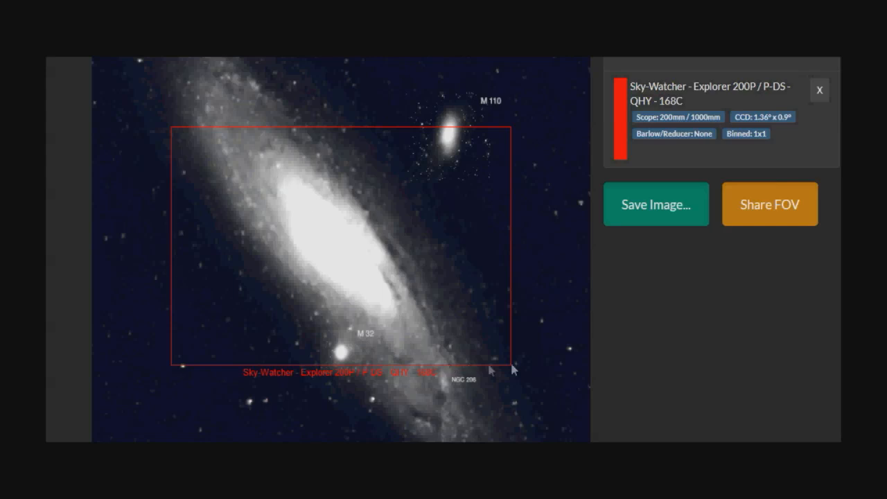
{"action": "mouse_move", "coordinate": [566, 383]}
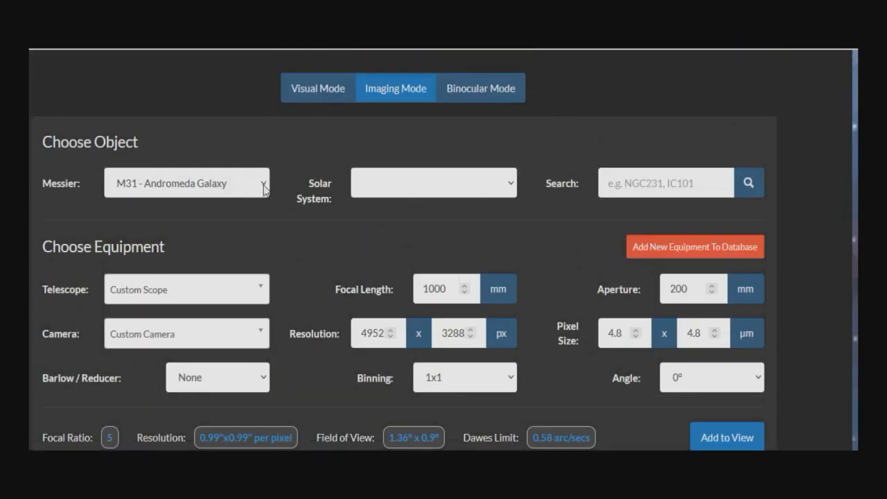
Change the target to M33 - Triangulum Galaxy and view its framing.
{"action": "left_click", "coordinate": [186, 183]}
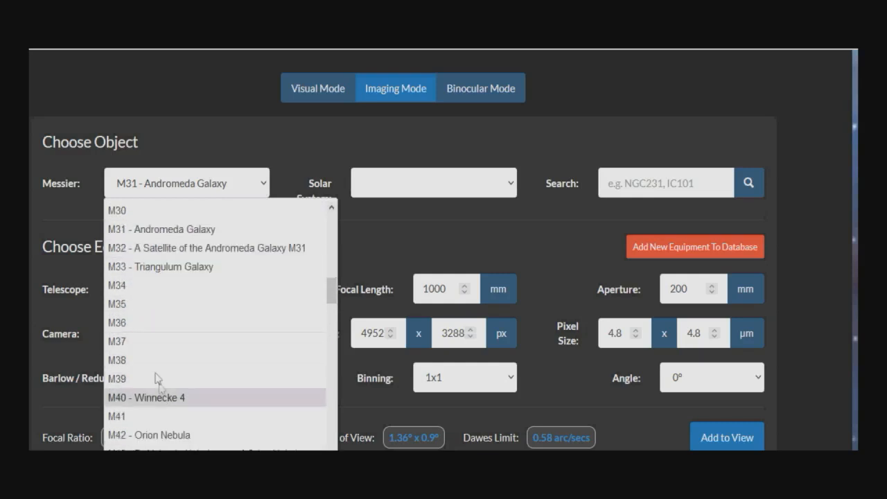
{"action": "left_click", "coordinate": [160, 266]}
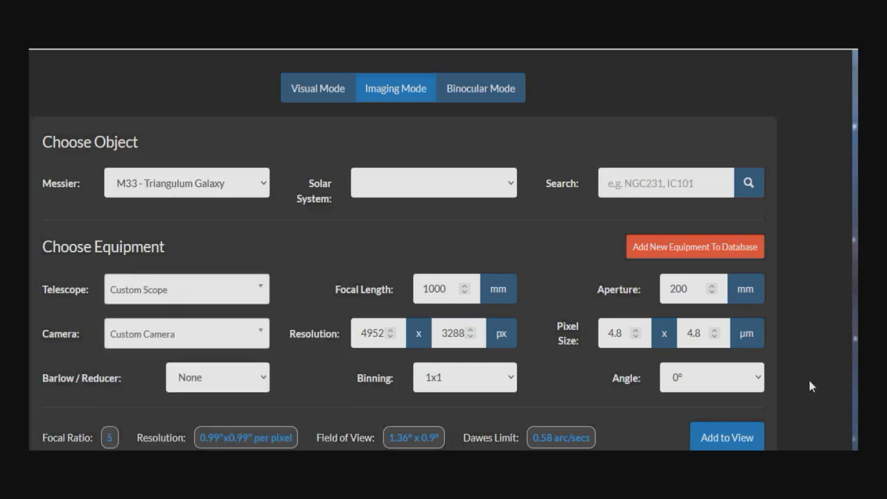
{"action": "scroll", "scroll_direction": "down", "scroll_amount": 3}
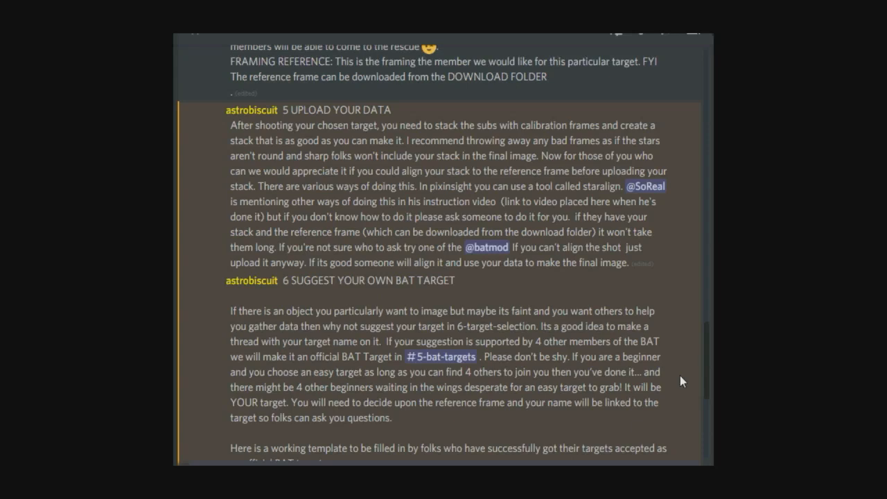
{"action": "mouse_move", "coordinate": [639, 428]}
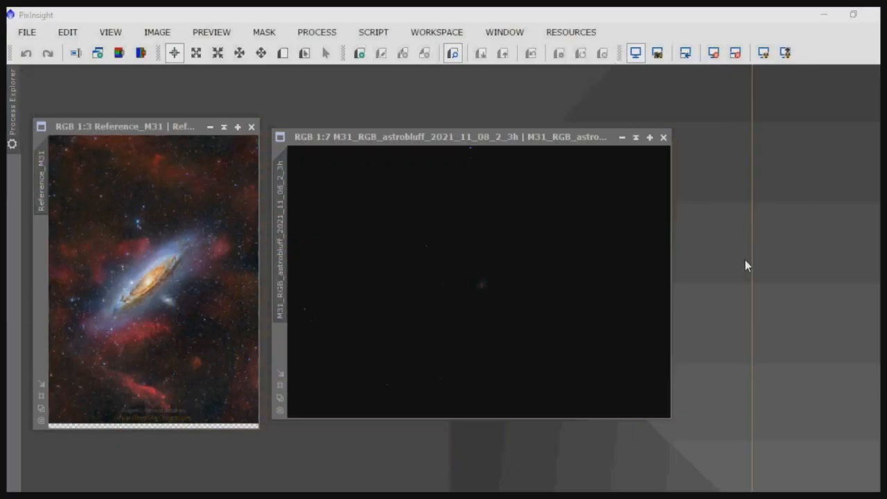
{"action": "mouse_move", "coordinate": [158, 140]}
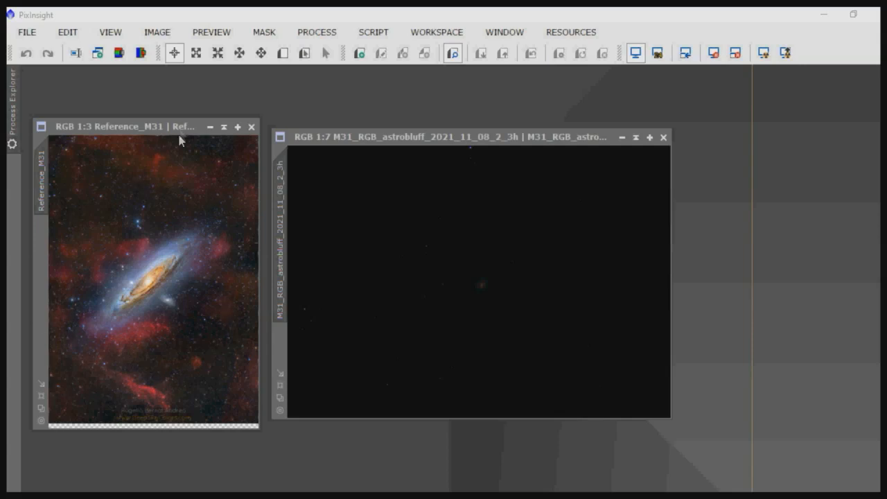
Bring the Reference_M31 image window forward beside the M31 RGB stack.
{"action": "left_click", "coordinate": [482, 249]}
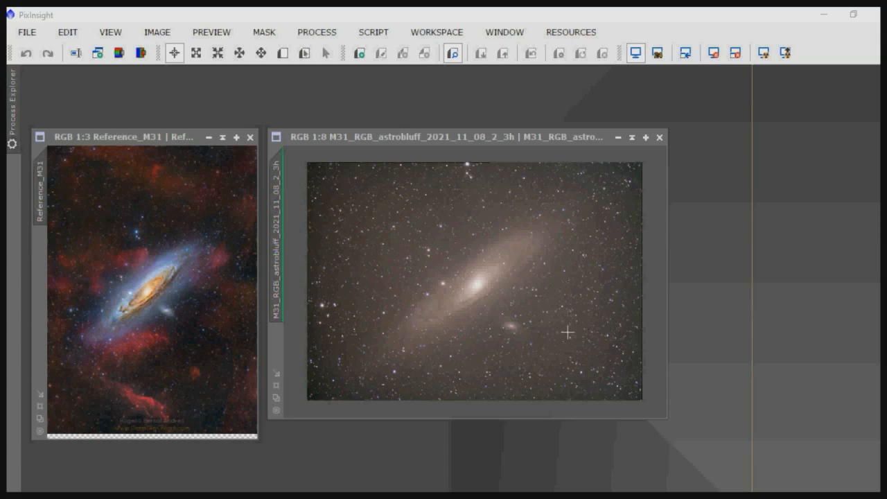
{"action": "mouse_move", "coordinate": [430, 226]}
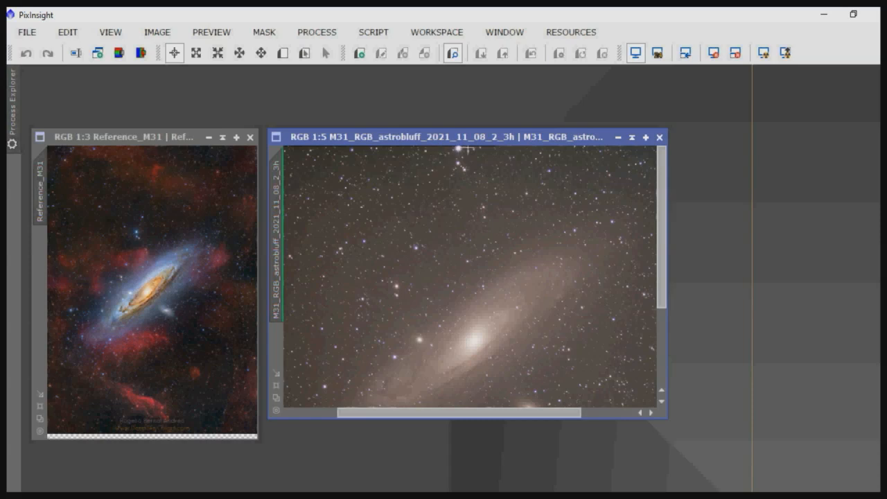
{"action": "mouse_move", "coordinate": [662, 244]}
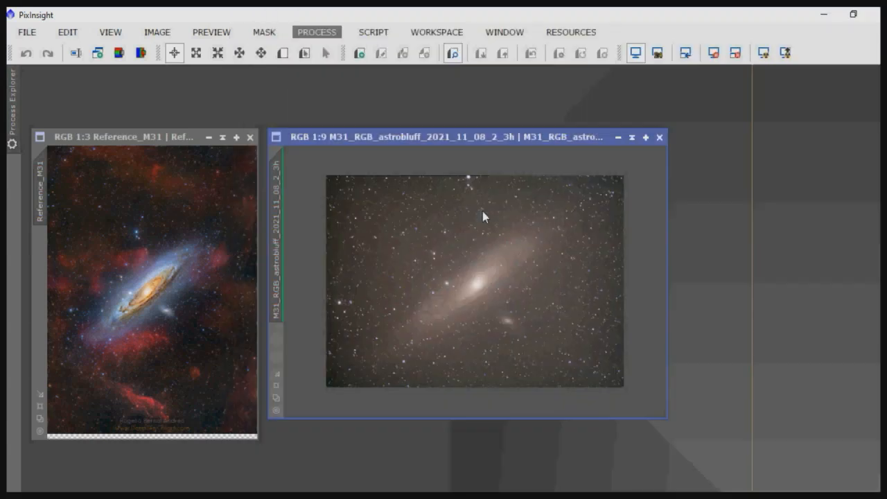
Mark a DynamicCrop box over the M31 stack and apply it to trim the uneven edges.
{"action": "left_click", "coordinate": [324, 52]}
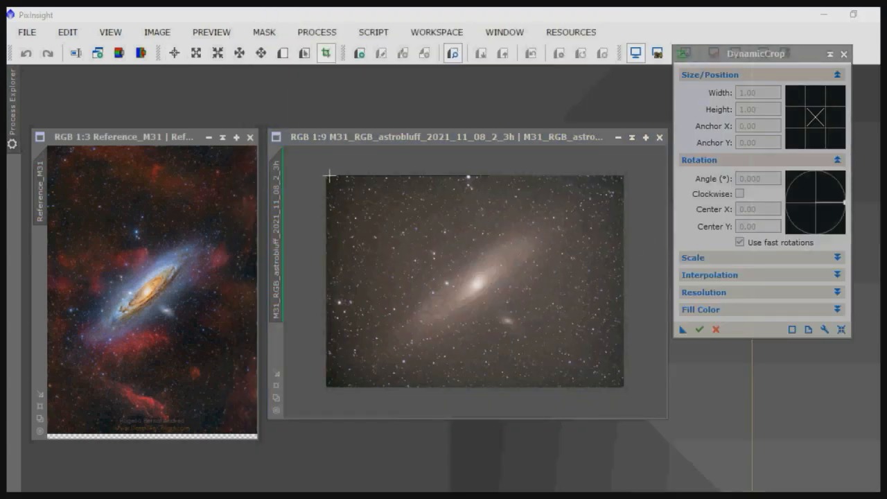
{"action": "left_click_drag", "start_coordinate": [335, 180], "coordinate": [612, 353]}
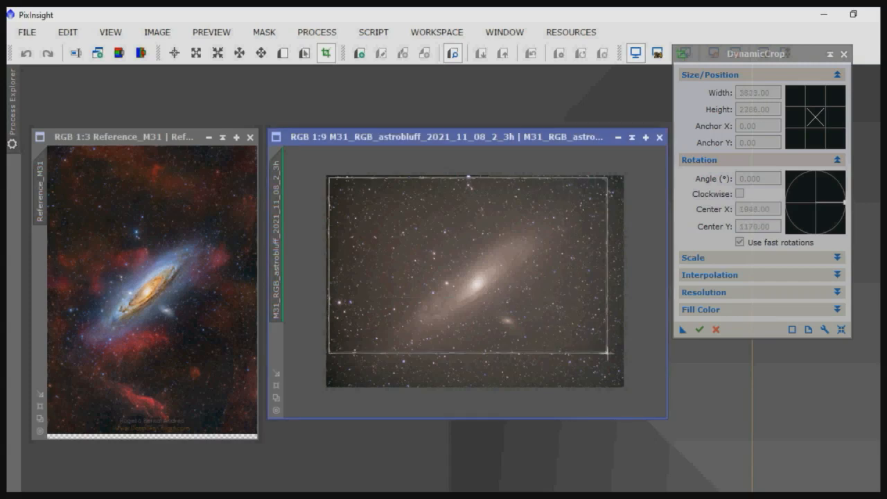
{"action": "left_click_drag", "start_coordinate": [609, 354], "coordinate": [623, 387]}
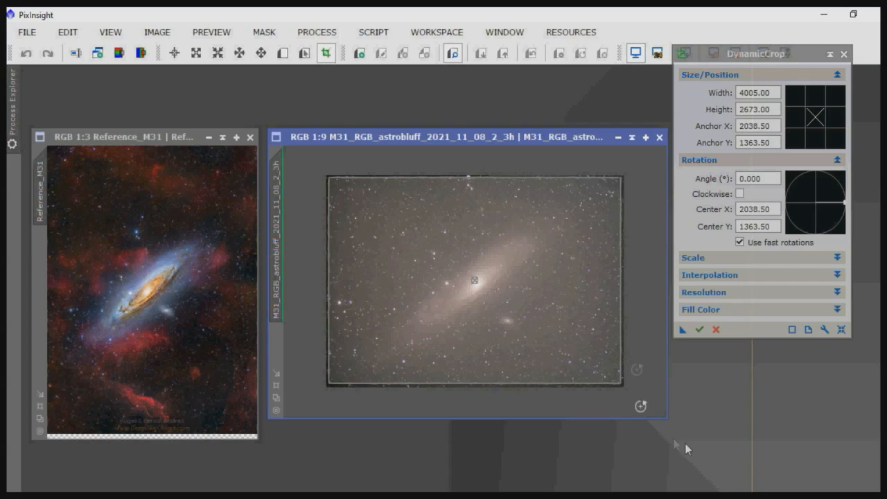
{"action": "left_click", "coordinate": [701, 330]}
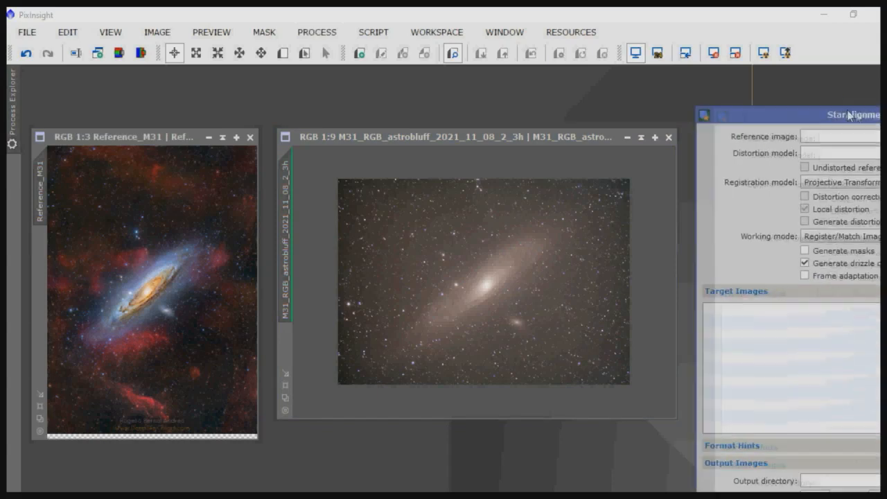
Set StarAlignment's reference image to Reference_M31.
{"action": "left_click_drag", "start_coordinate": [852, 115], "coordinate": [701, 27]}
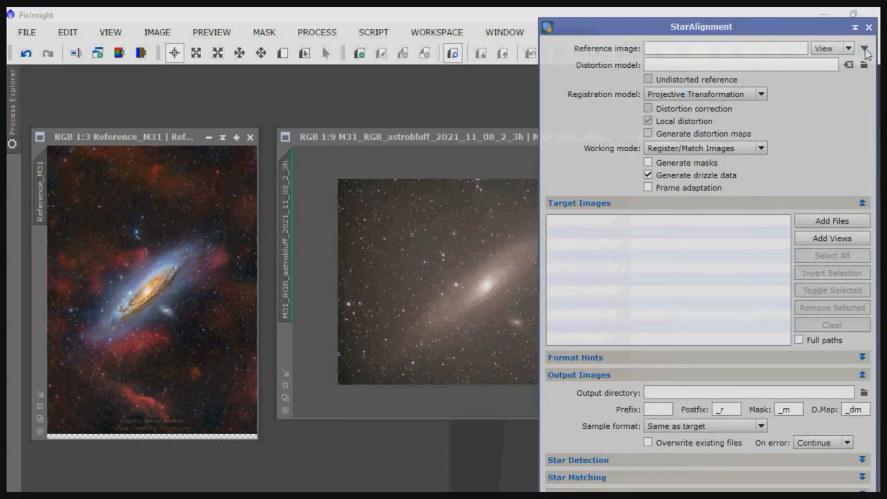
{"action": "left_click", "coordinate": [864, 50]}
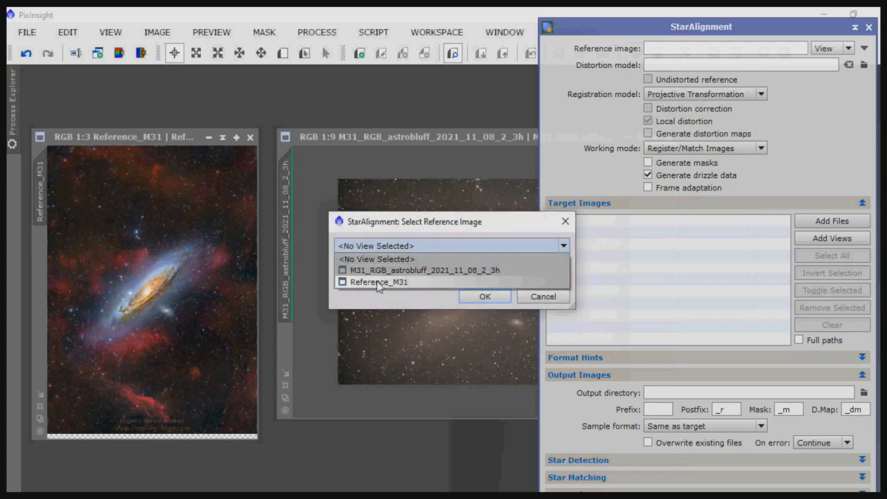
{"action": "left_click", "coordinate": [380, 282]}
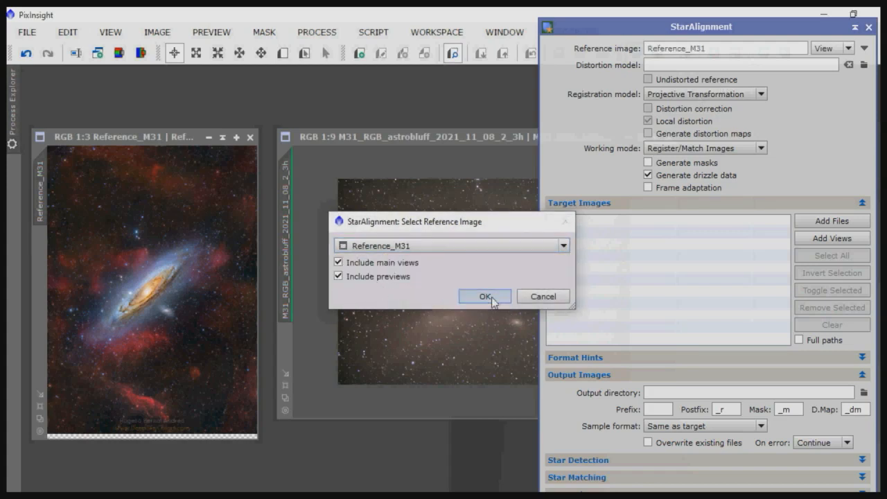
{"action": "left_click", "coordinate": [484, 296]}
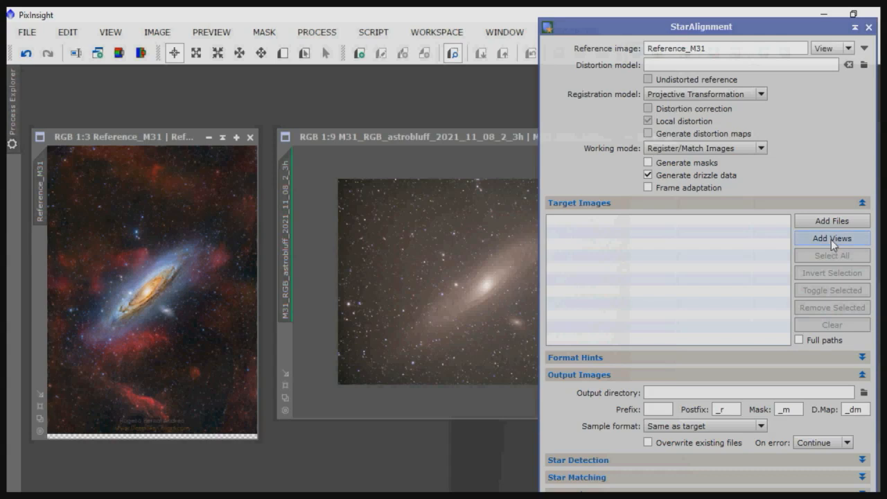
Add the astrobluff M31 stack as the alignment target, run it, and close StarAlignment.
{"action": "left_click", "coordinate": [831, 239]}
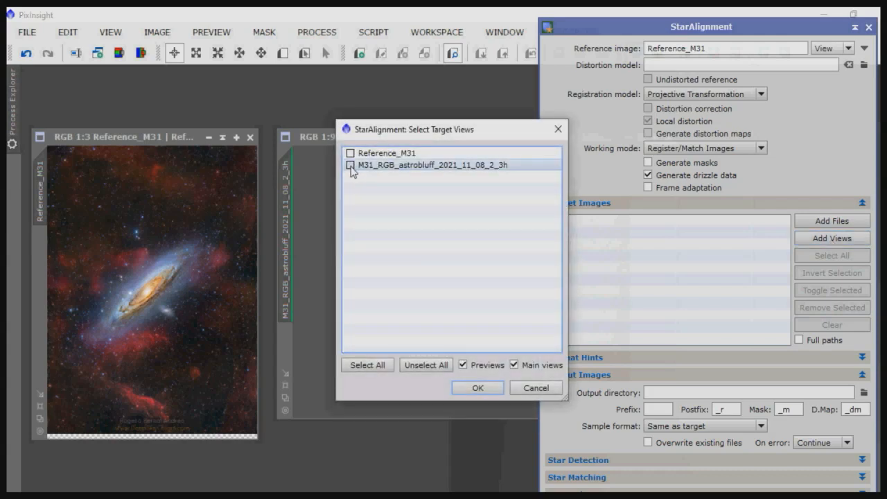
{"action": "left_click", "coordinate": [476, 388]}
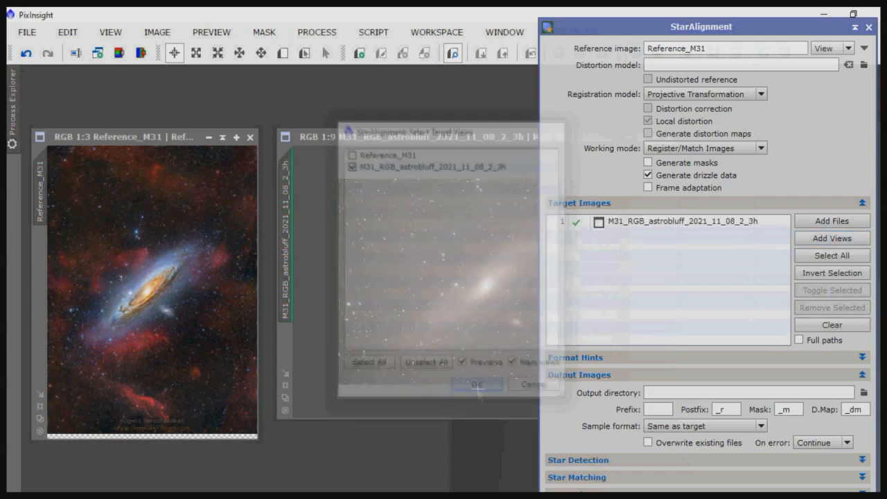
{"action": "left_click", "coordinate": [477, 384]}
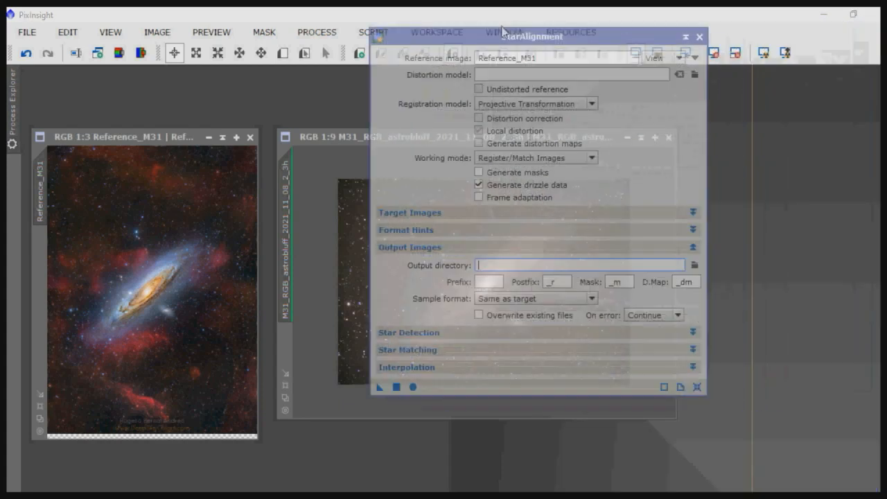
{"action": "left_click_drag", "start_coordinate": [532, 36], "coordinate": [466, 34]}
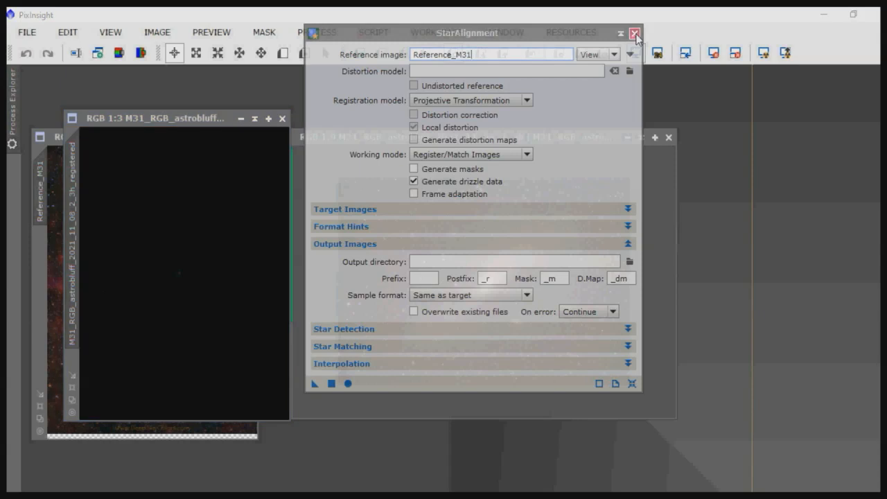
{"action": "left_click", "coordinate": [635, 33]}
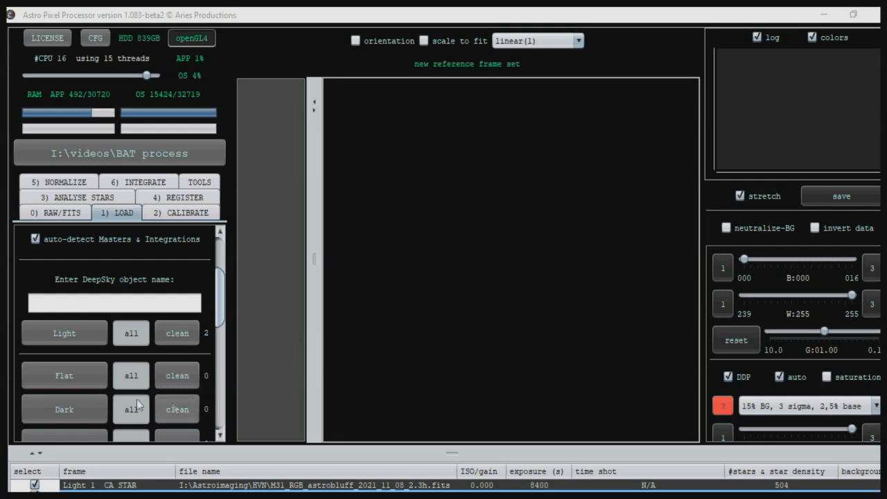
{"action": "mouse_move", "coordinate": [233, 312]}
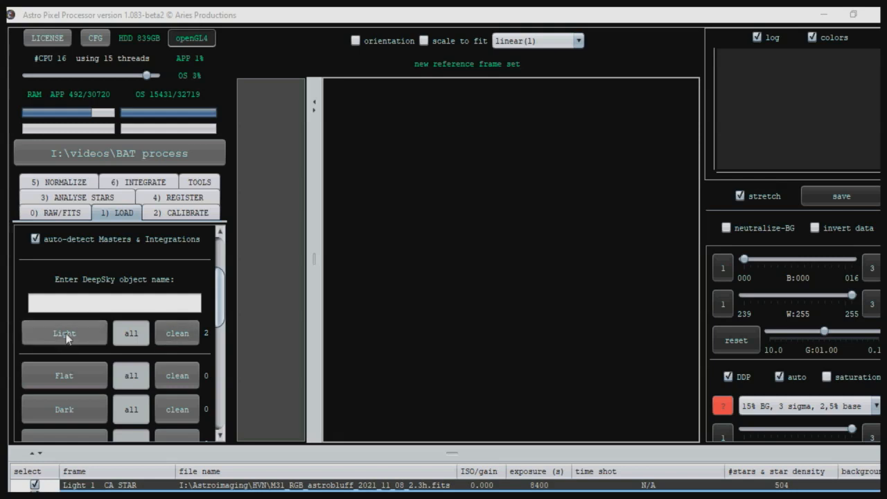
Add Reference_M31.png to the project as a light frame.
{"action": "left_click", "coordinate": [64, 332]}
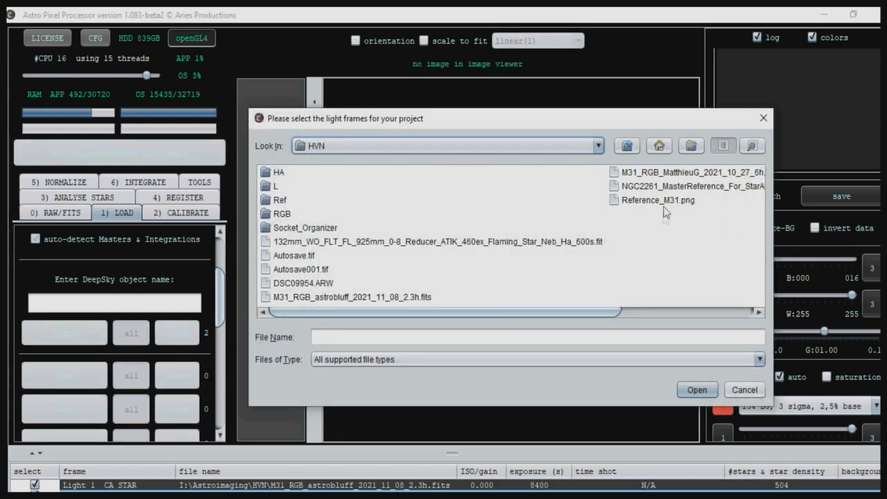
{"action": "left_click", "coordinate": [658, 199]}
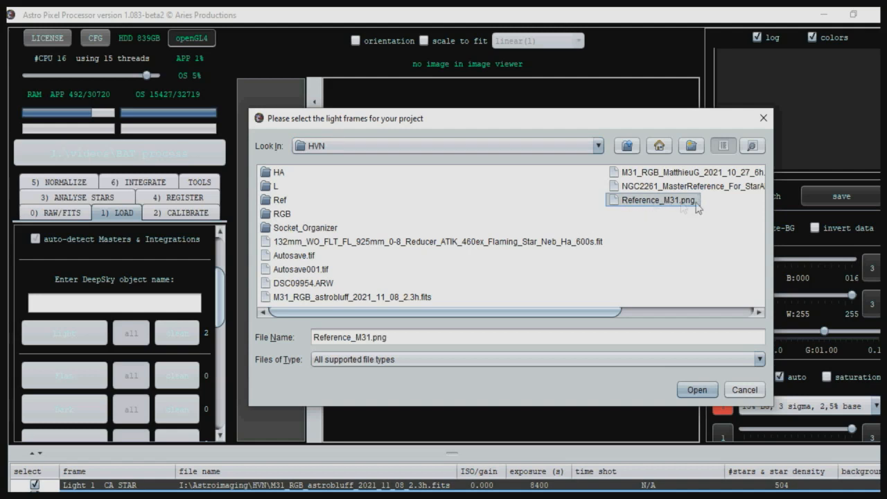
{"action": "mouse_move", "coordinate": [308, 313]}
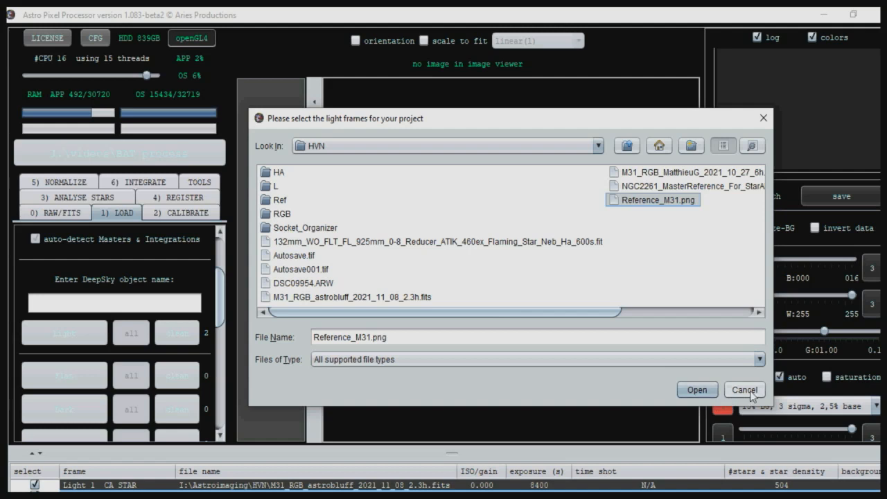
{"action": "left_click", "coordinate": [744, 388]}
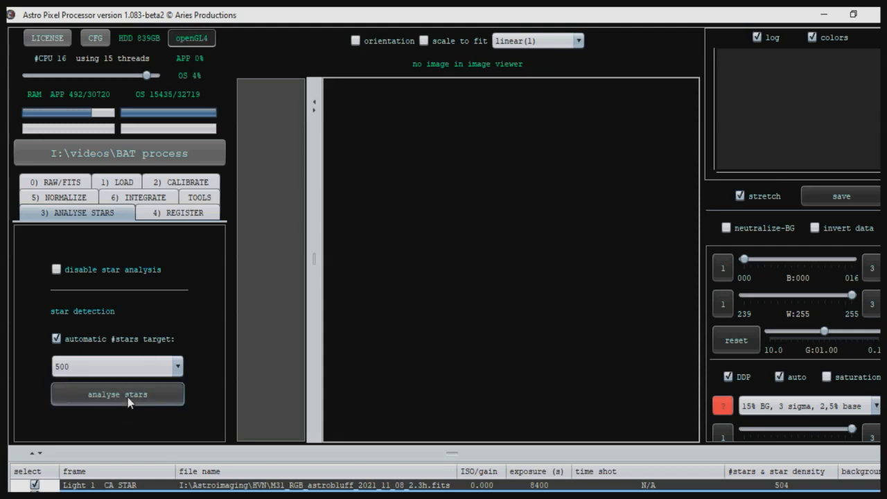
Run star analysis on the light frames and acknowledge the failure warning.
{"action": "left_click", "coordinate": [117, 393]}
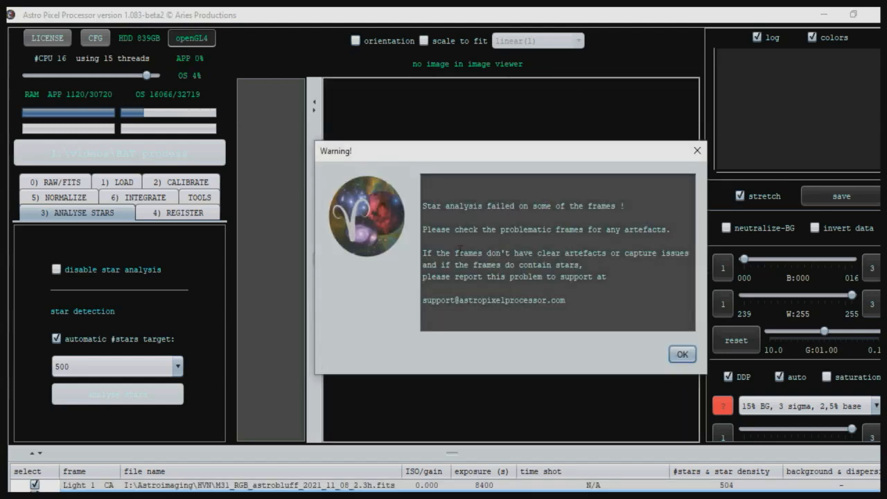
{"action": "mouse_move", "coordinate": [568, 219]}
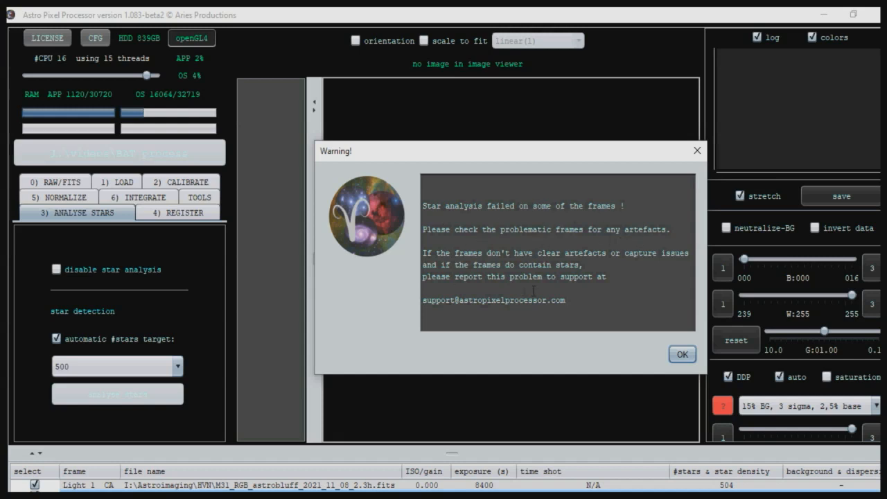
{"action": "left_click", "coordinate": [682, 355]}
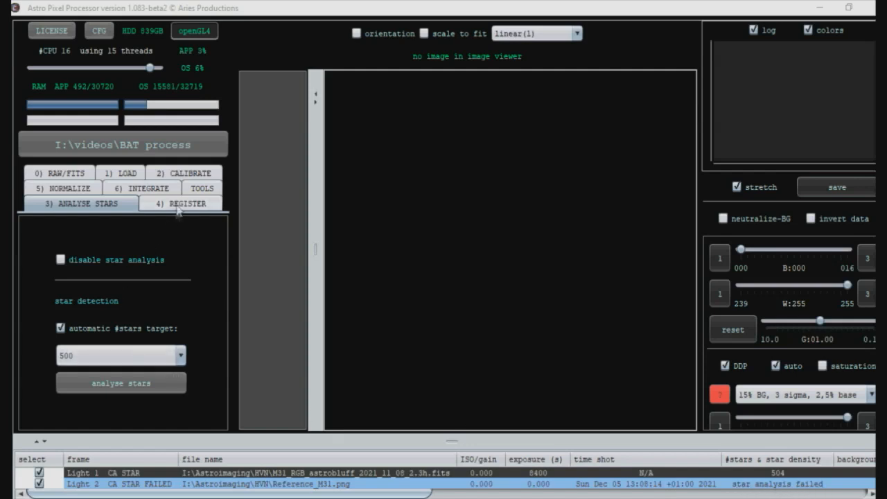
{"action": "mouse_move", "coordinate": [169, 205]}
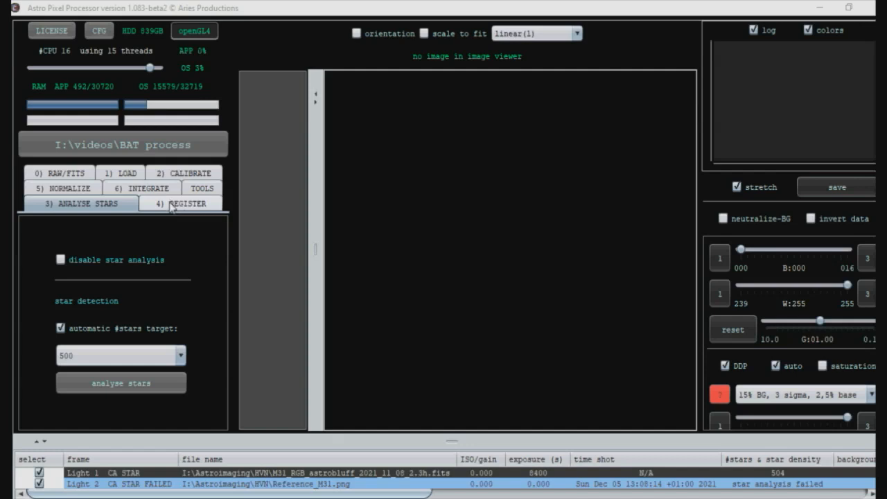
In the registration settings, choose to pick the reference frame manually.
{"action": "left_click", "coordinate": [187, 203]}
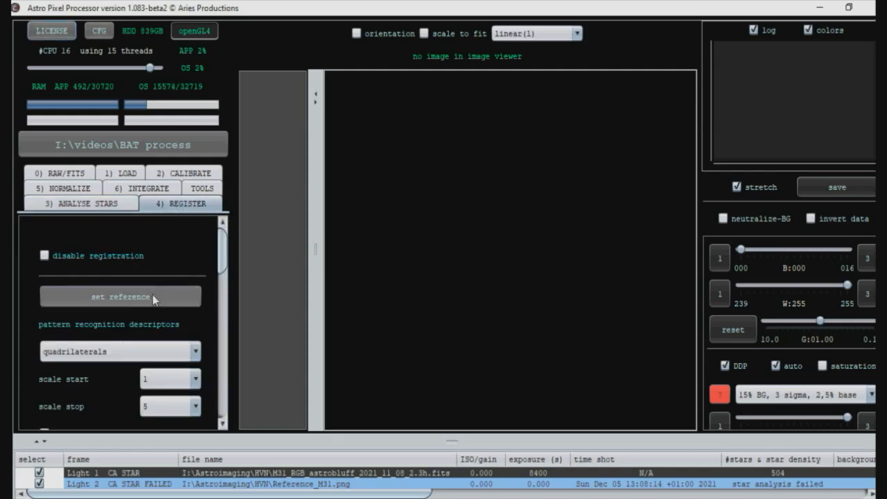
{"action": "mouse_move", "coordinate": [125, 304]}
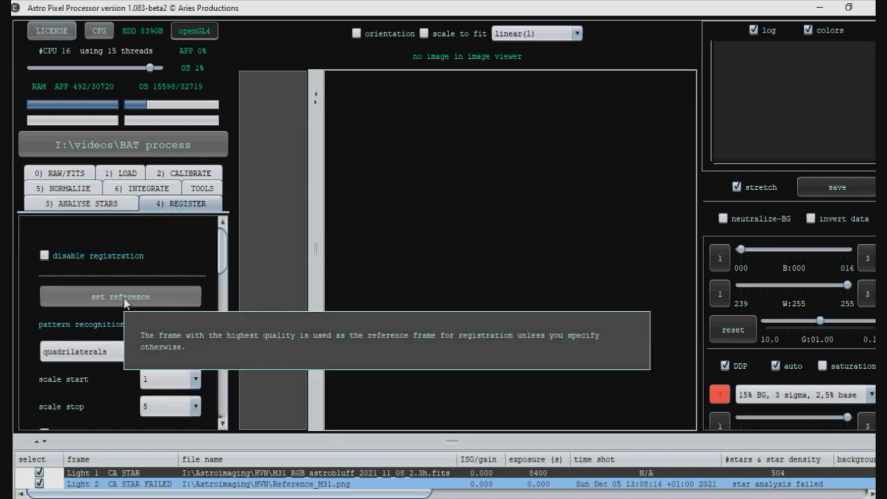
{"action": "left_click", "coordinate": [120, 296]}
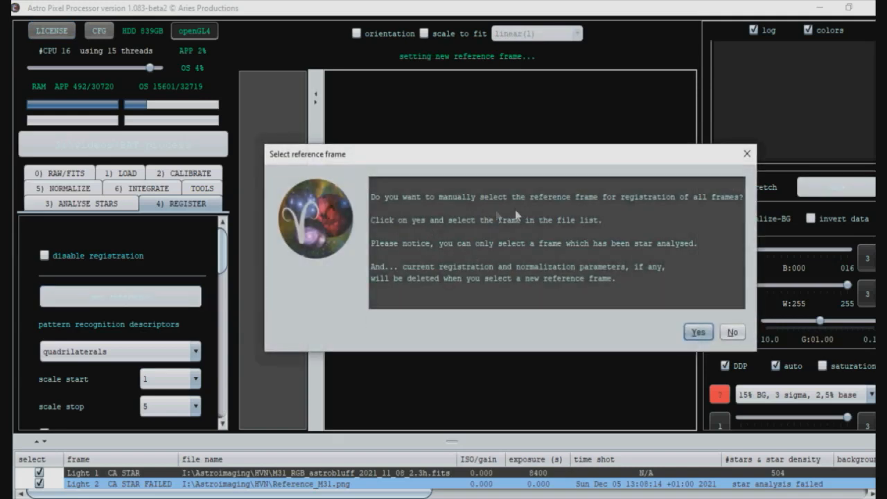
{"action": "left_click", "coordinate": [698, 333]}
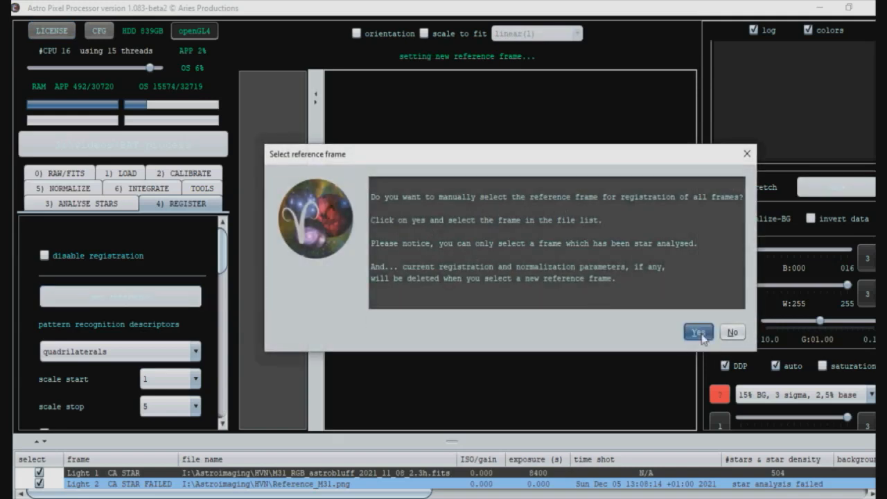
{"action": "left_click", "coordinate": [699, 333]}
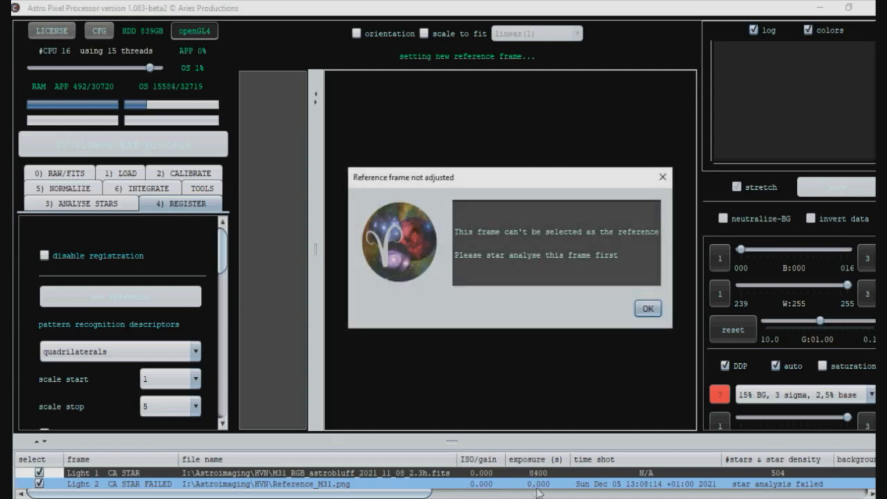
{"action": "mouse_move", "coordinate": [613, 231]}
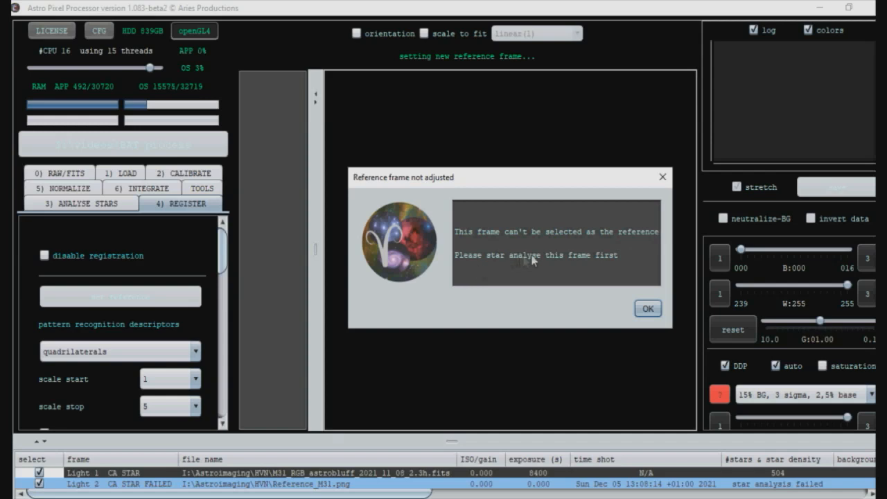
{"action": "mouse_move", "coordinate": [501, 346]}
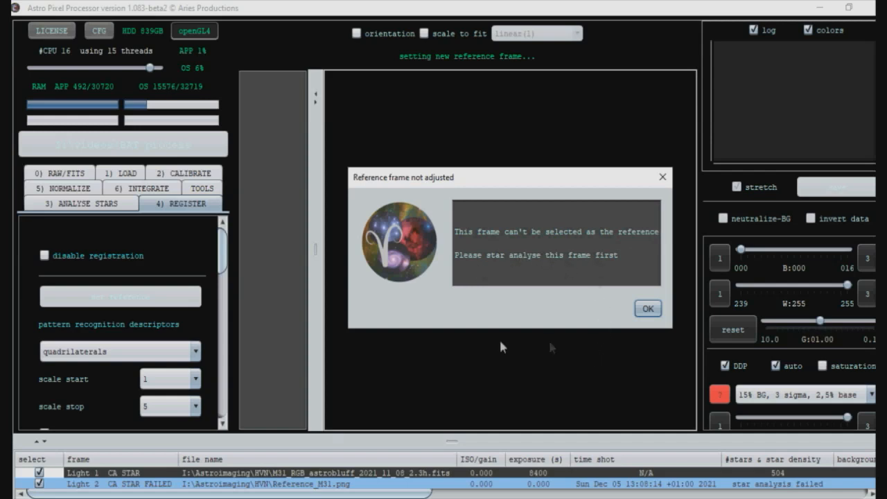
{"action": "mouse_move", "coordinate": [686, 493]}
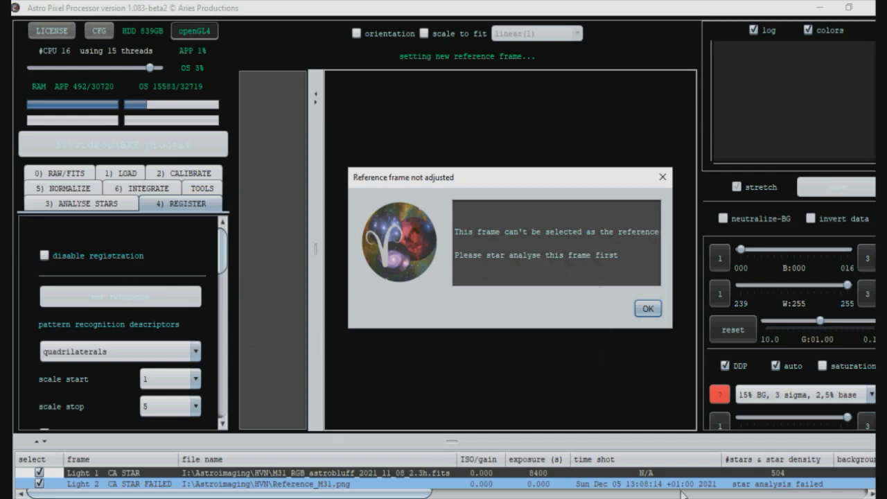
Dismiss the 'Reference frame not adjusted' warning for Reference_M31.png.
{"action": "left_click", "coordinate": [647, 307]}
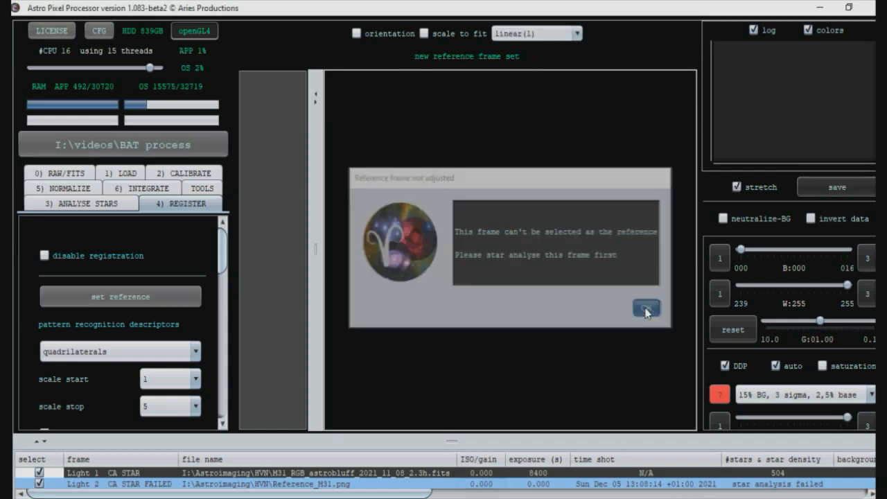
{"action": "left_click", "coordinate": [646, 308]}
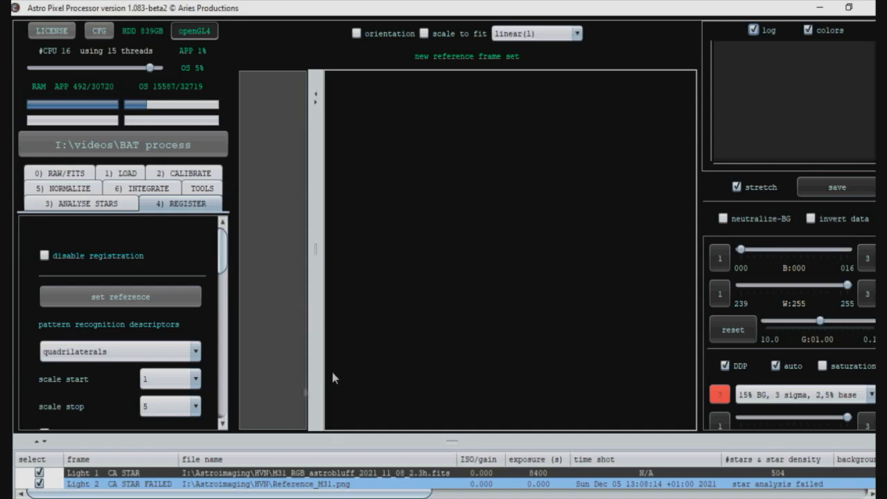
{"action": "mouse_move", "coordinate": [366, 327]}
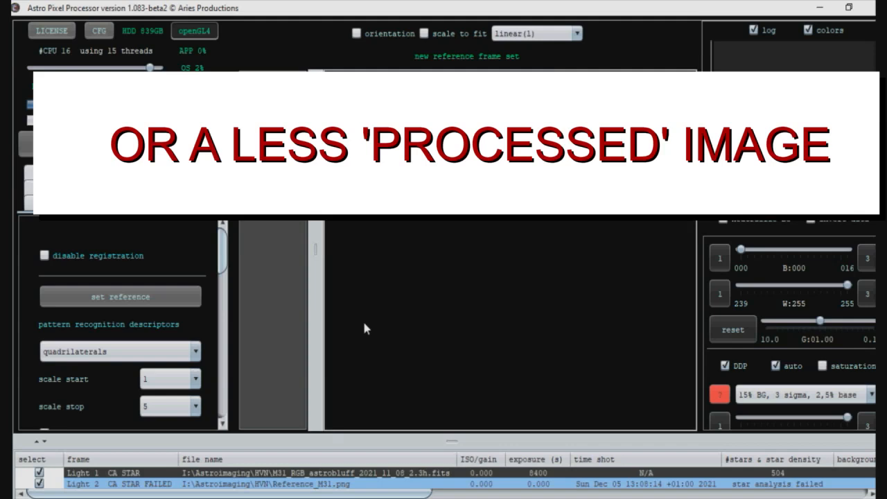
{"action": "mouse_move", "coordinate": [479, 343]}
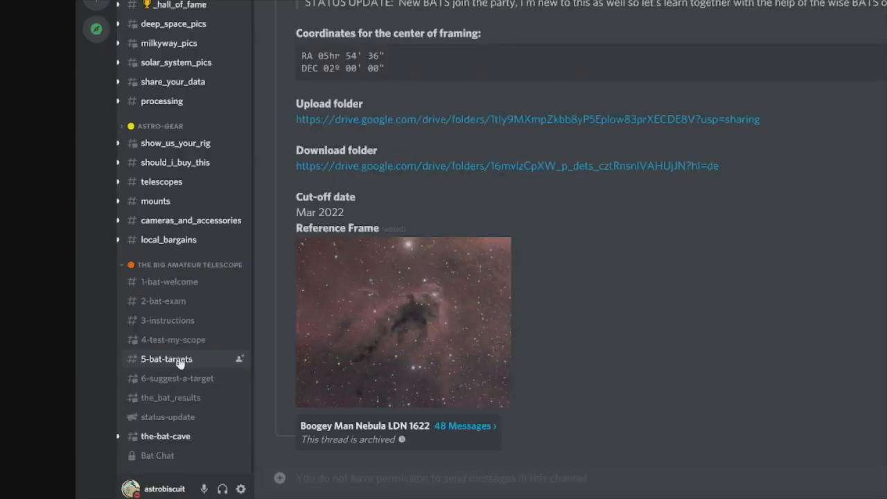
{"action": "left_click", "coordinate": [177, 378]}
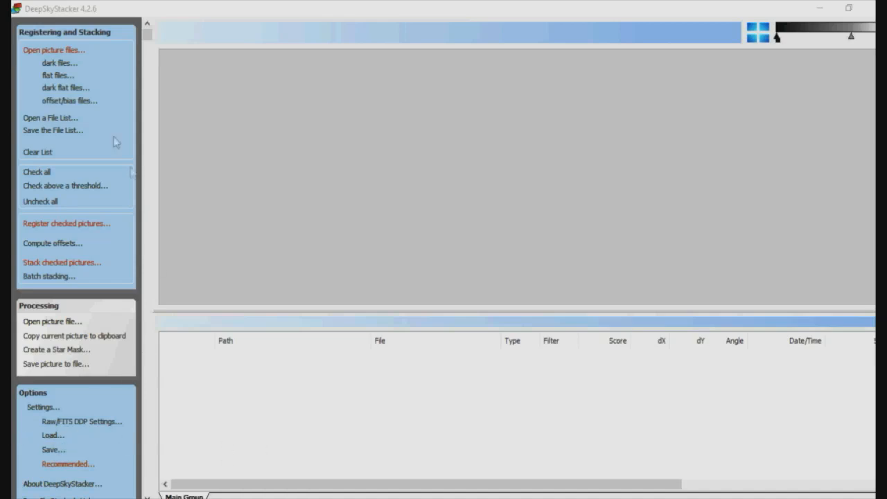
Load Reference_M31.png and the M31 RGB FITS stack as picture files.
{"action": "left_click", "coordinate": [54, 49]}
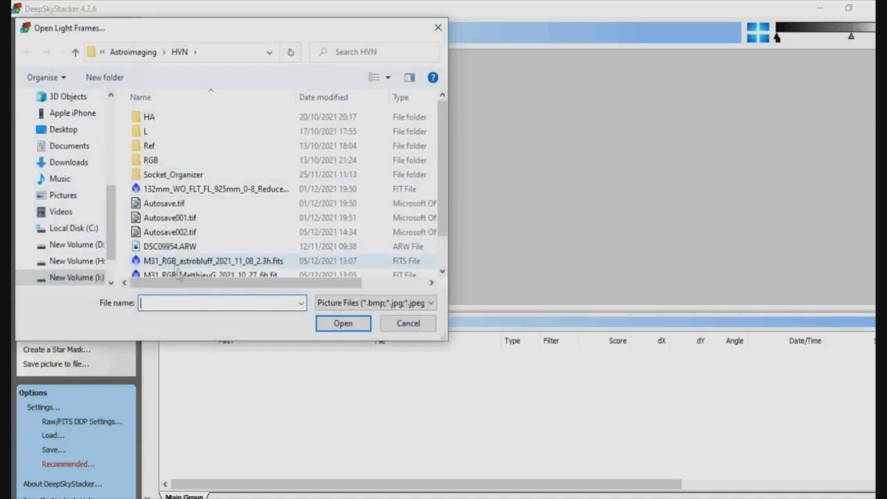
{"action": "scroll", "scroll_direction": "down", "scroll_amount": 3}
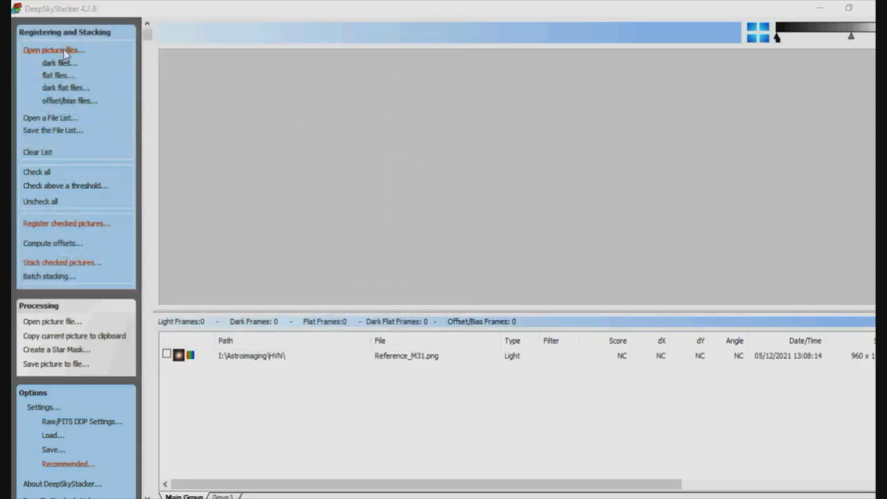
{"action": "left_click", "coordinate": [53, 50]}
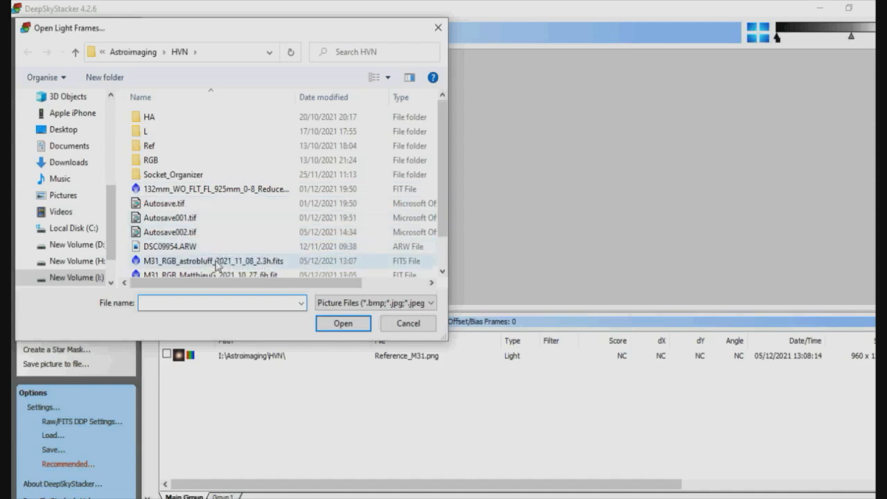
{"action": "left_click", "coordinate": [344, 323]}
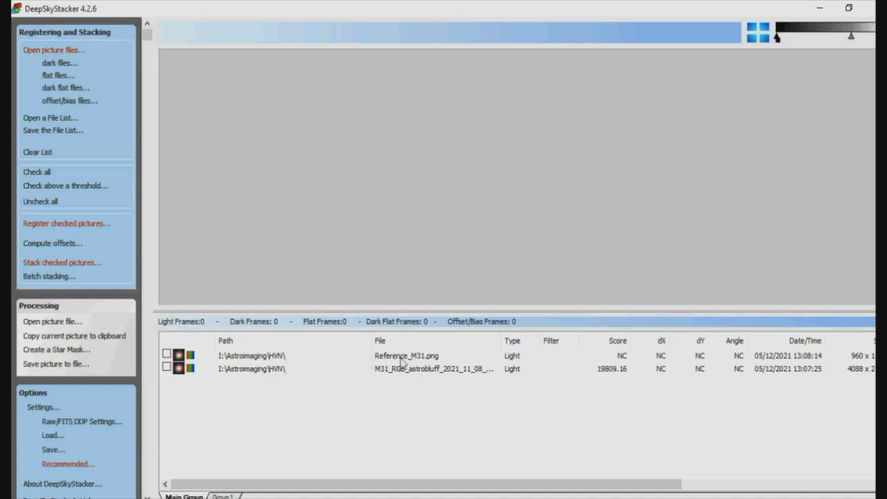
Make Reference_M31.png the reference frame and check the M31 RGB stack.
{"action": "right_click", "coordinate": [263, 355]}
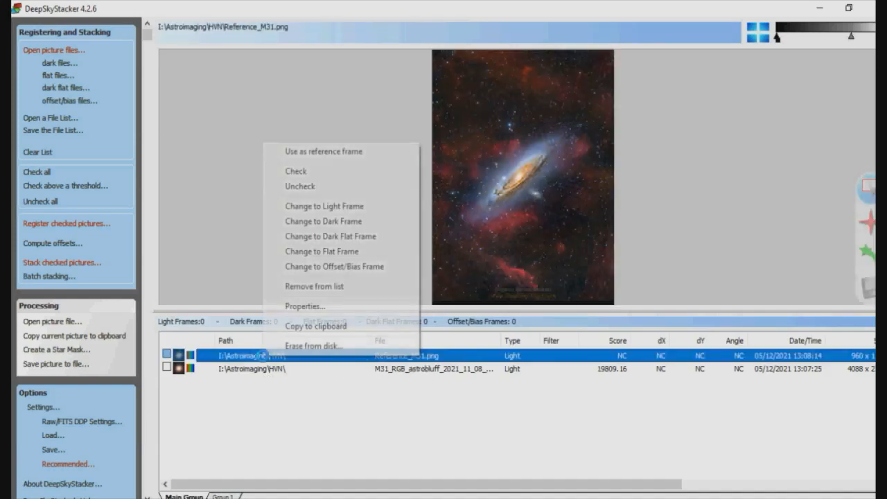
{"action": "mouse_move", "coordinate": [322, 151]}
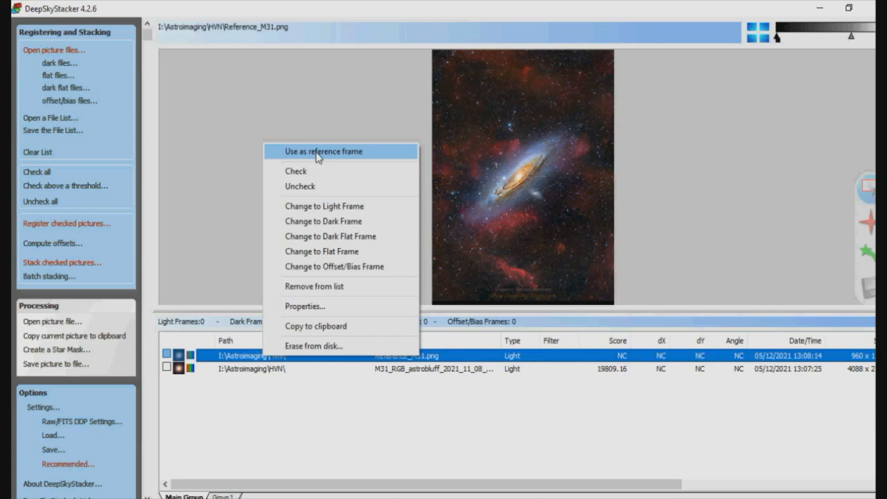
{"action": "mouse_move", "coordinate": [318, 153]}
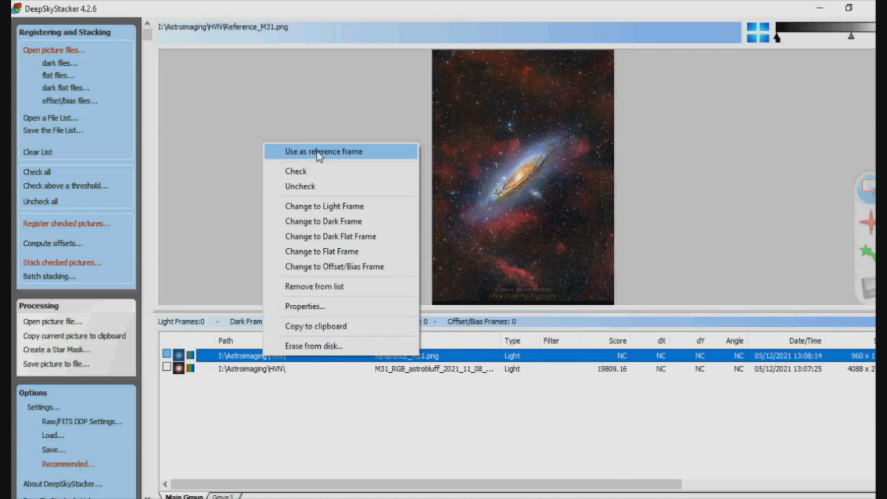
{"action": "left_click", "coordinate": [323, 151]}
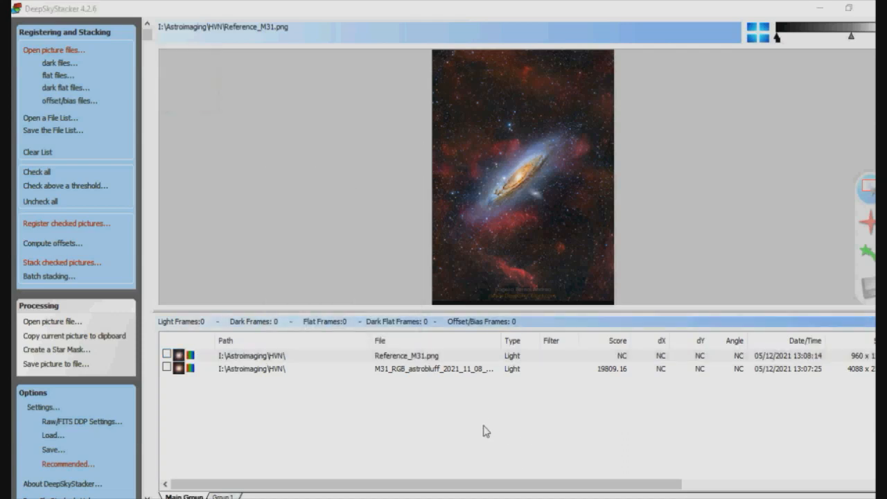
{"action": "mouse_move", "coordinate": [390, 388]}
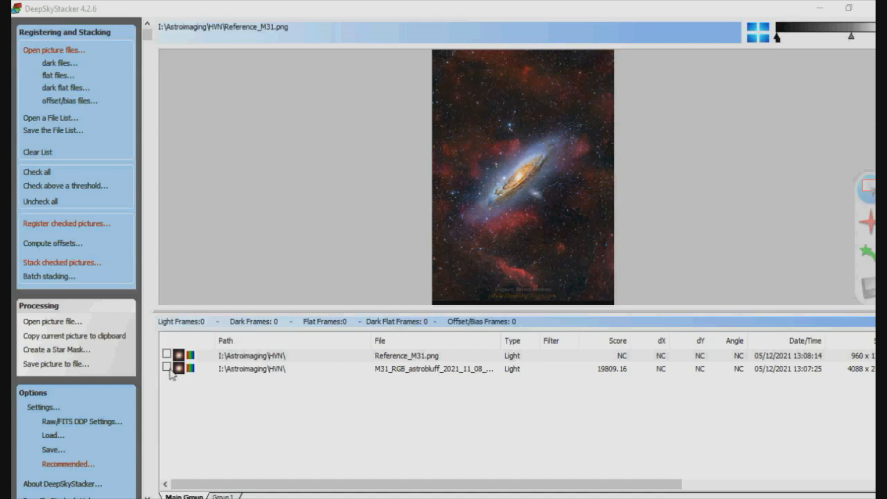
{"action": "left_click", "coordinate": [166, 368]}
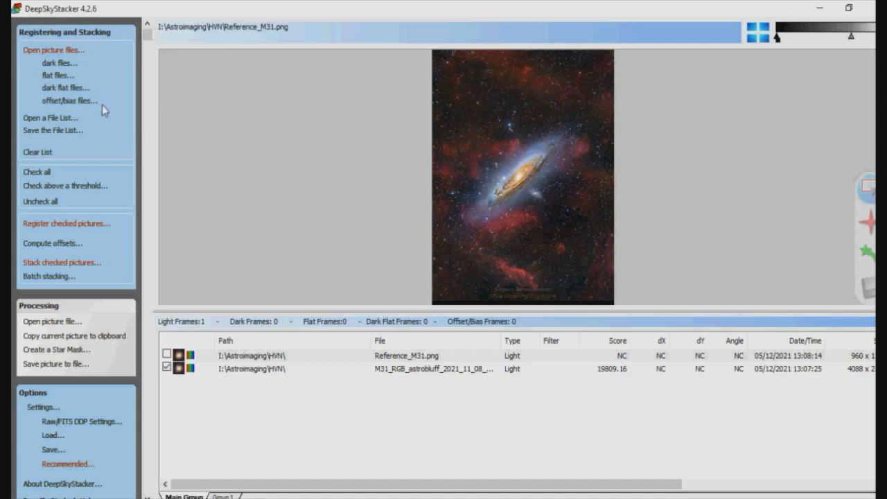
{"action": "mouse_move", "coordinate": [66, 223]}
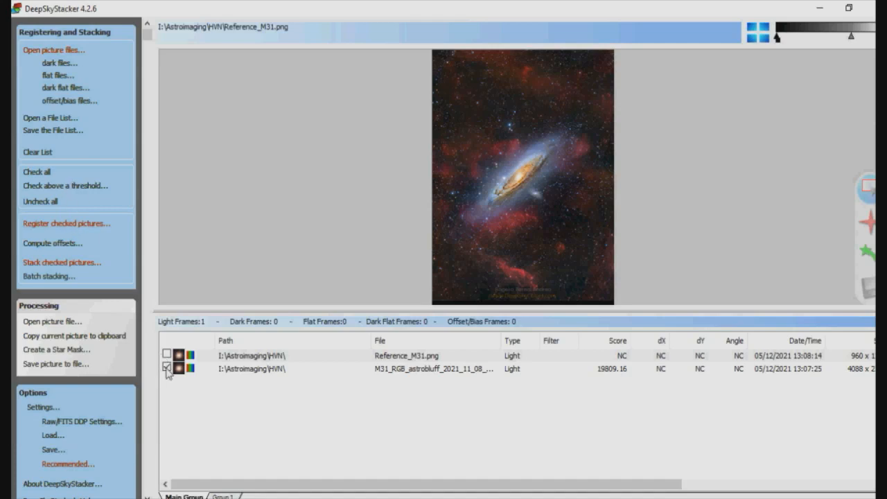
Register checked pictures without re-registering already registered ones, then start stacking.
{"action": "left_click", "coordinate": [67, 223]}
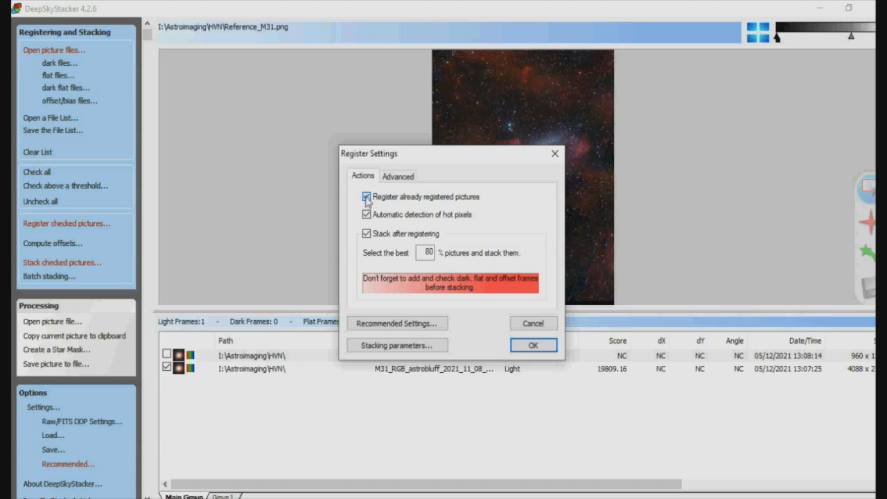
{"action": "left_click", "coordinate": [366, 196]}
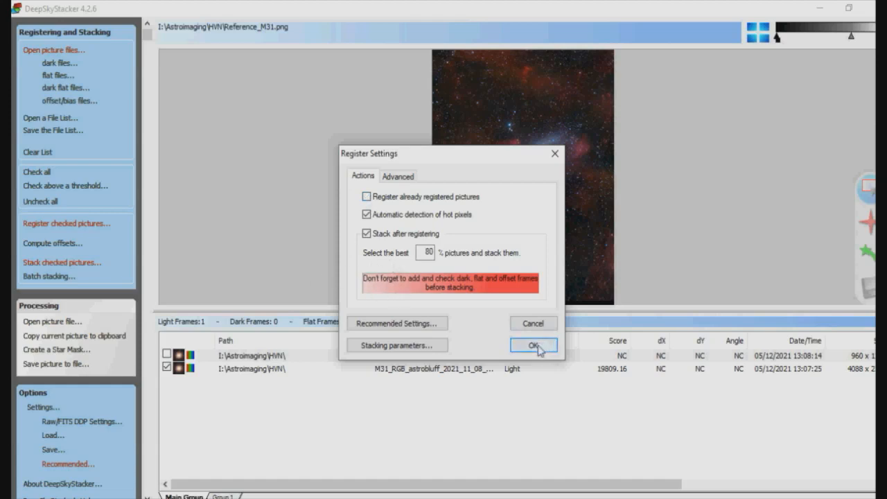
{"action": "left_click", "coordinate": [532, 343]}
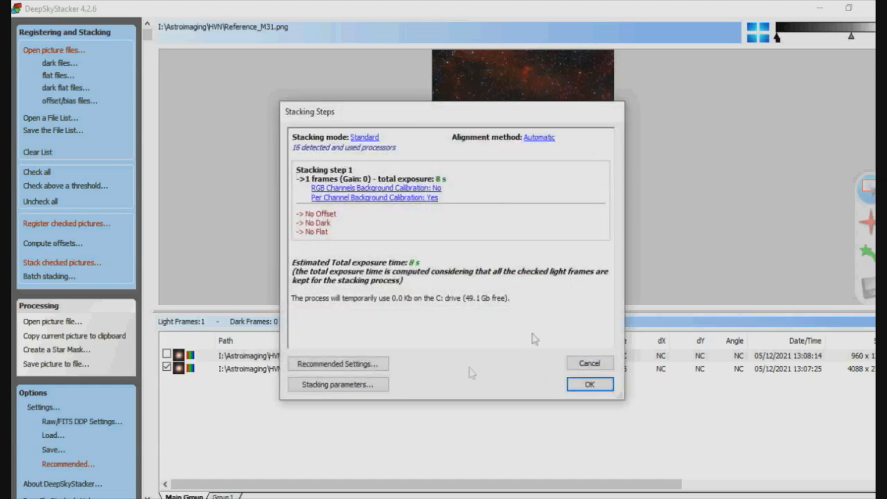
{"action": "mouse_move", "coordinate": [515, 386]}
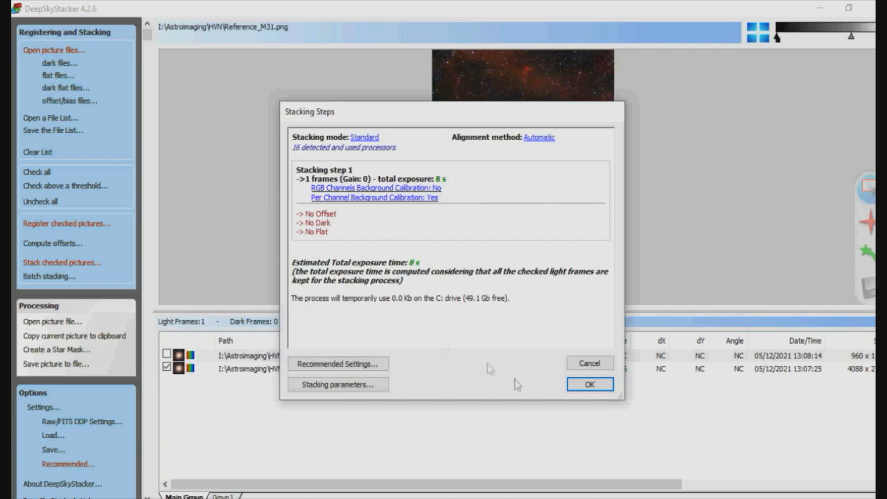
{"action": "left_click", "coordinate": [591, 383]}
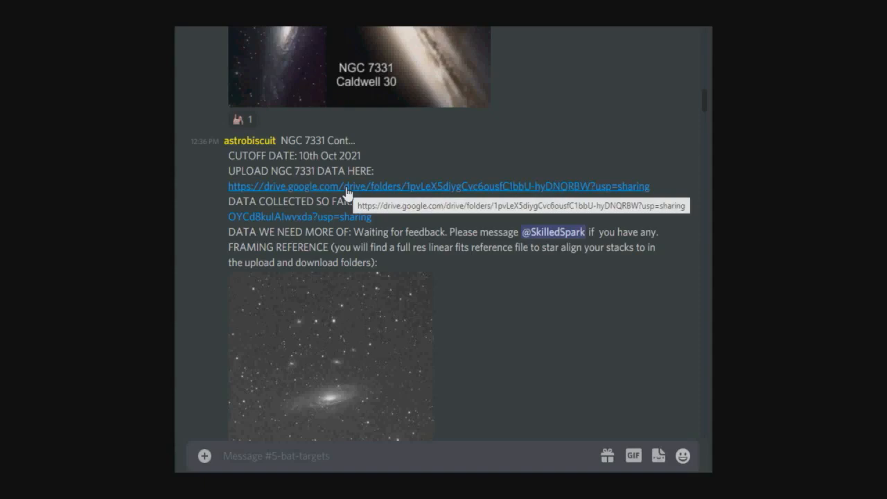
{"action": "mouse_move", "coordinate": [345, 221]}
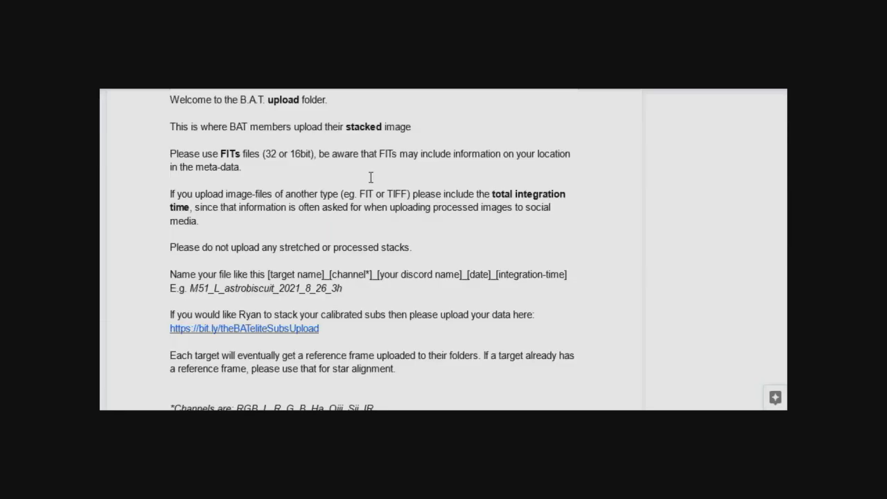
{"action": "mouse_move", "coordinate": [347, 182]}
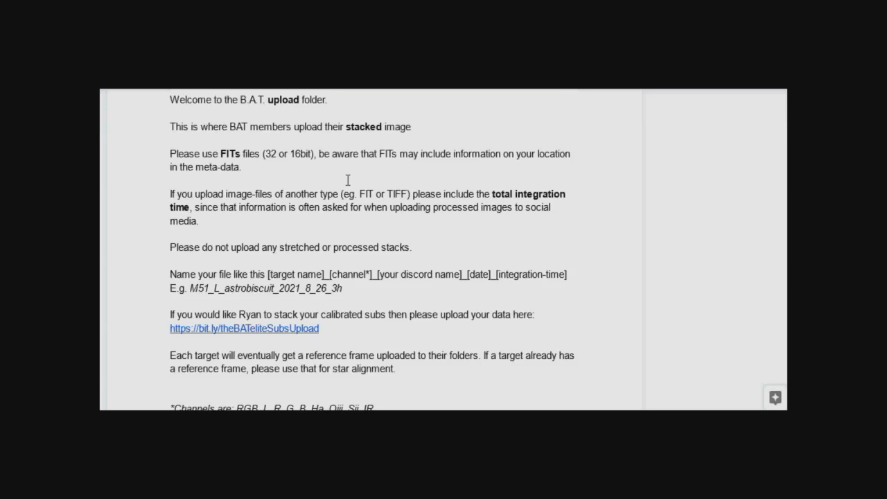
{"action": "mouse_move", "coordinate": [627, 299]}
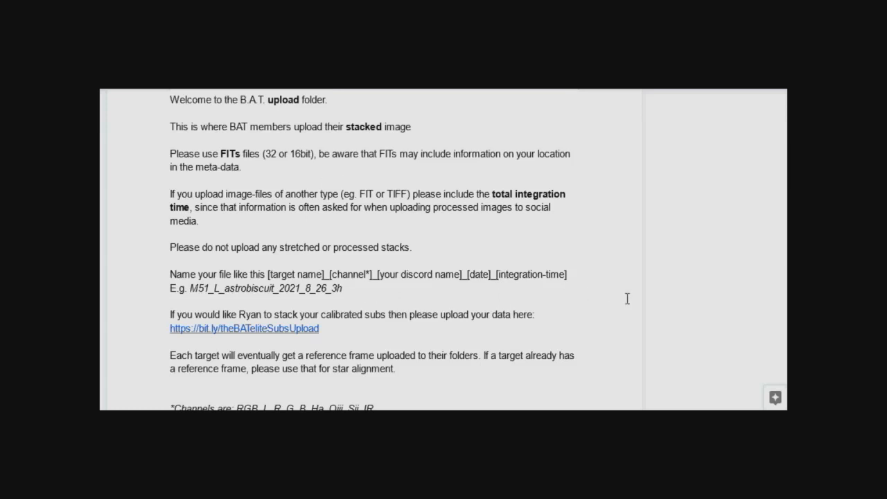
{"action": "mouse_move", "coordinate": [482, 304]}
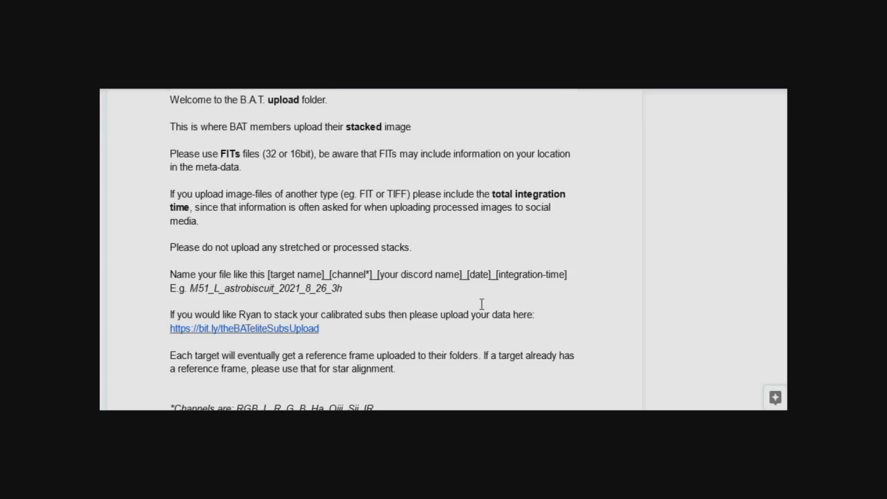
{"action": "mouse_move", "coordinate": [200, 288]}
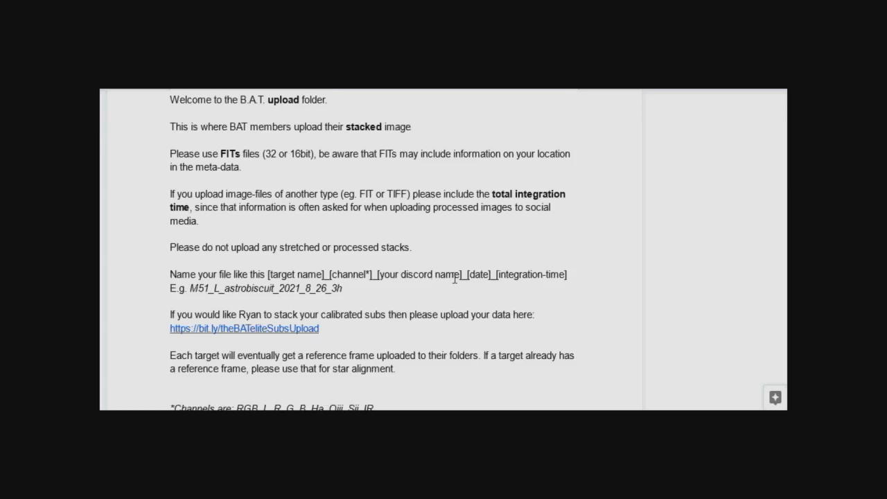
{"action": "mouse_move", "coordinate": [501, 272]}
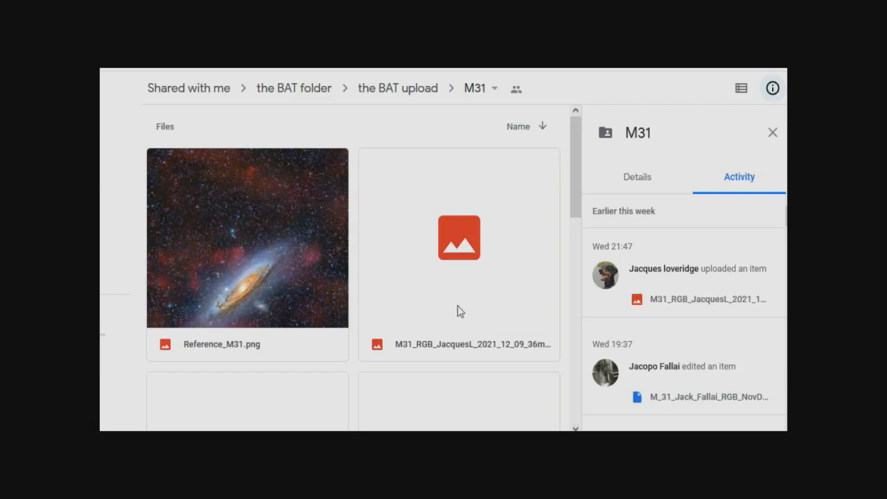
{"action": "mouse_move", "coordinate": [443, 269]}
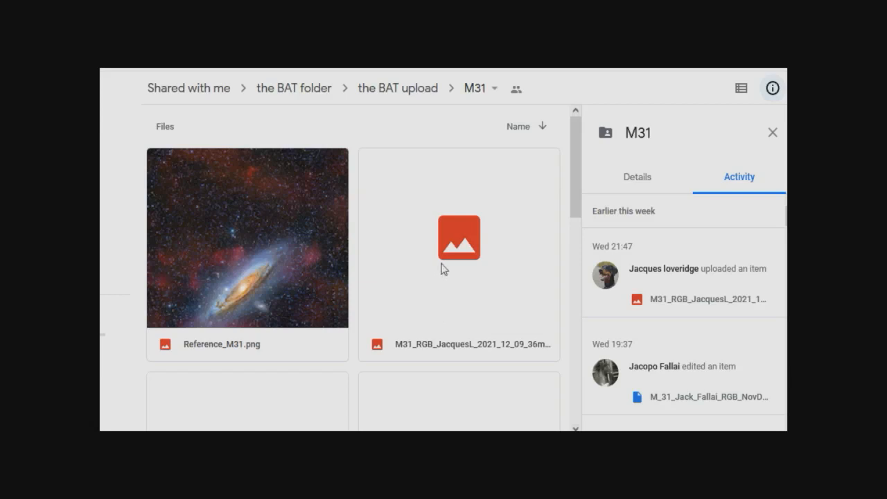
{"action": "mouse_move", "coordinate": [443, 273]}
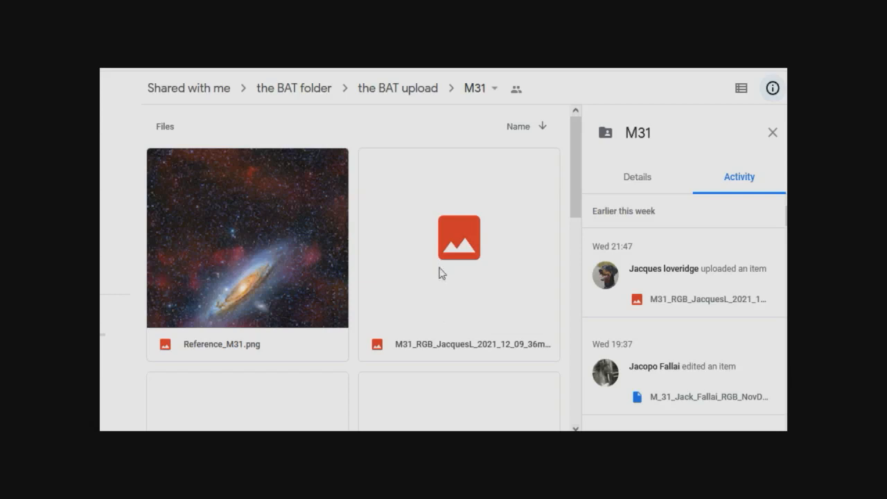
{"action": "mouse_move", "coordinate": [590, 385]}
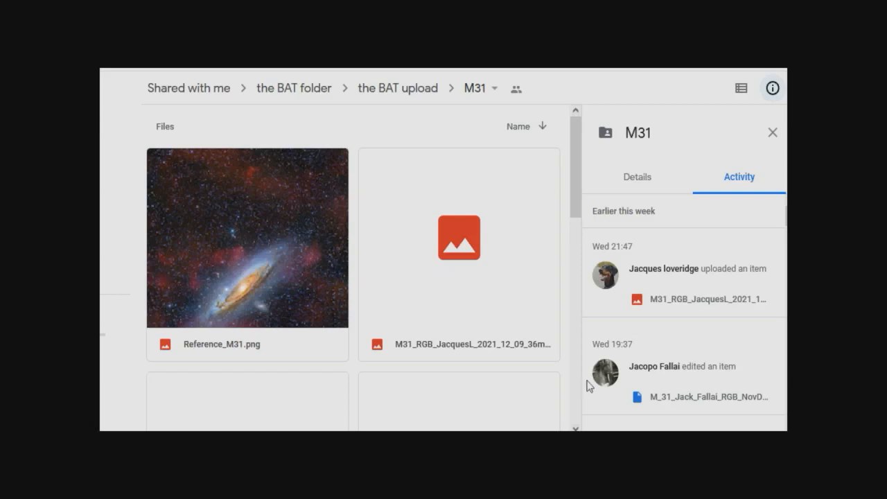
{"action": "mouse_move", "coordinate": [441, 273]}
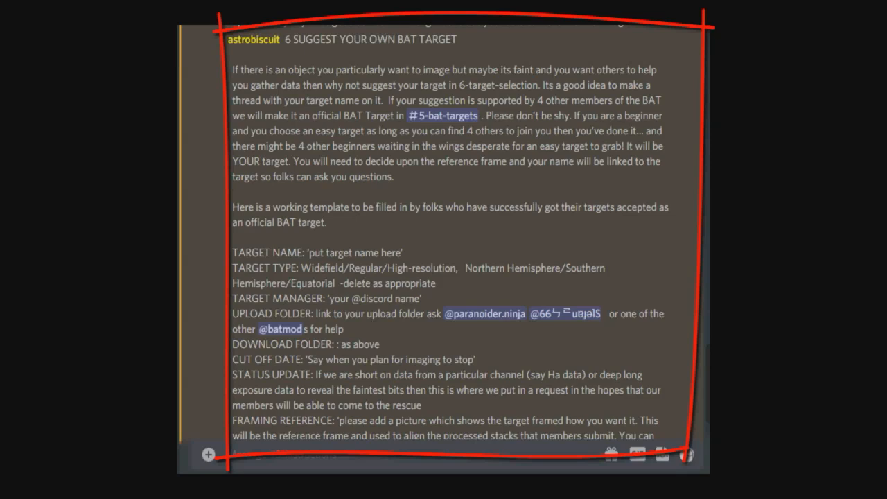
{"action": "mouse_move", "coordinate": [358, 366]}
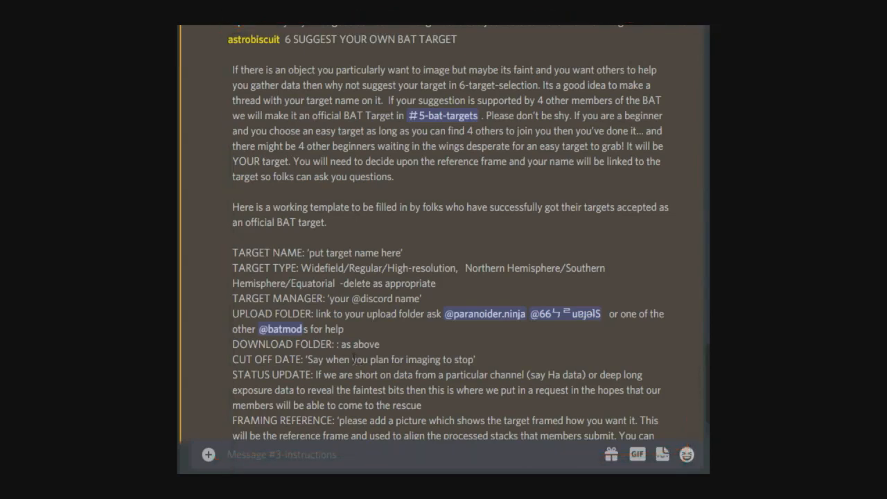
Scroll to section 7 of #instructions and follow the link to #5-bat-targets.
{"action": "scroll", "scroll_direction": "down", "scroll_amount": 3}
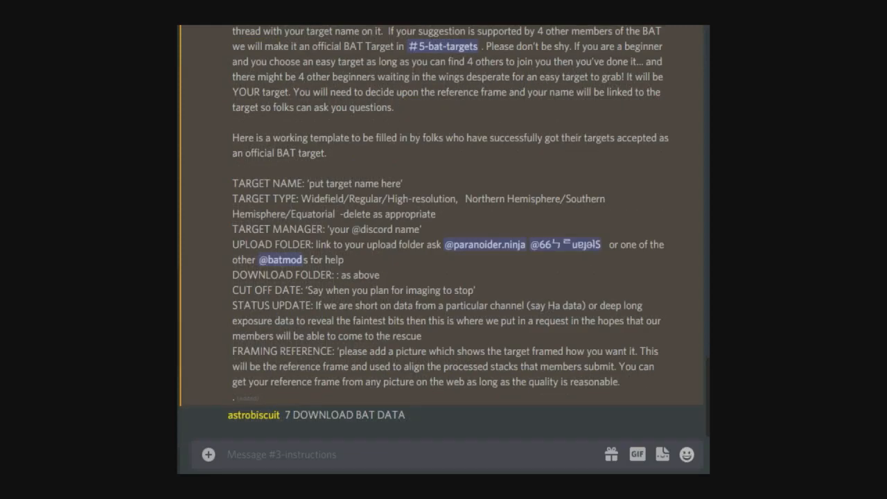
{"action": "mouse_move", "coordinate": [203, 440]}
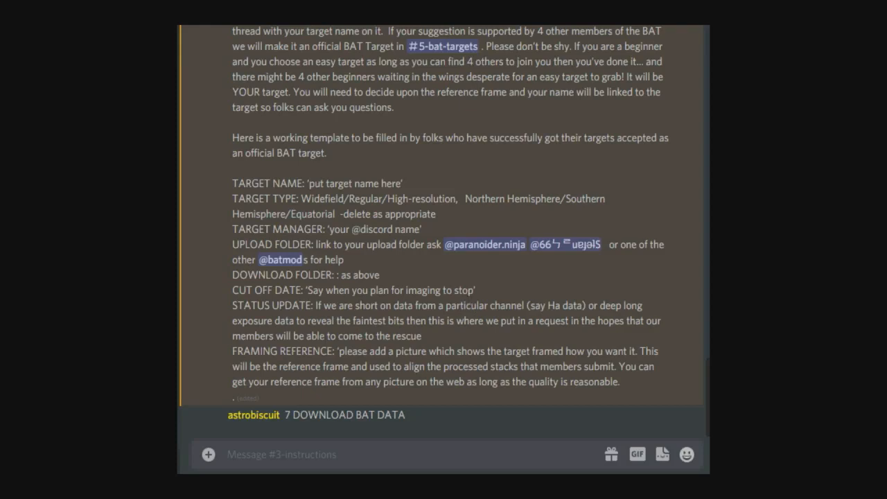
{"action": "left_click", "coordinate": [441, 47]}
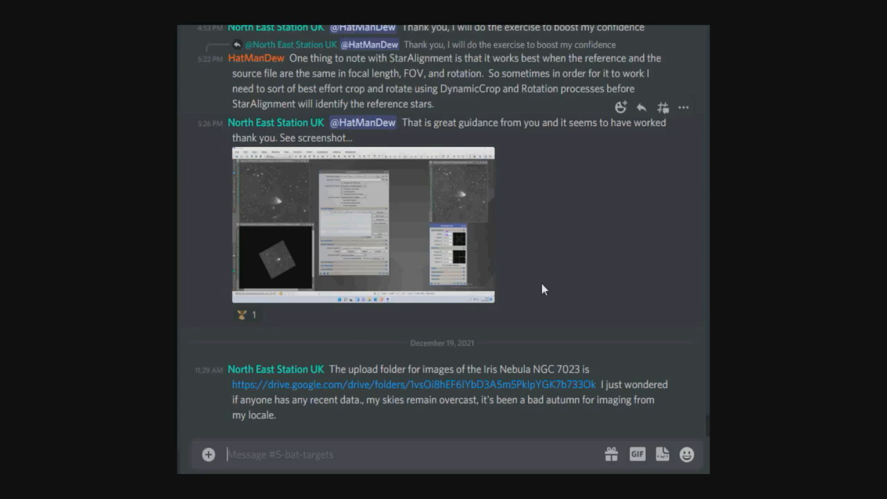
Scroll #5-bat-targets to the Andromeda galaxy (M31) target post with its folder links.
{"action": "scroll", "scroll_direction": "down", "scroll_amount": 3}
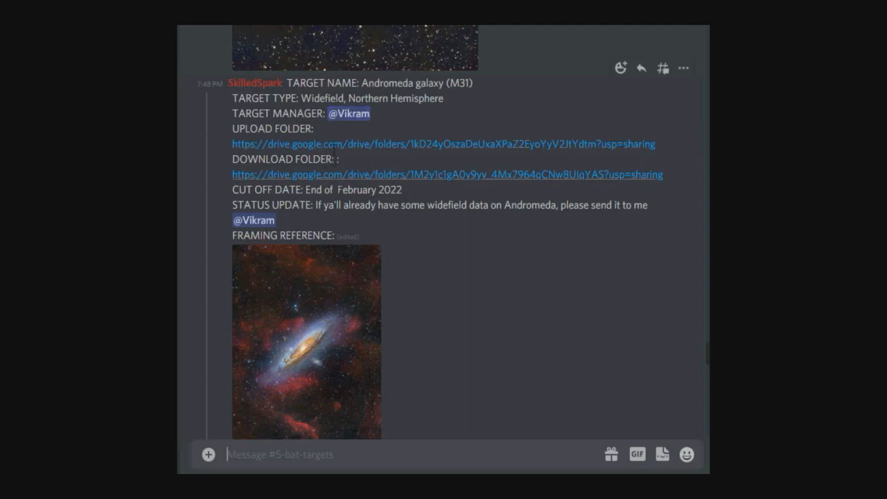
{"action": "mouse_move", "coordinate": [502, 327]}
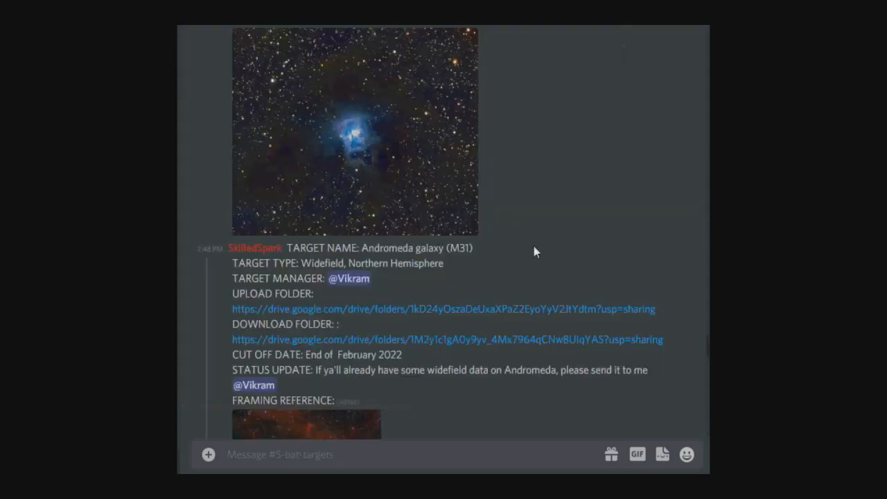
{"action": "mouse_move", "coordinate": [538, 252]}
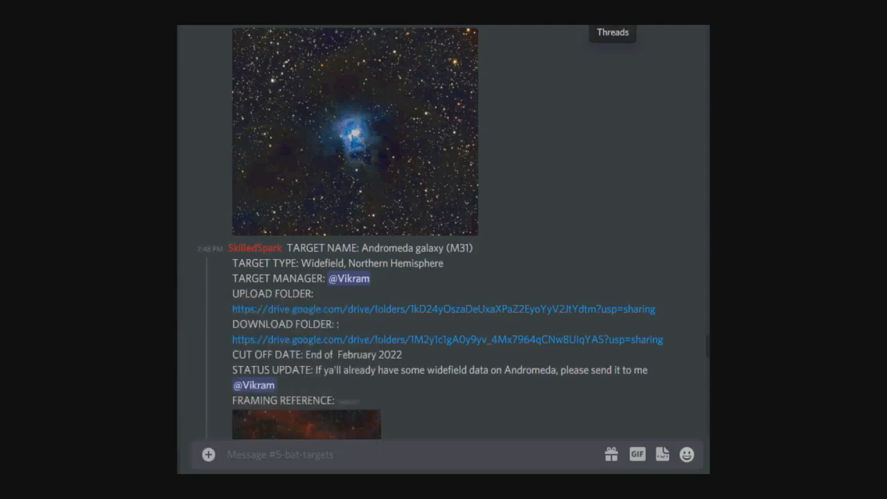
Show the active threads list for the #5-bat-targets channel.
{"action": "left_click", "coordinate": [612, 33]}
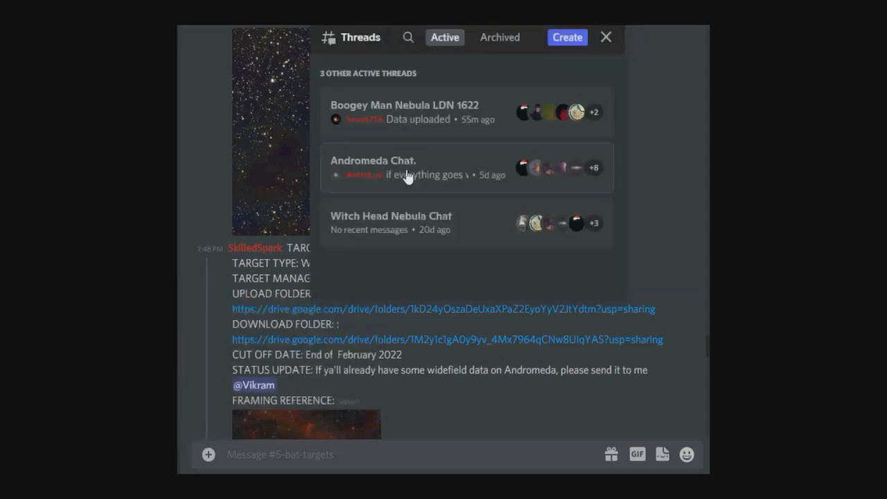
{"action": "mouse_move", "coordinate": [399, 147]}
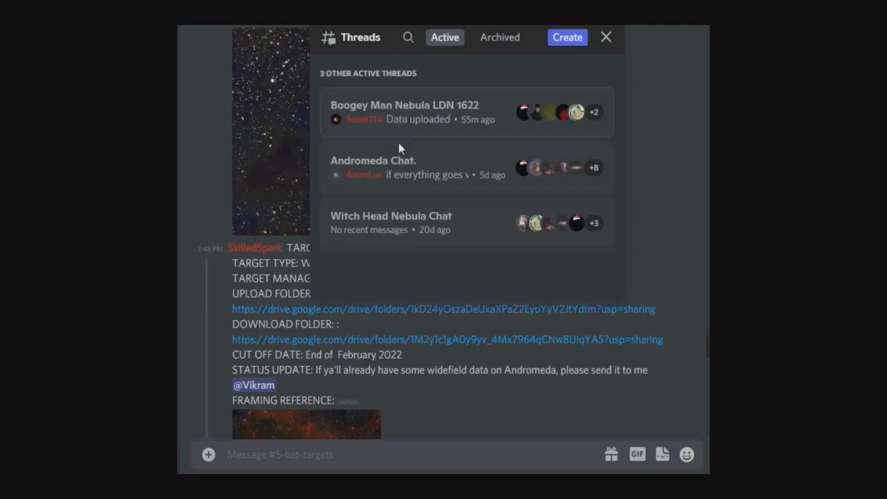
{"action": "mouse_move", "coordinate": [405, 102]}
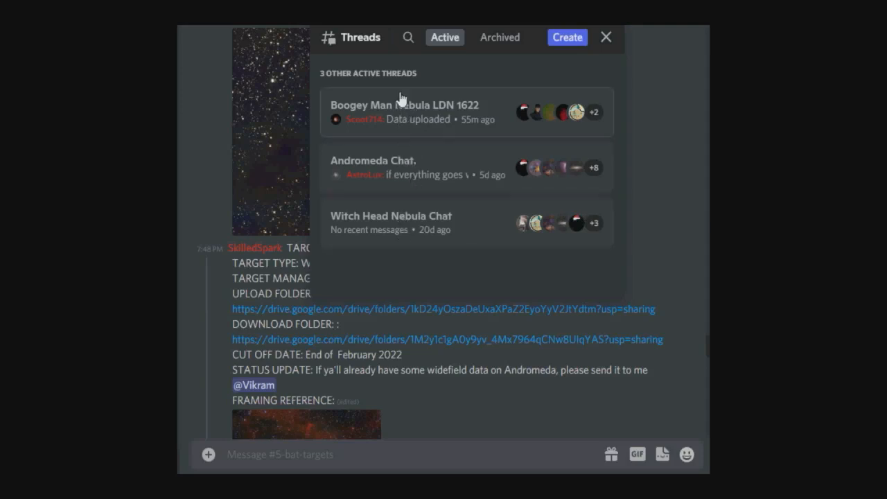
{"action": "mouse_move", "coordinate": [405, 224]}
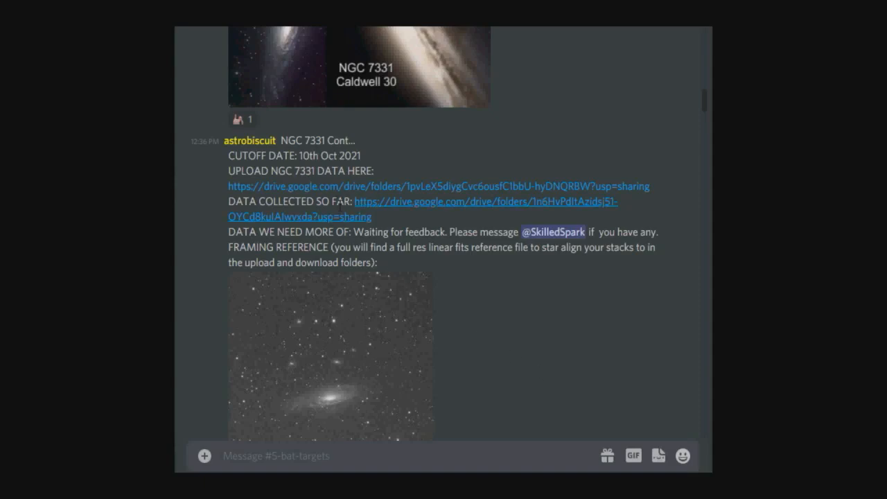
{"action": "mouse_move", "coordinate": [347, 186]}
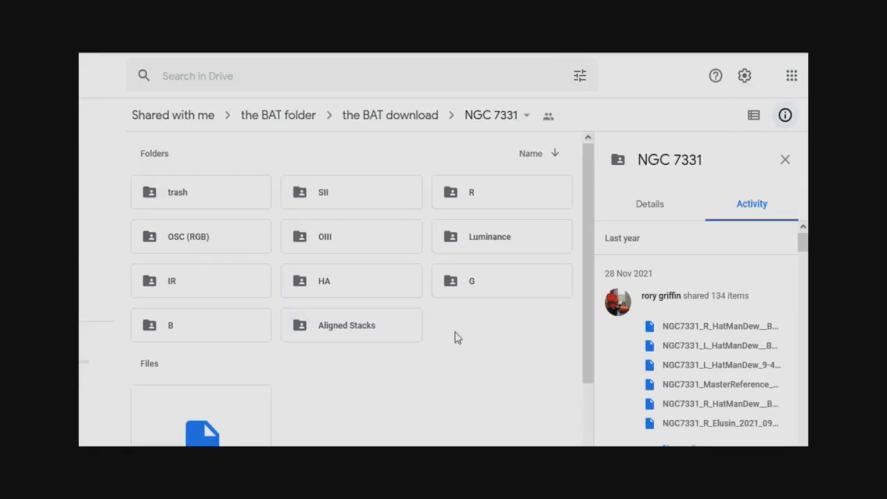
{"action": "mouse_move", "coordinate": [413, 327]}
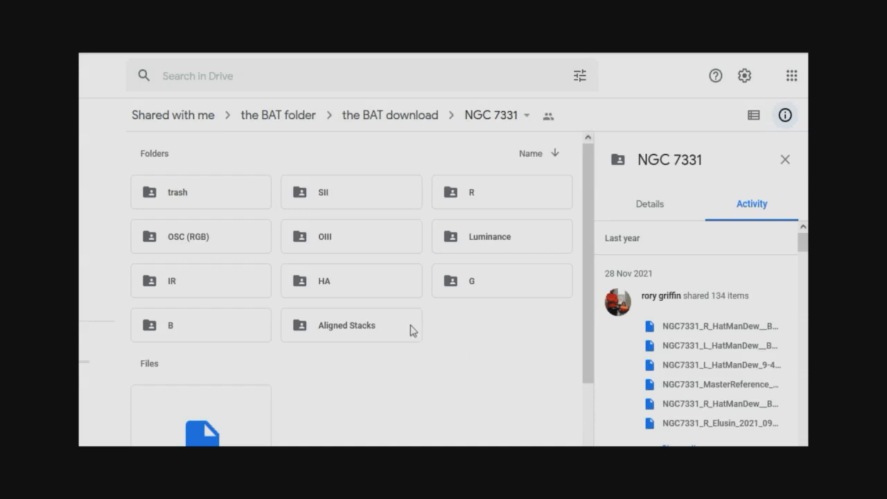
{"action": "mouse_move", "coordinate": [156, 244]}
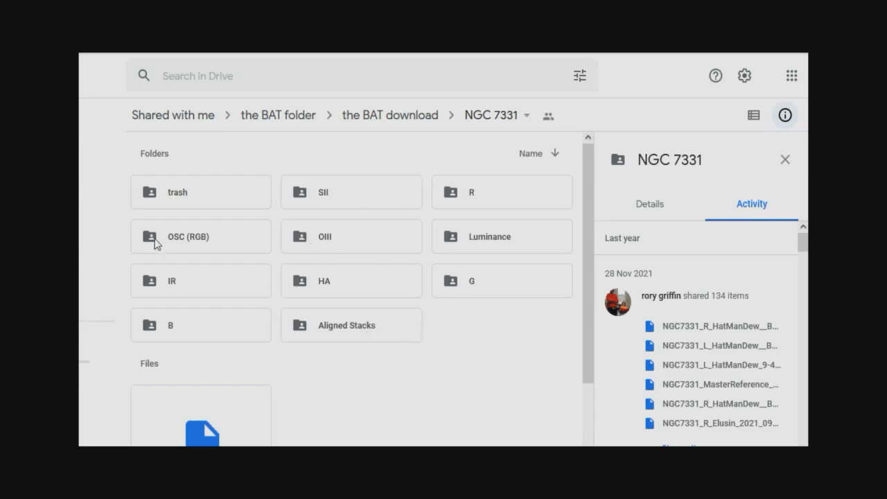
Enter the OSC (RGB) data folder under BAT download > NGC 7331 and browse its files.
{"action": "double_click", "coordinate": [200, 235]}
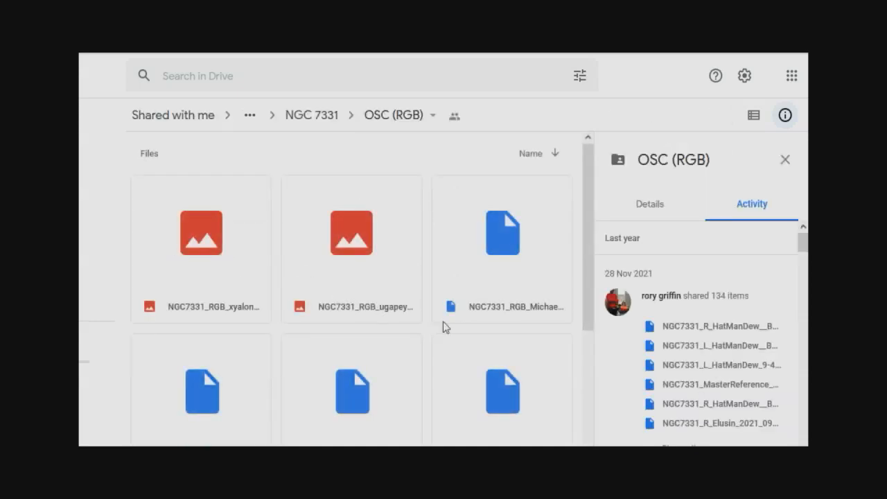
{"action": "scroll", "scroll_direction": "down", "scroll_amount": 3}
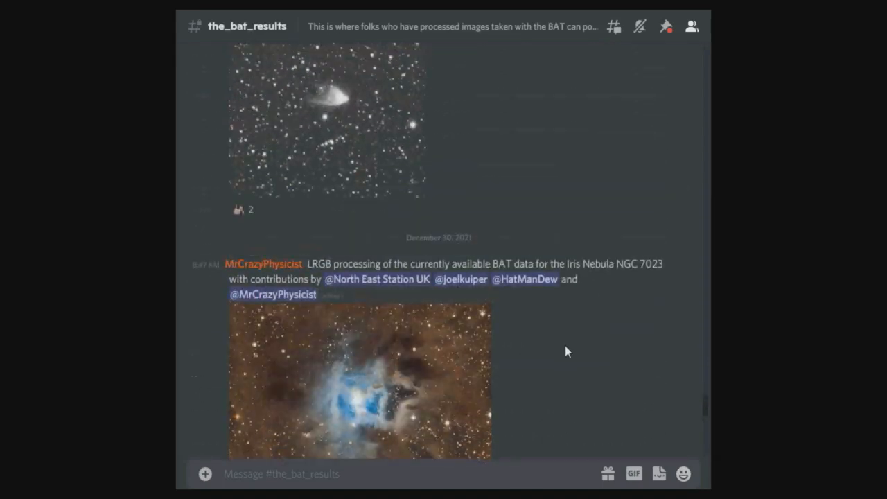
Scroll #the_bat_results to a member's NGC 7331 LRGB post and enlarge the image full size.
{"action": "scroll", "scroll_direction": "down", "scroll_amount": 3}
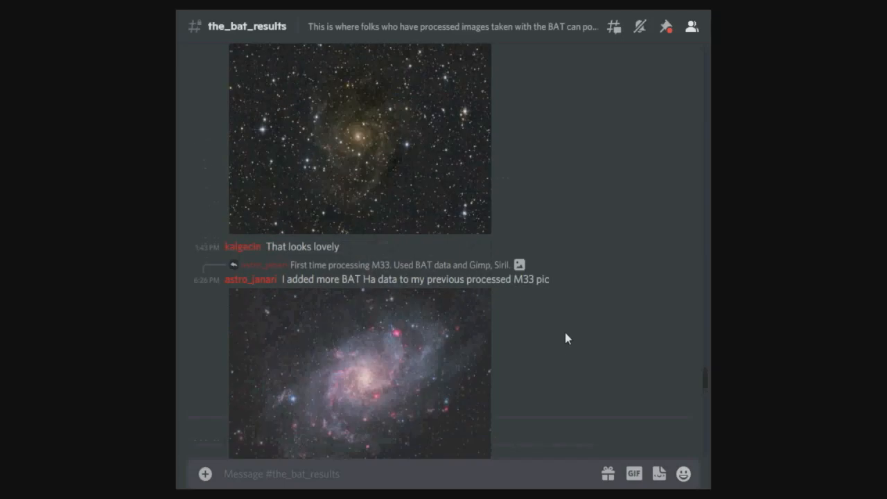
{"action": "scroll", "scroll_direction": "down", "scroll_amount": 3}
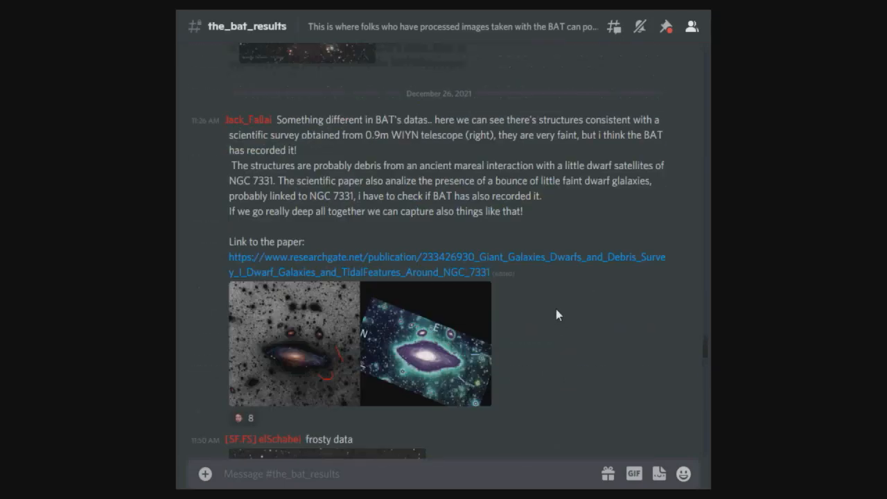
{"action": "scroll", "scroll_direction": "down", "scroll_amount": 3}
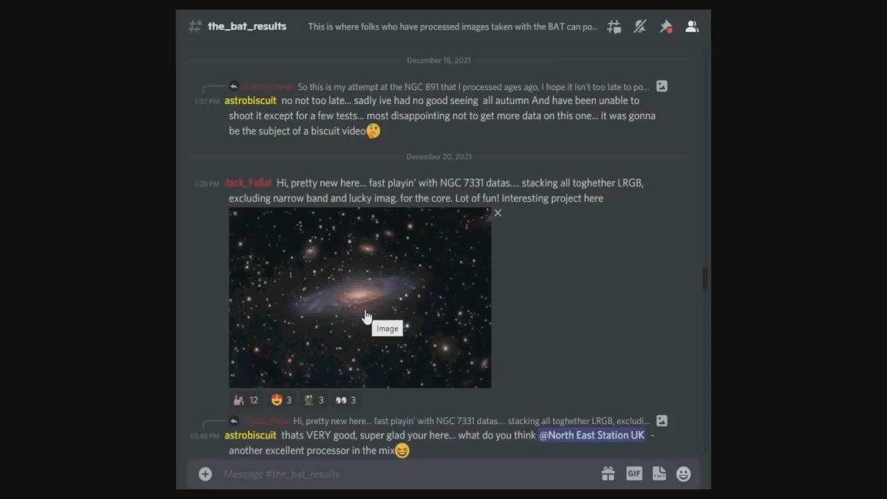
{"action": "mouse_move", "coordinate": [410, 242]}
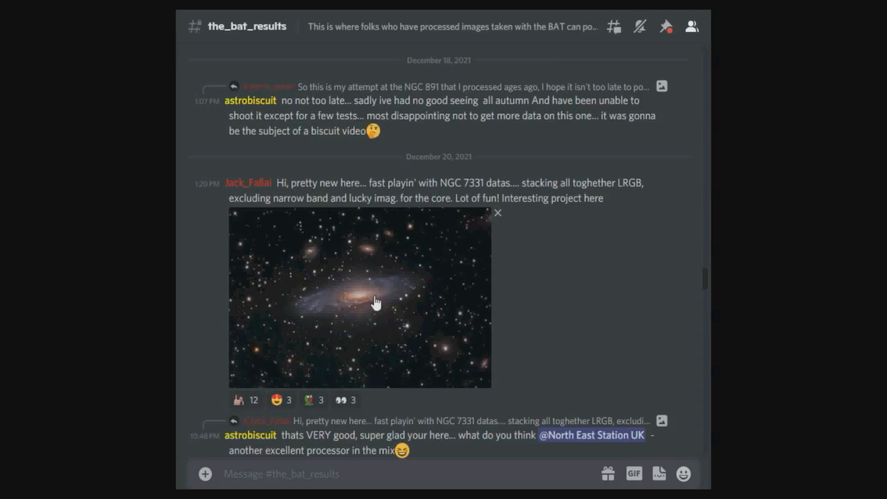
{"action": "left_click", "coordinate": [369, 302]}
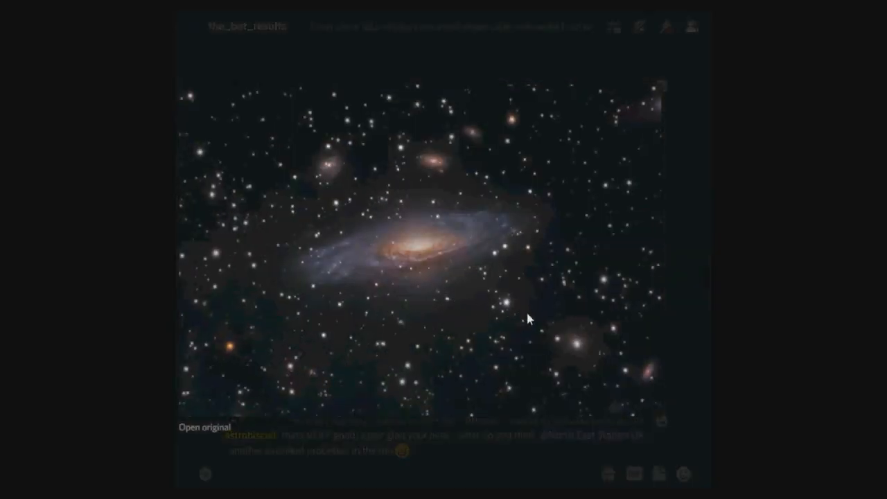